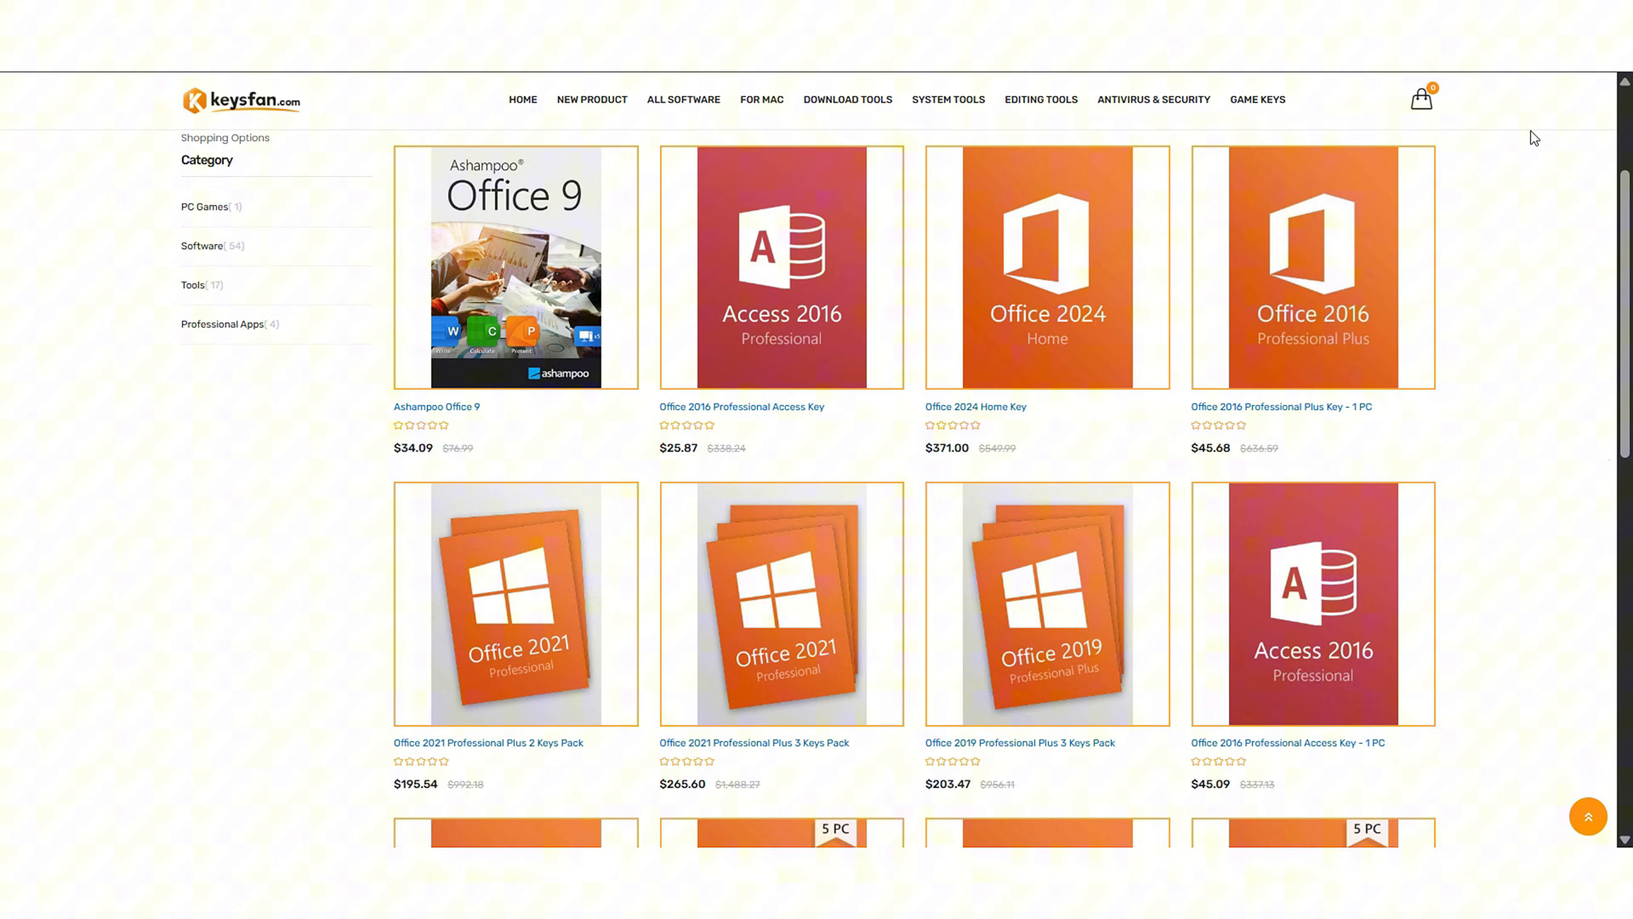
Step: Add the Windows 11 Professional Key to the cart and enter the discount code for a 14.99 USD total
scroll(down, 3)
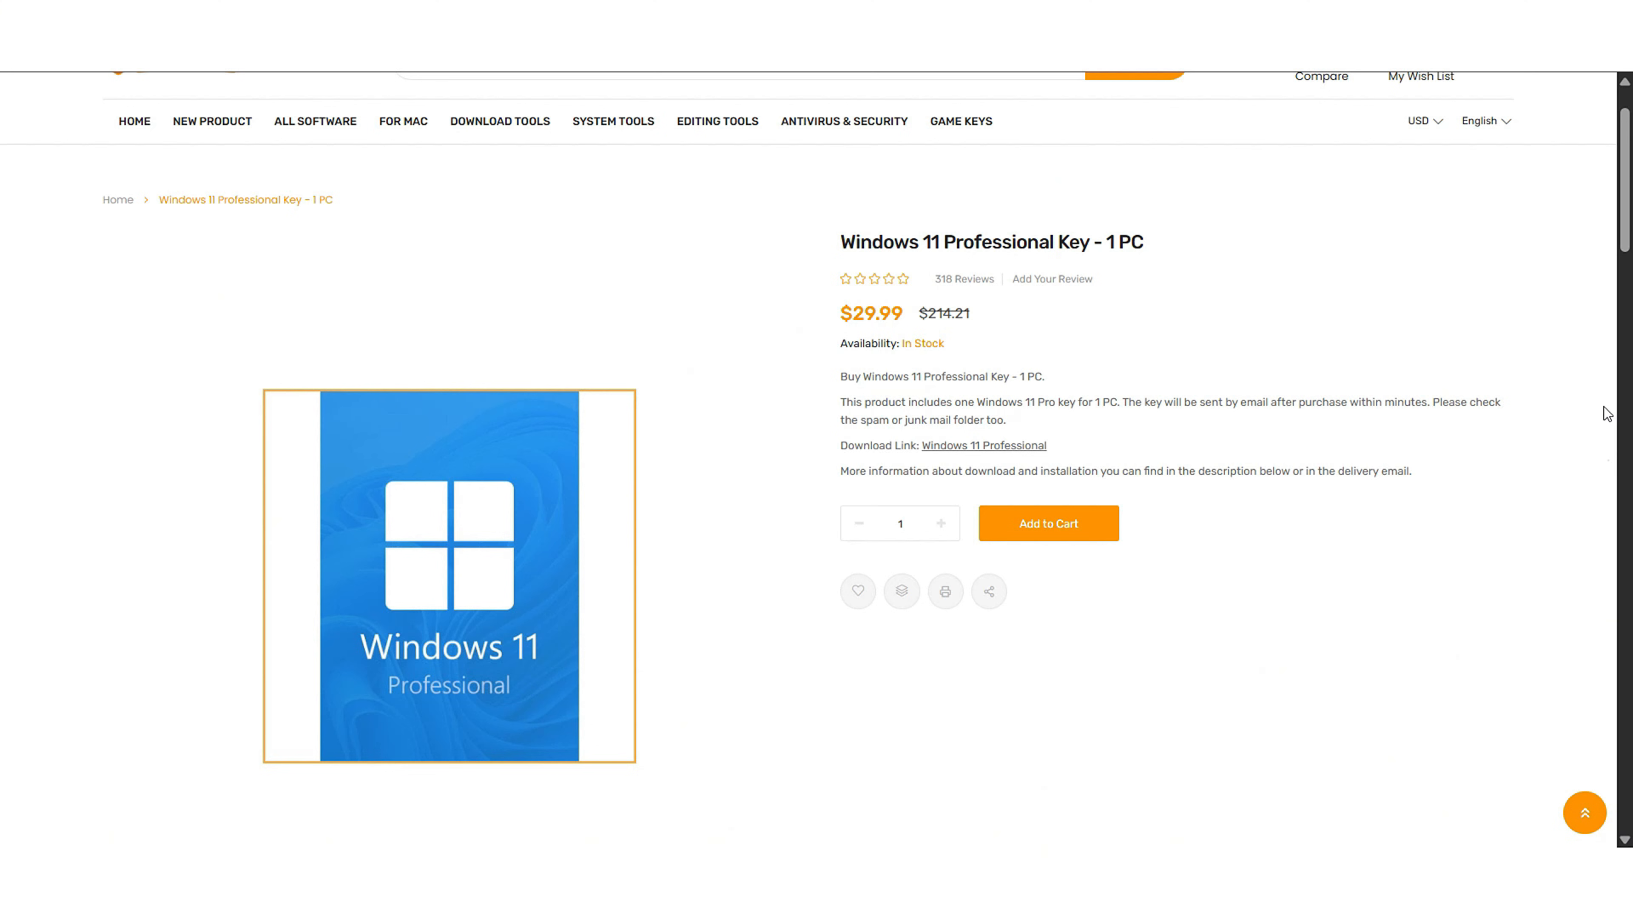
click(1048, 523)
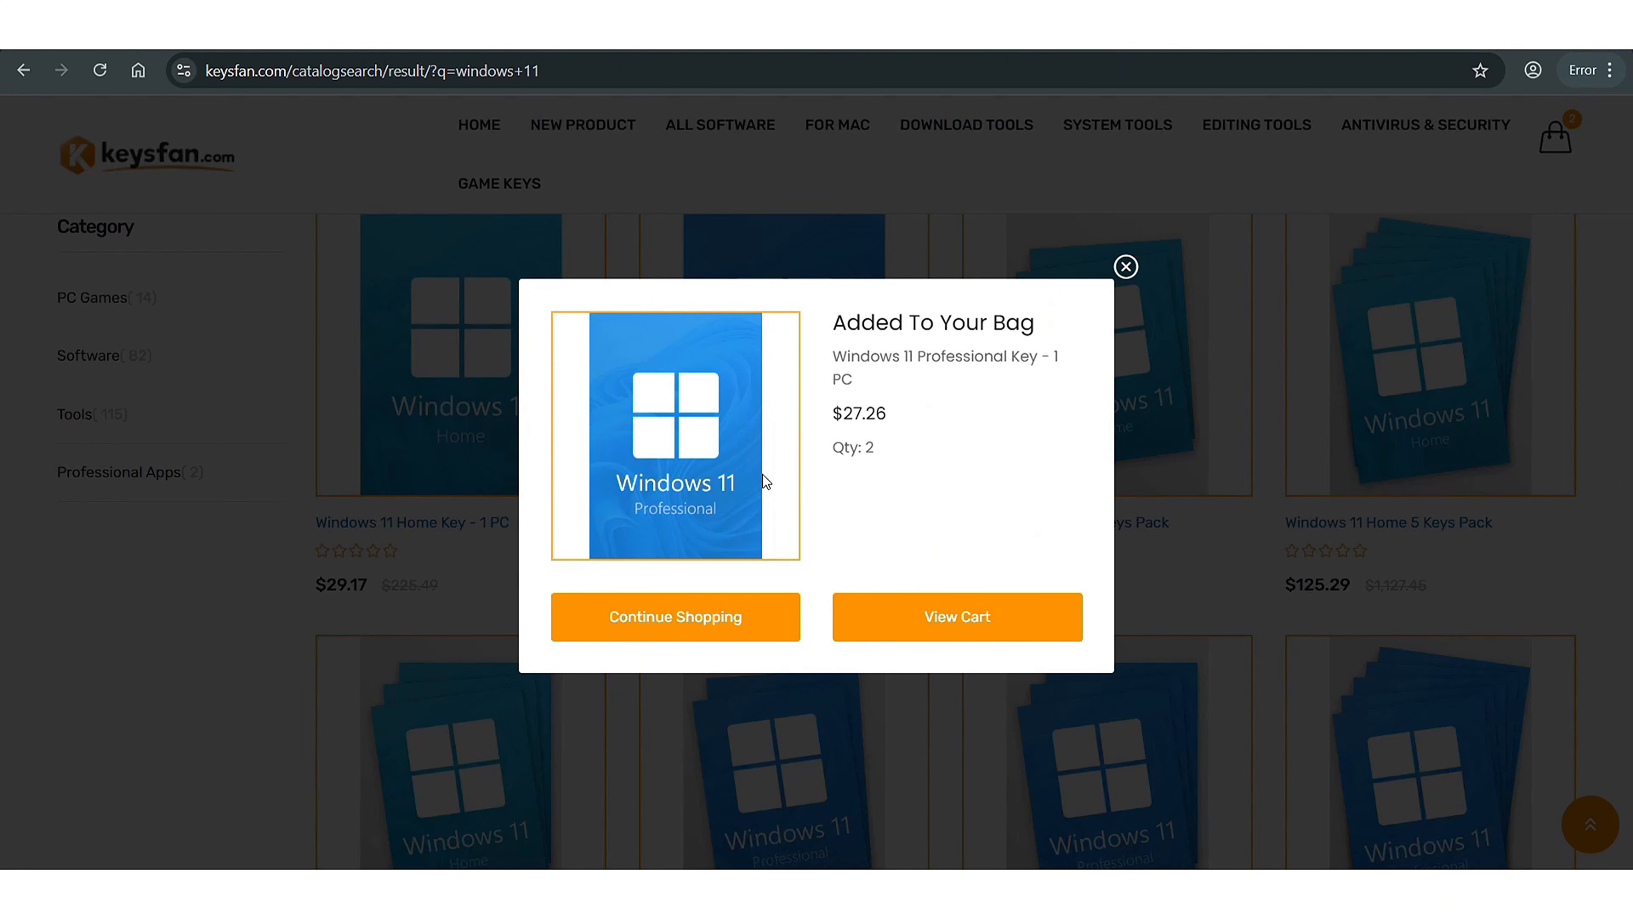
click(955, 615)
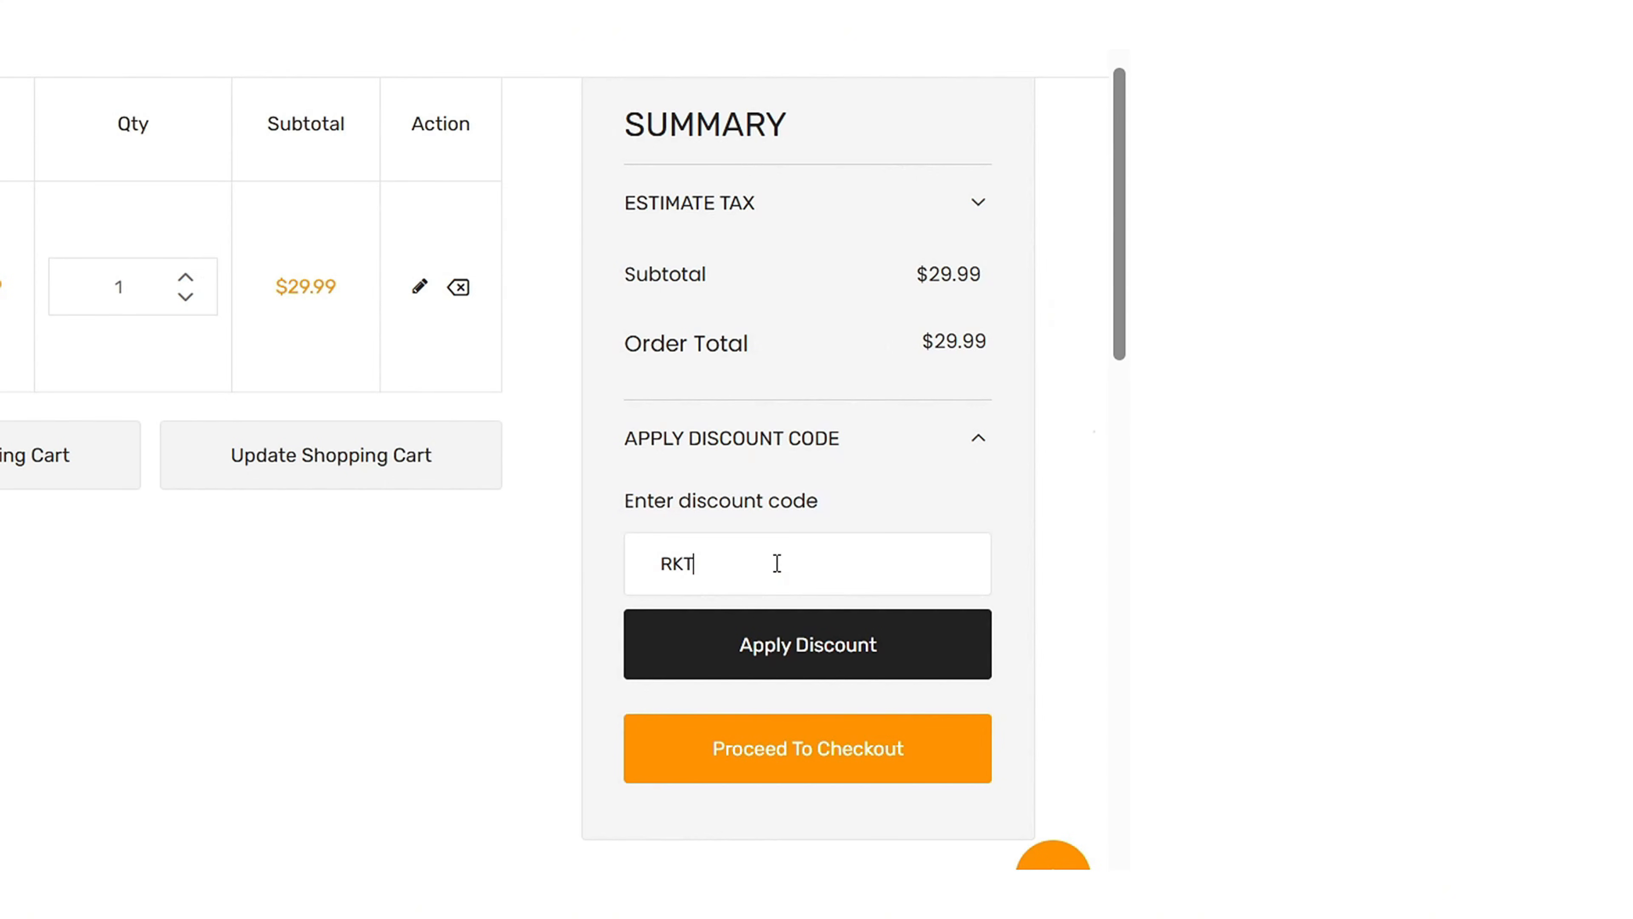
text(50)
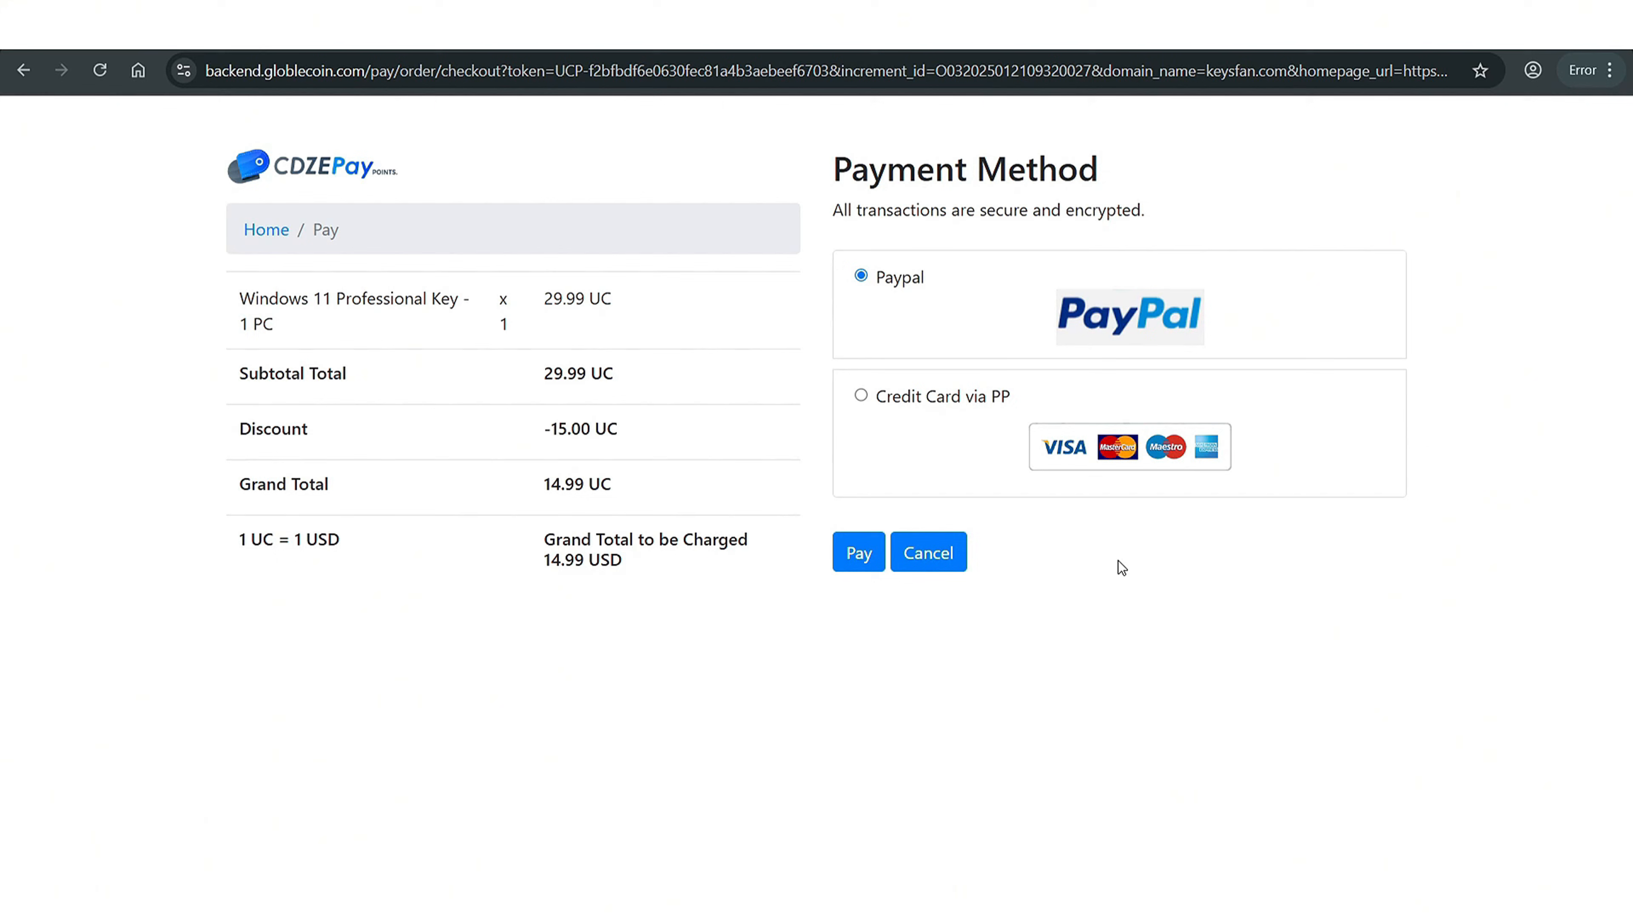
mouse_move(900, 531)
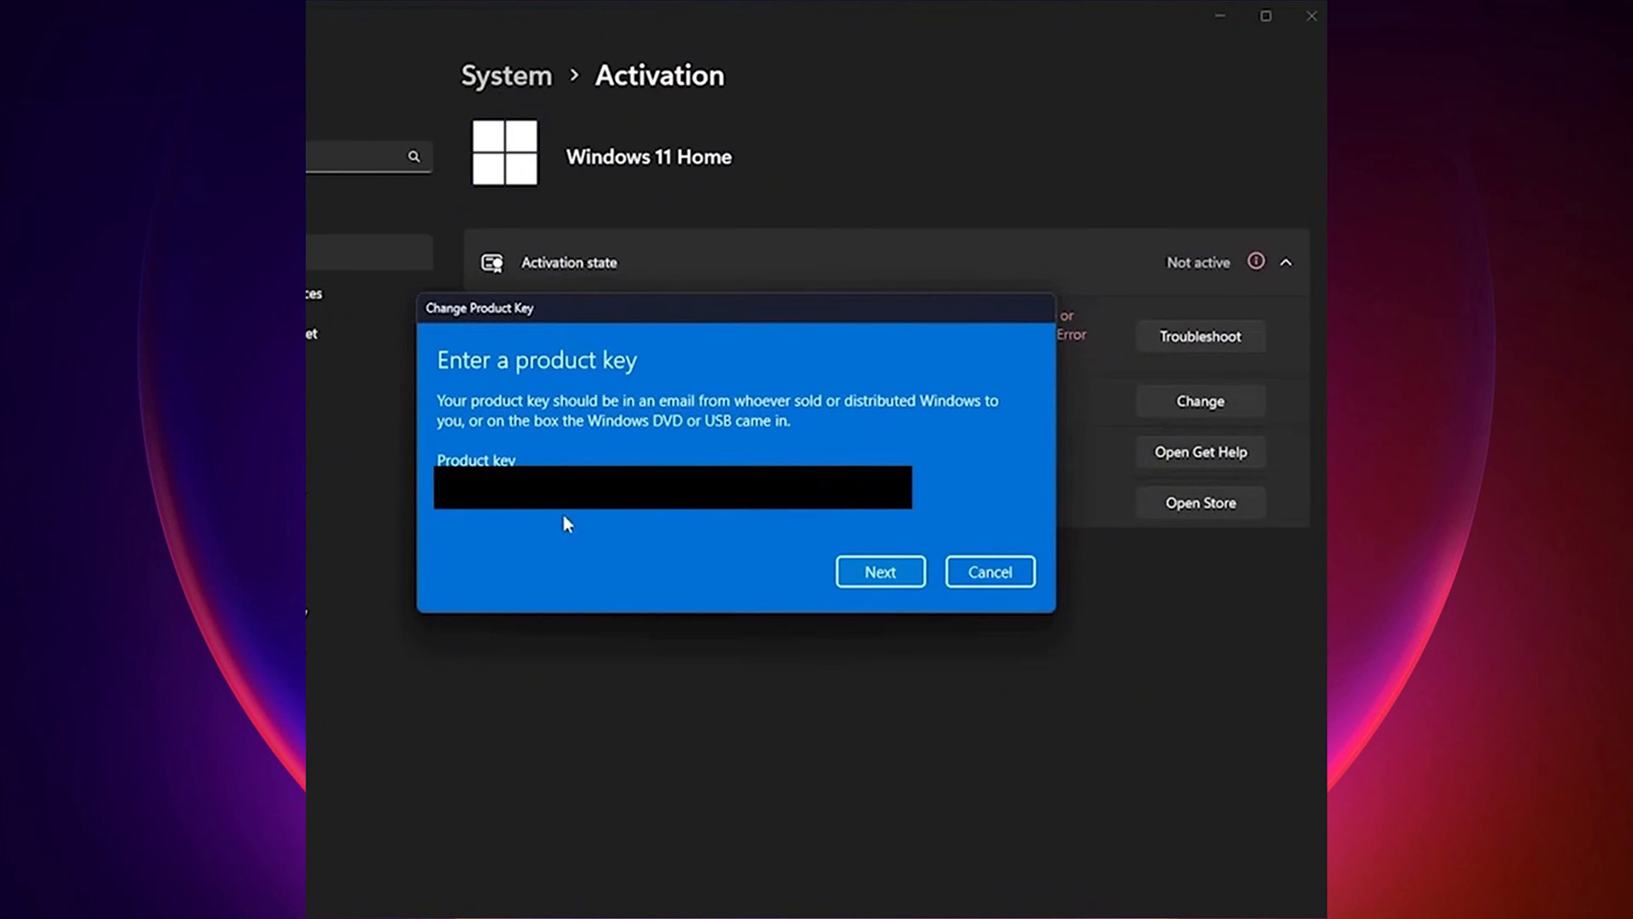
Step: Submit the purchased product key and activate Windows 11 with it
click(879, 571)
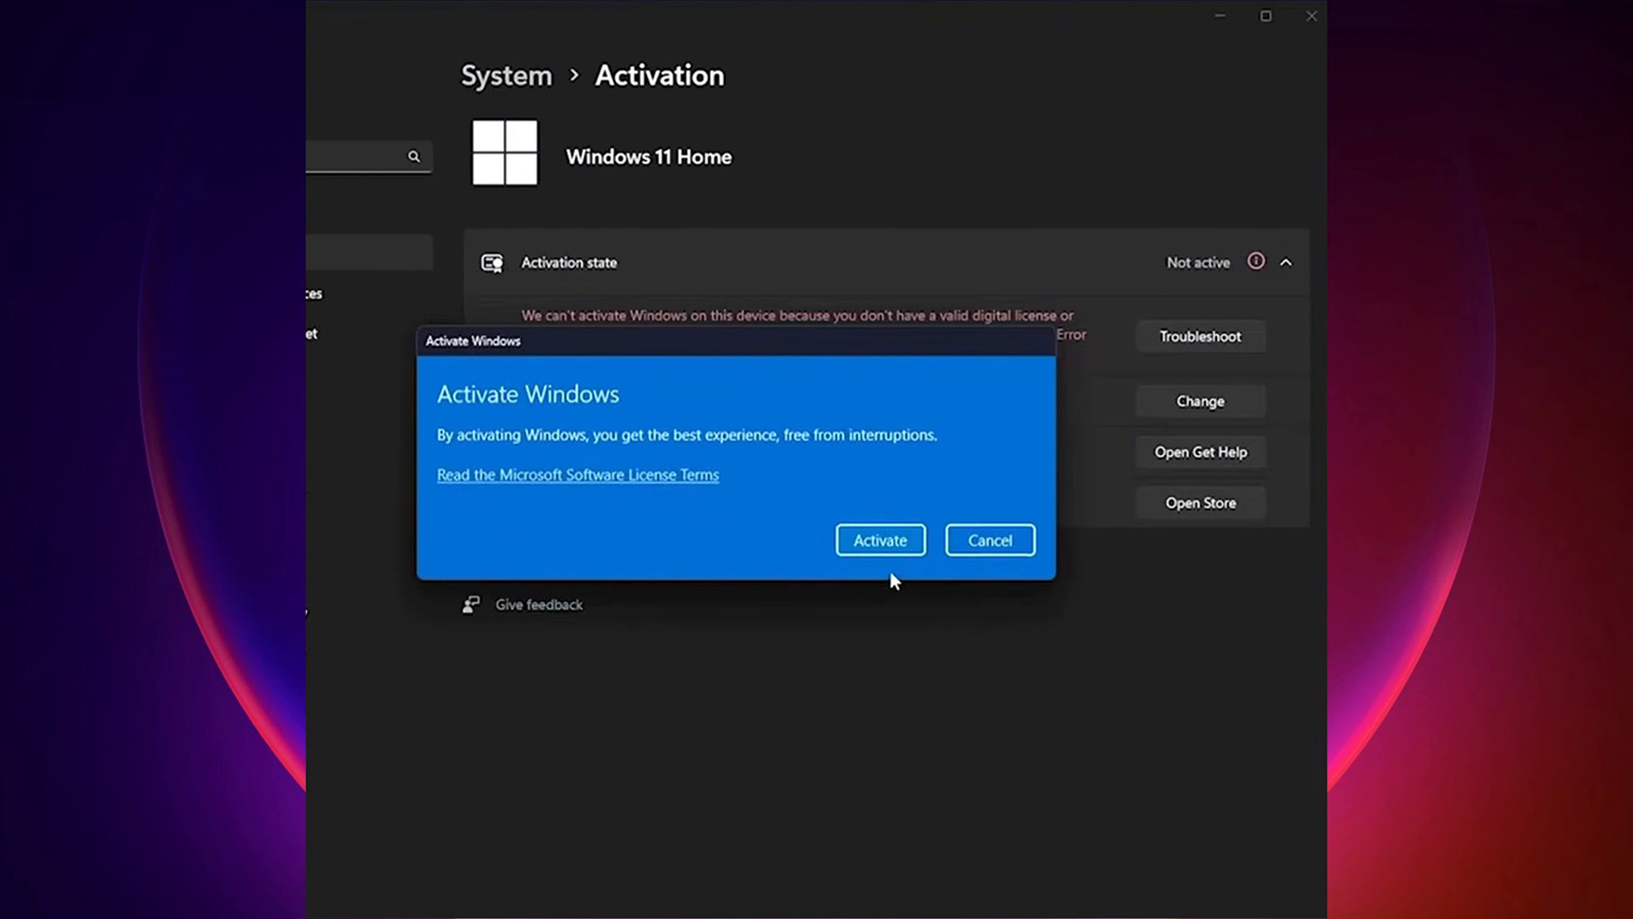
click(878, 539)
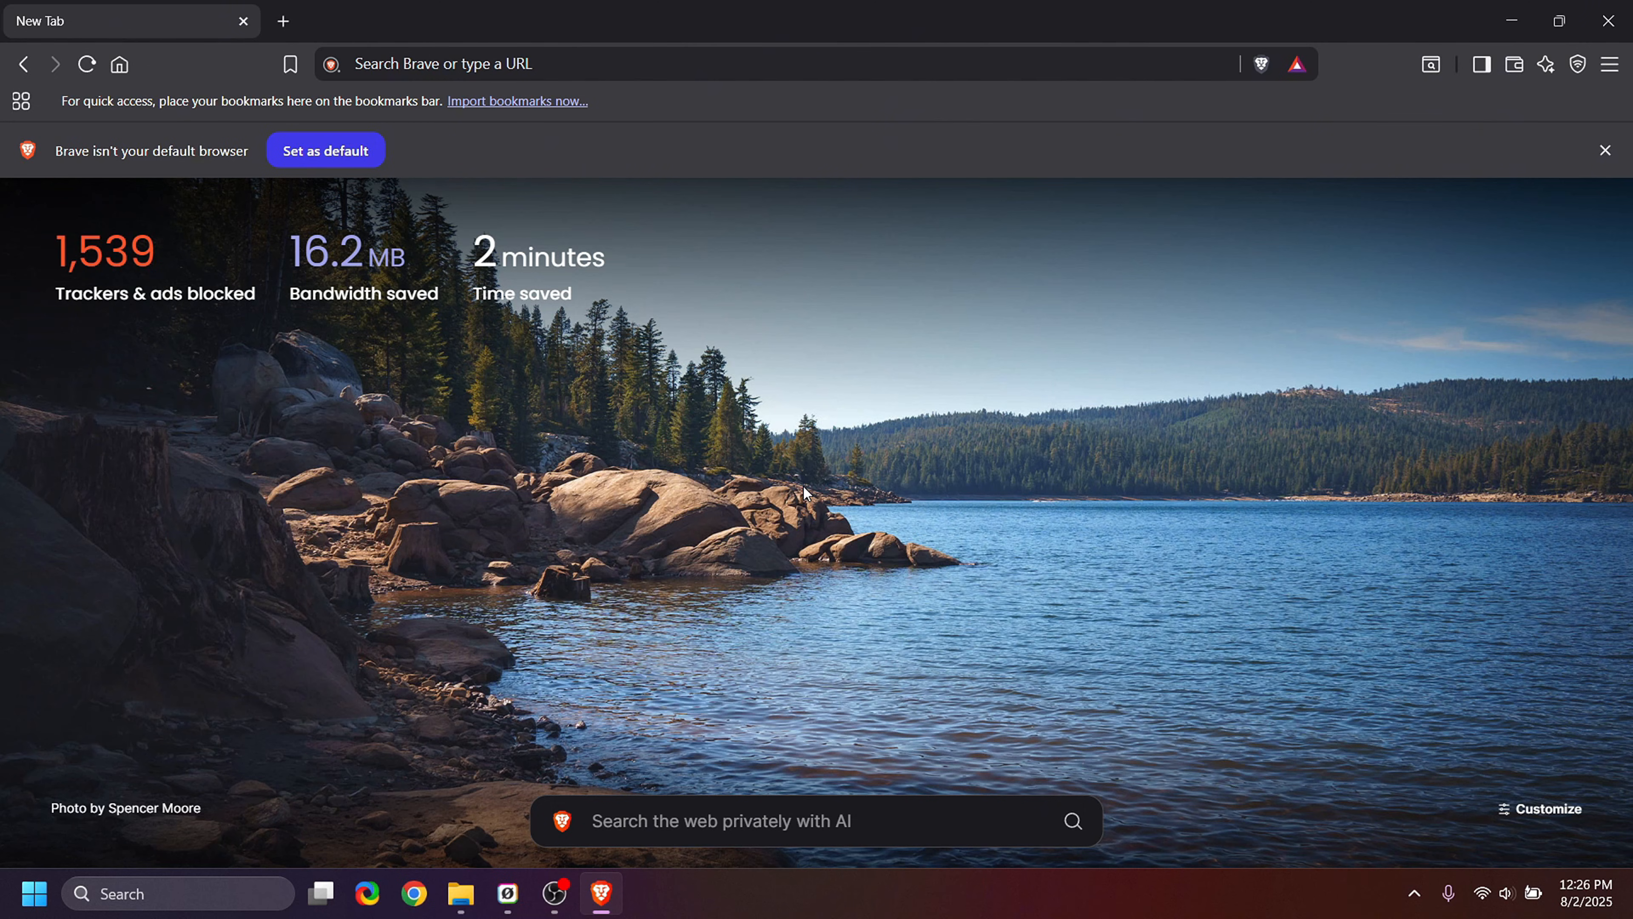
mouse_move(802, 529)
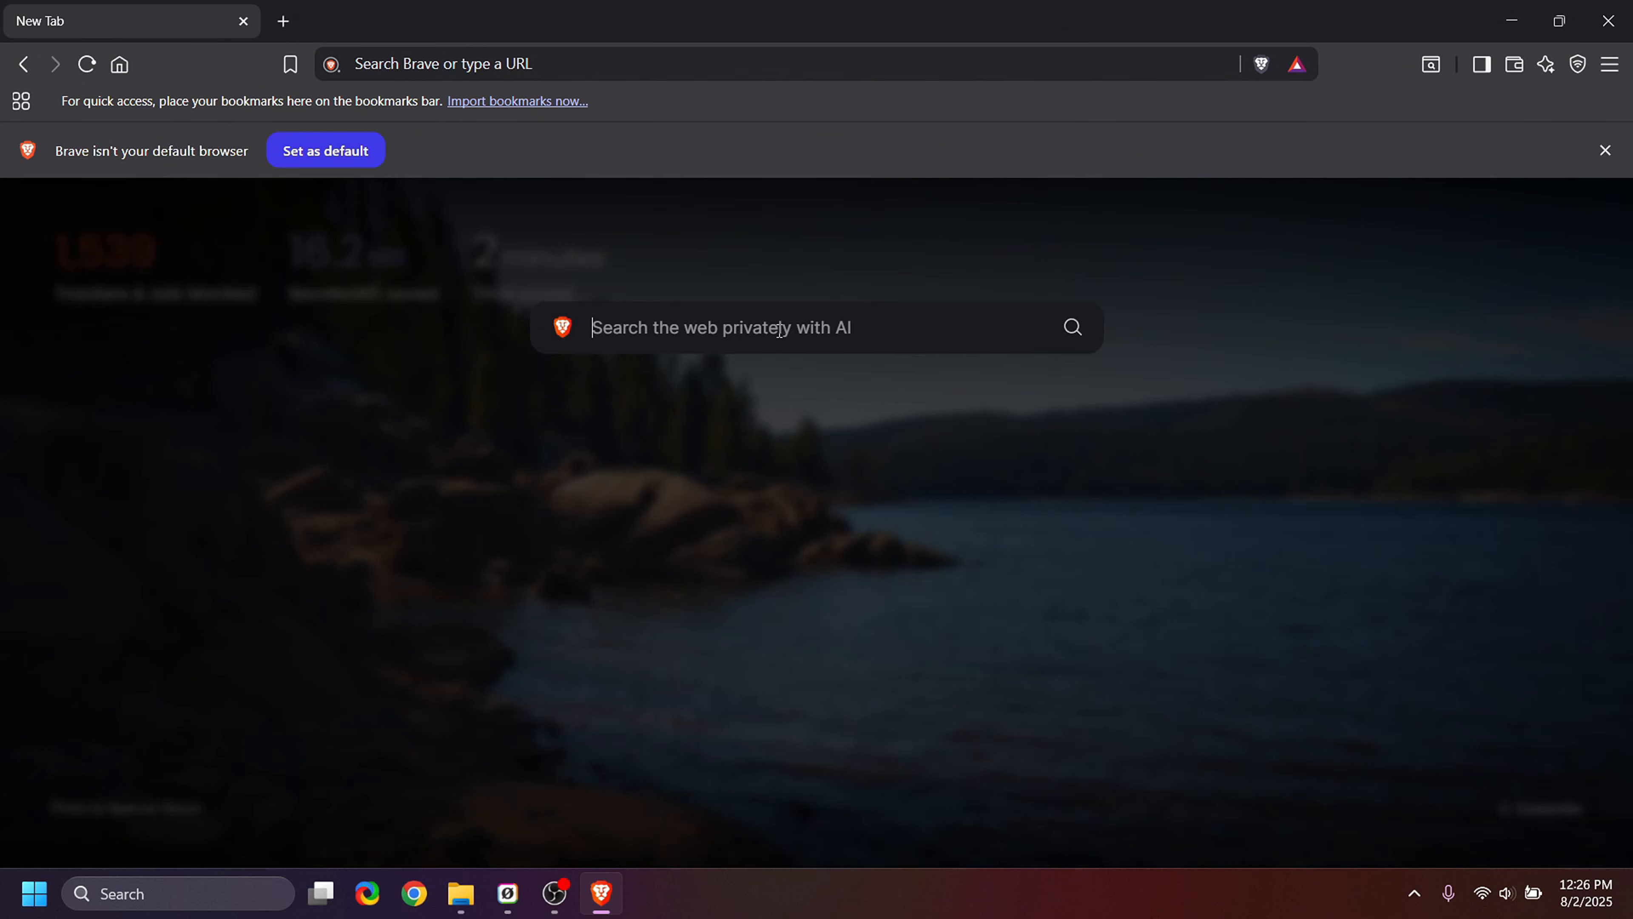
Step: Search 'rufus', reach rufus.ie and download the portable rufus-4.9p.exe
text(rufus)
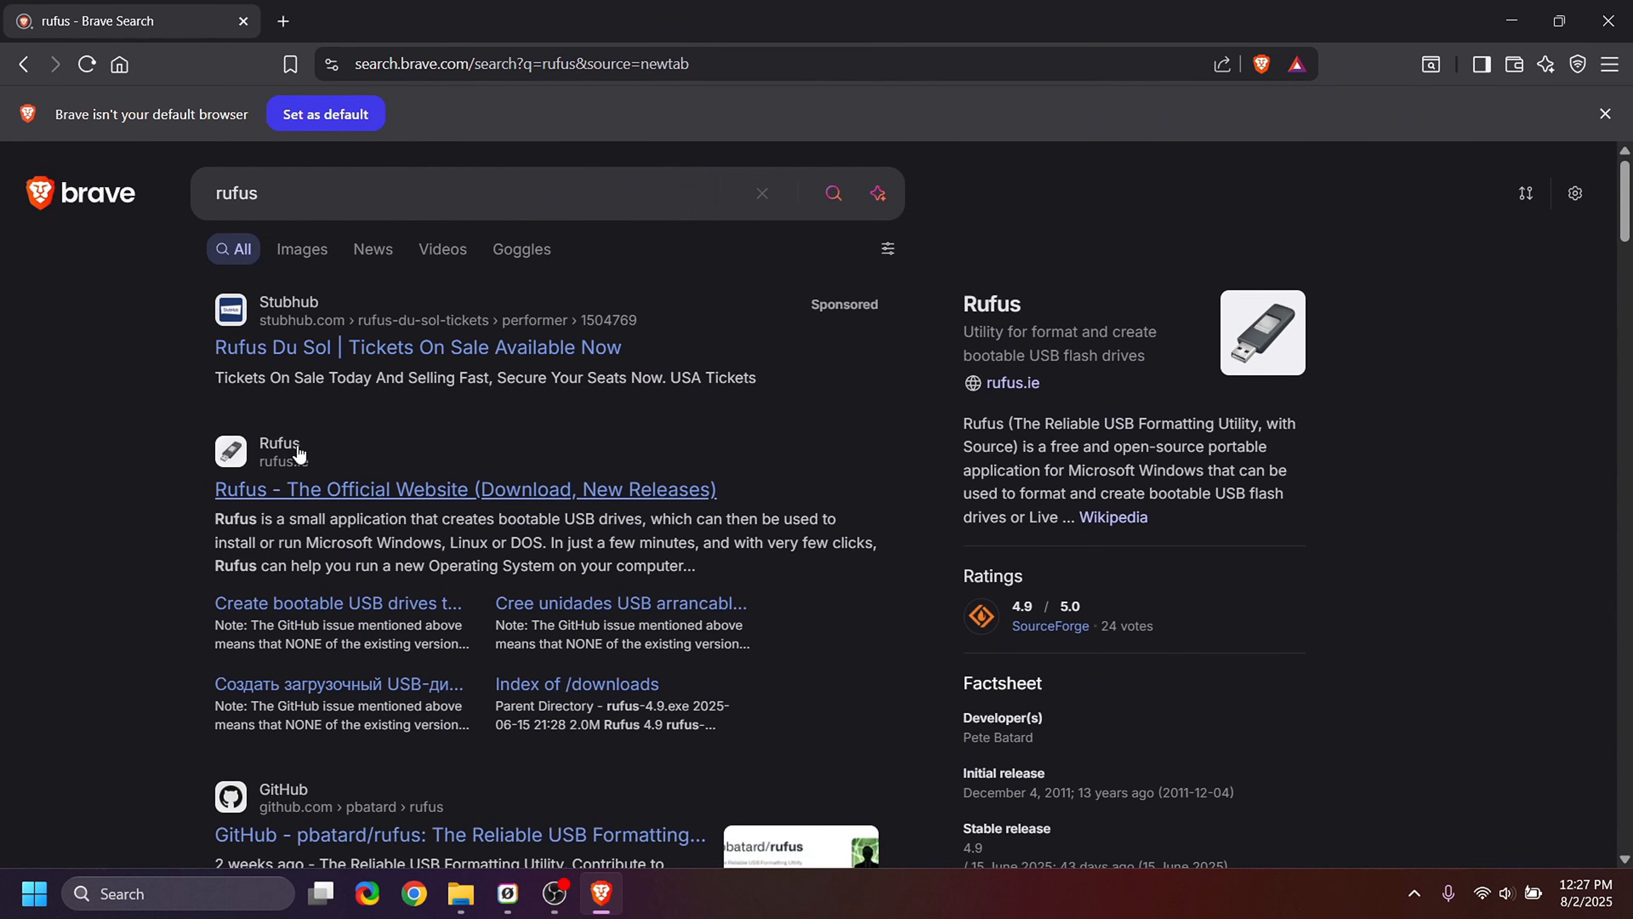
mouse_move(316, 482)
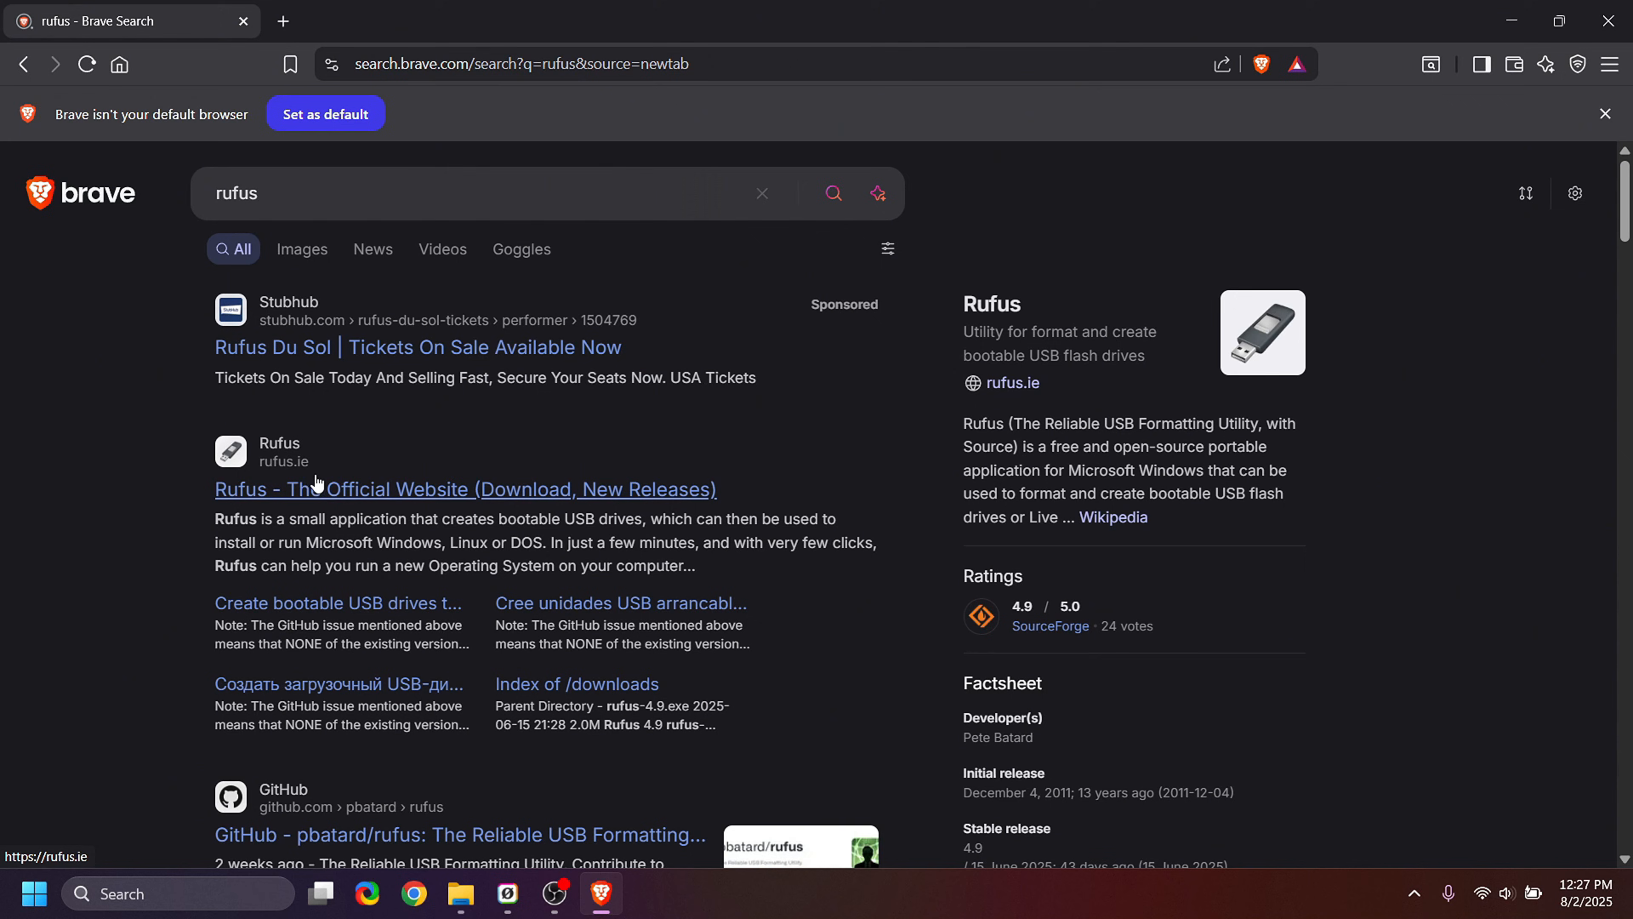
mouse_move(296, 460)
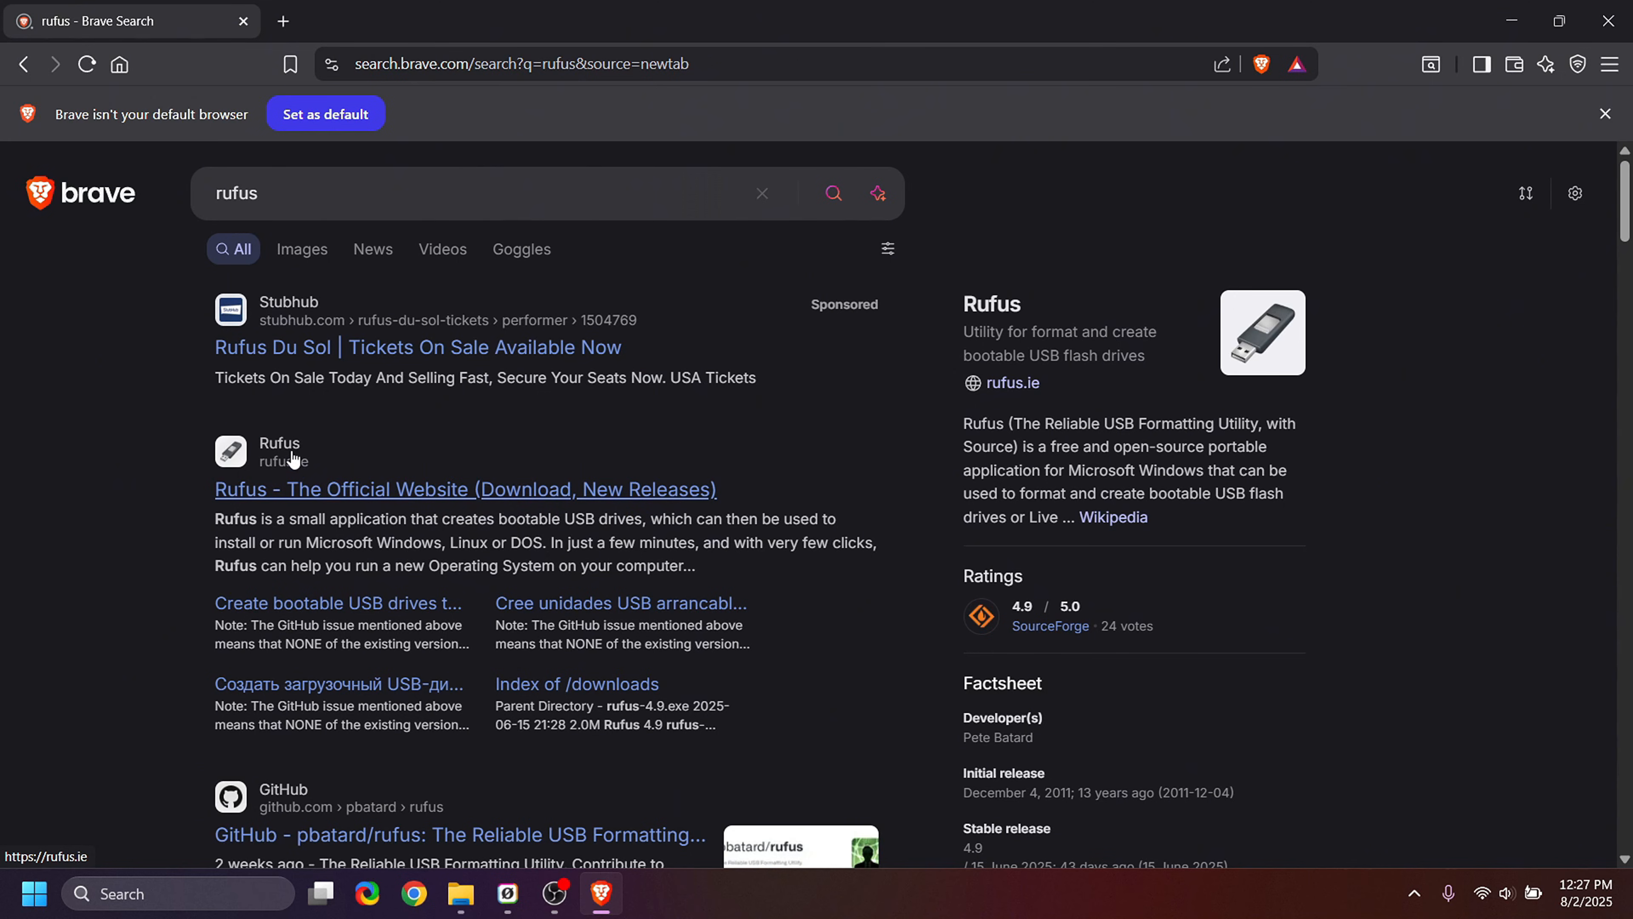
click(464, 489)
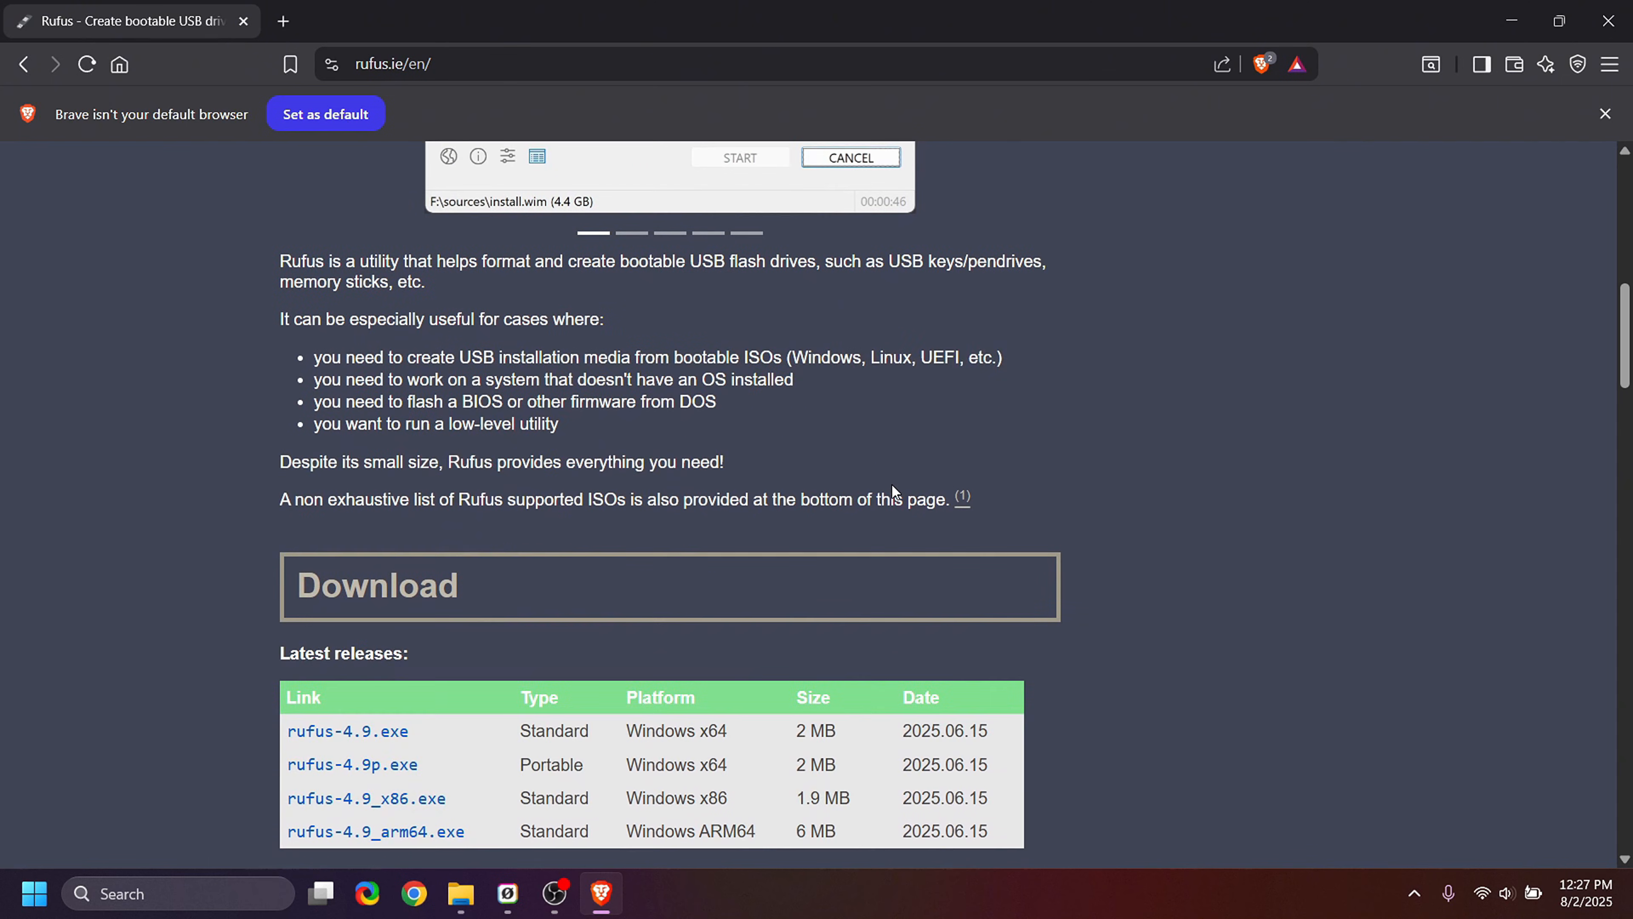
scroll(down, 3)
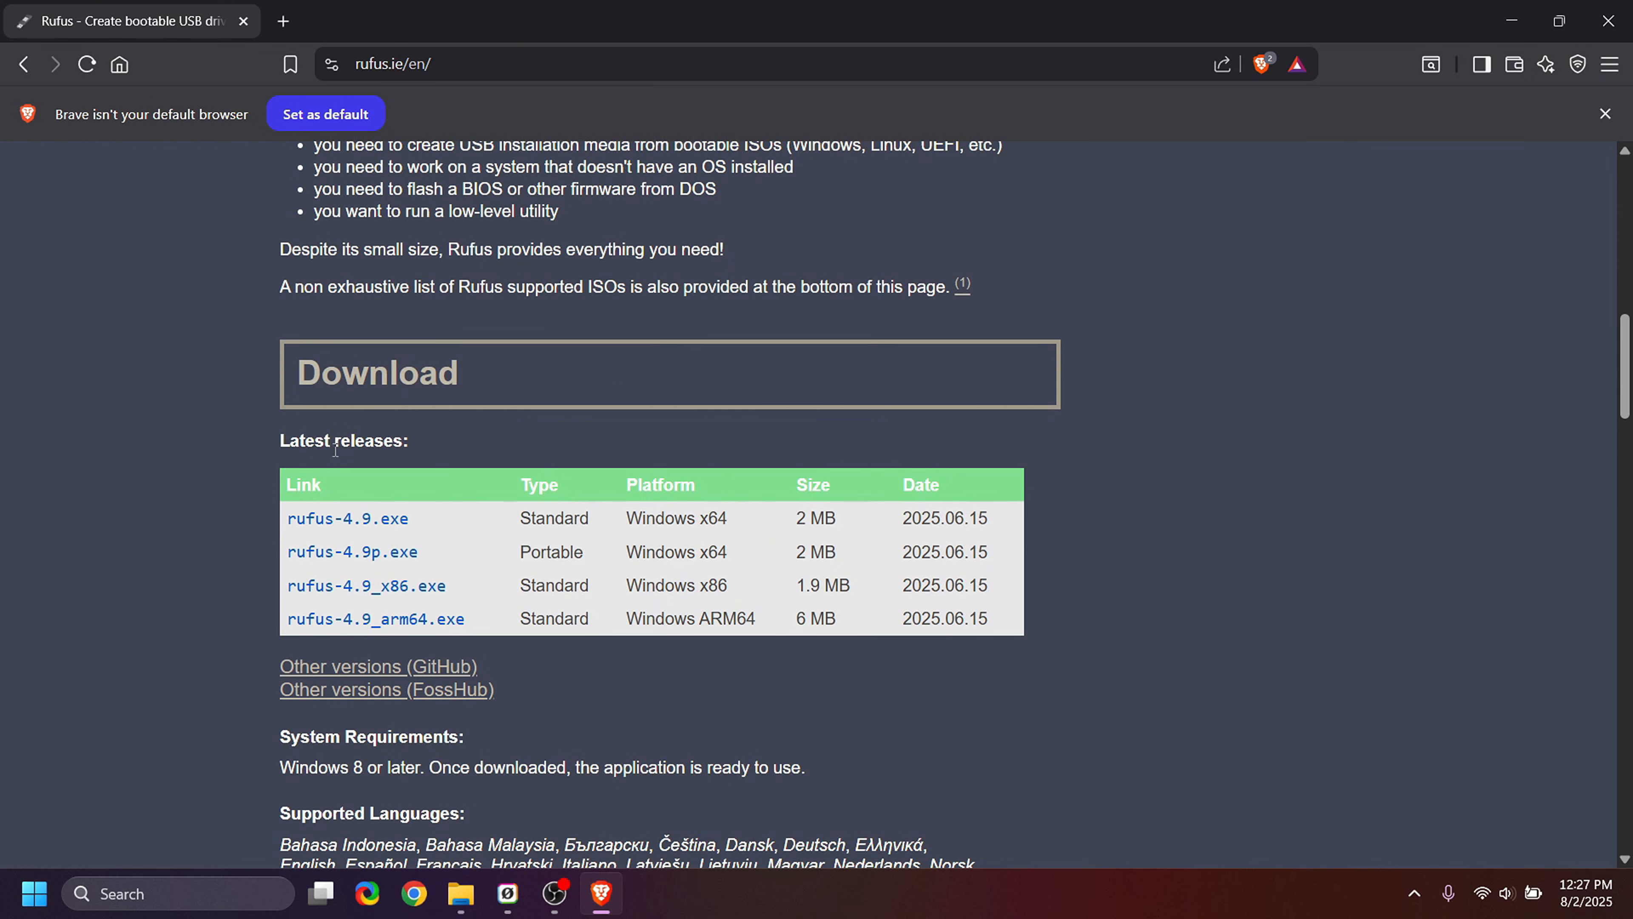
mouse_move(352, 553)
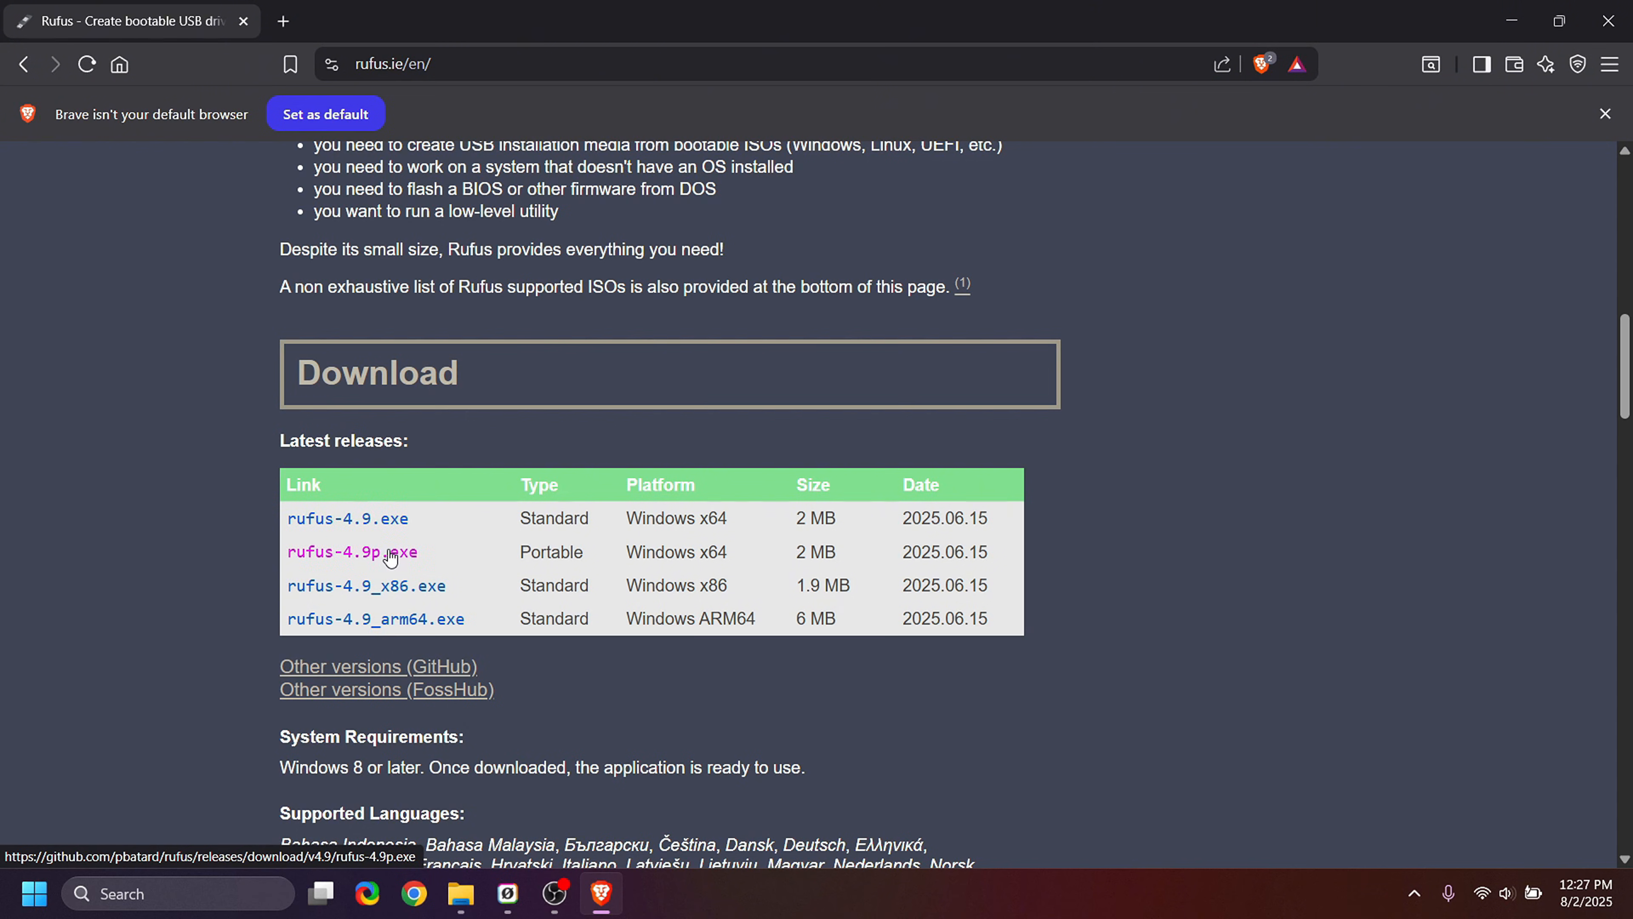
click(352, 552)
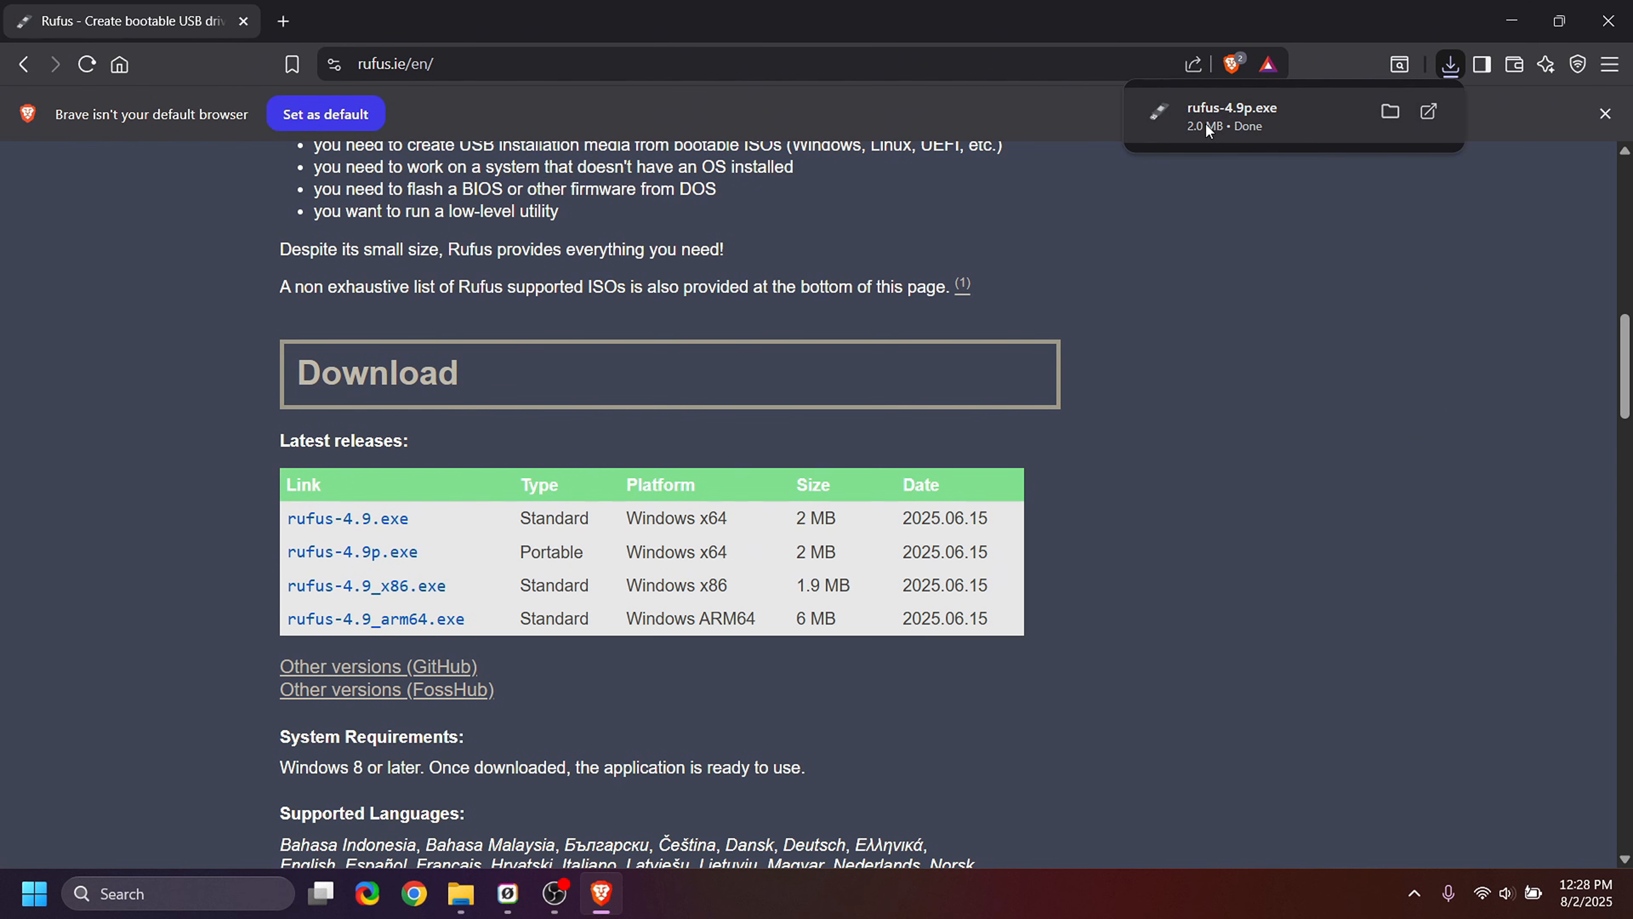
mouse_move(1084, 159)
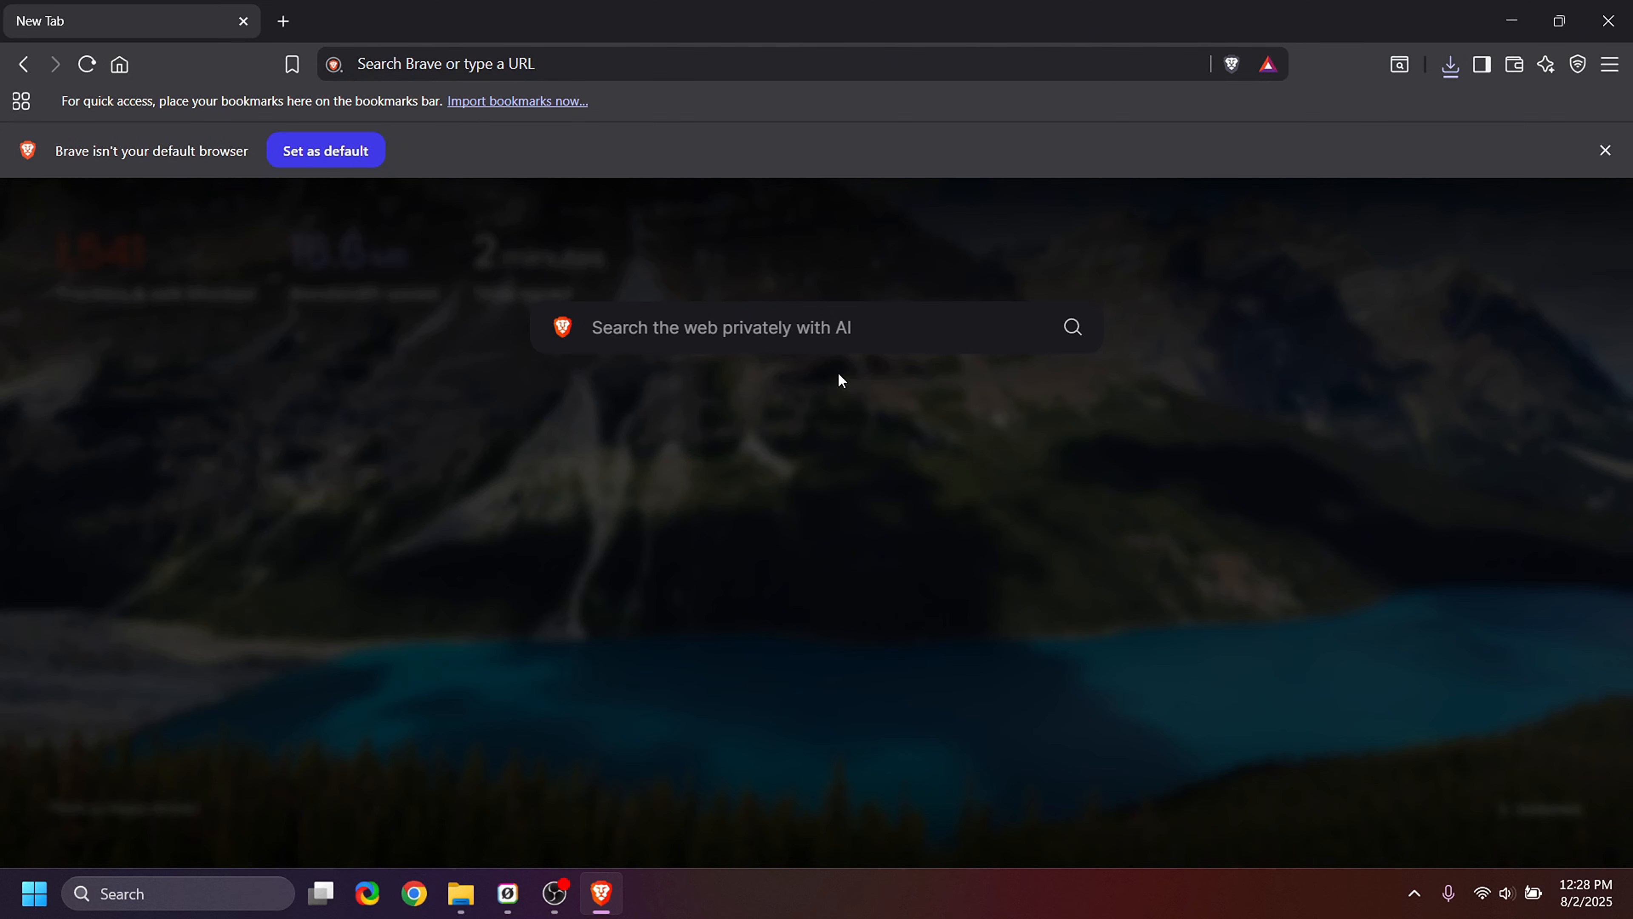
Step: Search 'hirens boot disk' and reach the Download page on hirensbootcd.org
text(hirens boot)
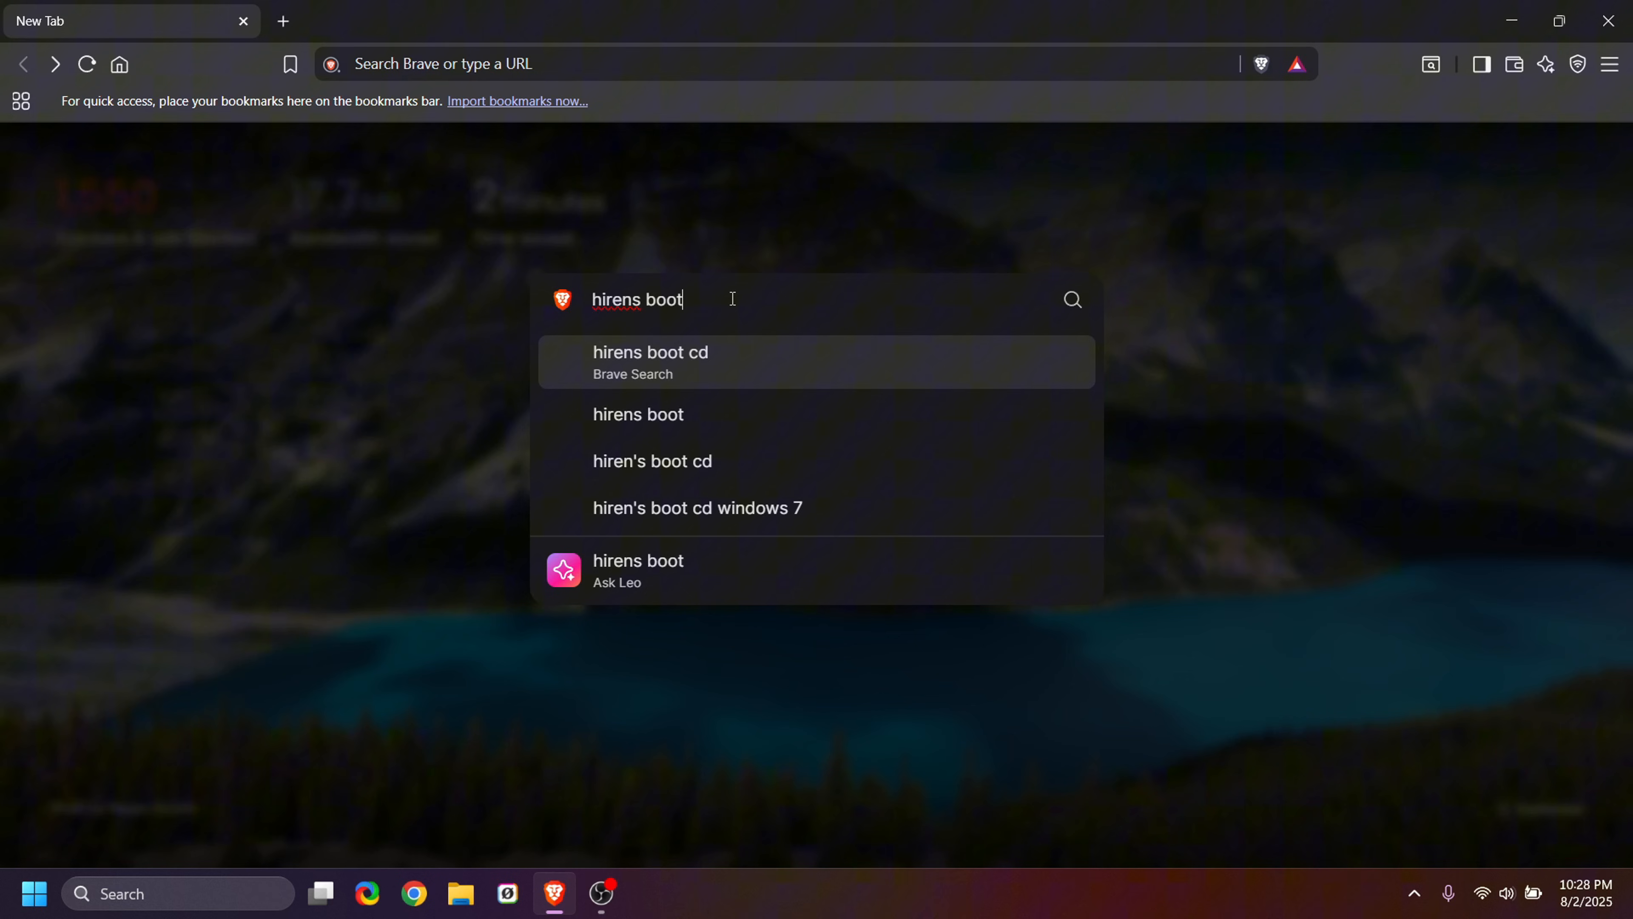
text(disk)
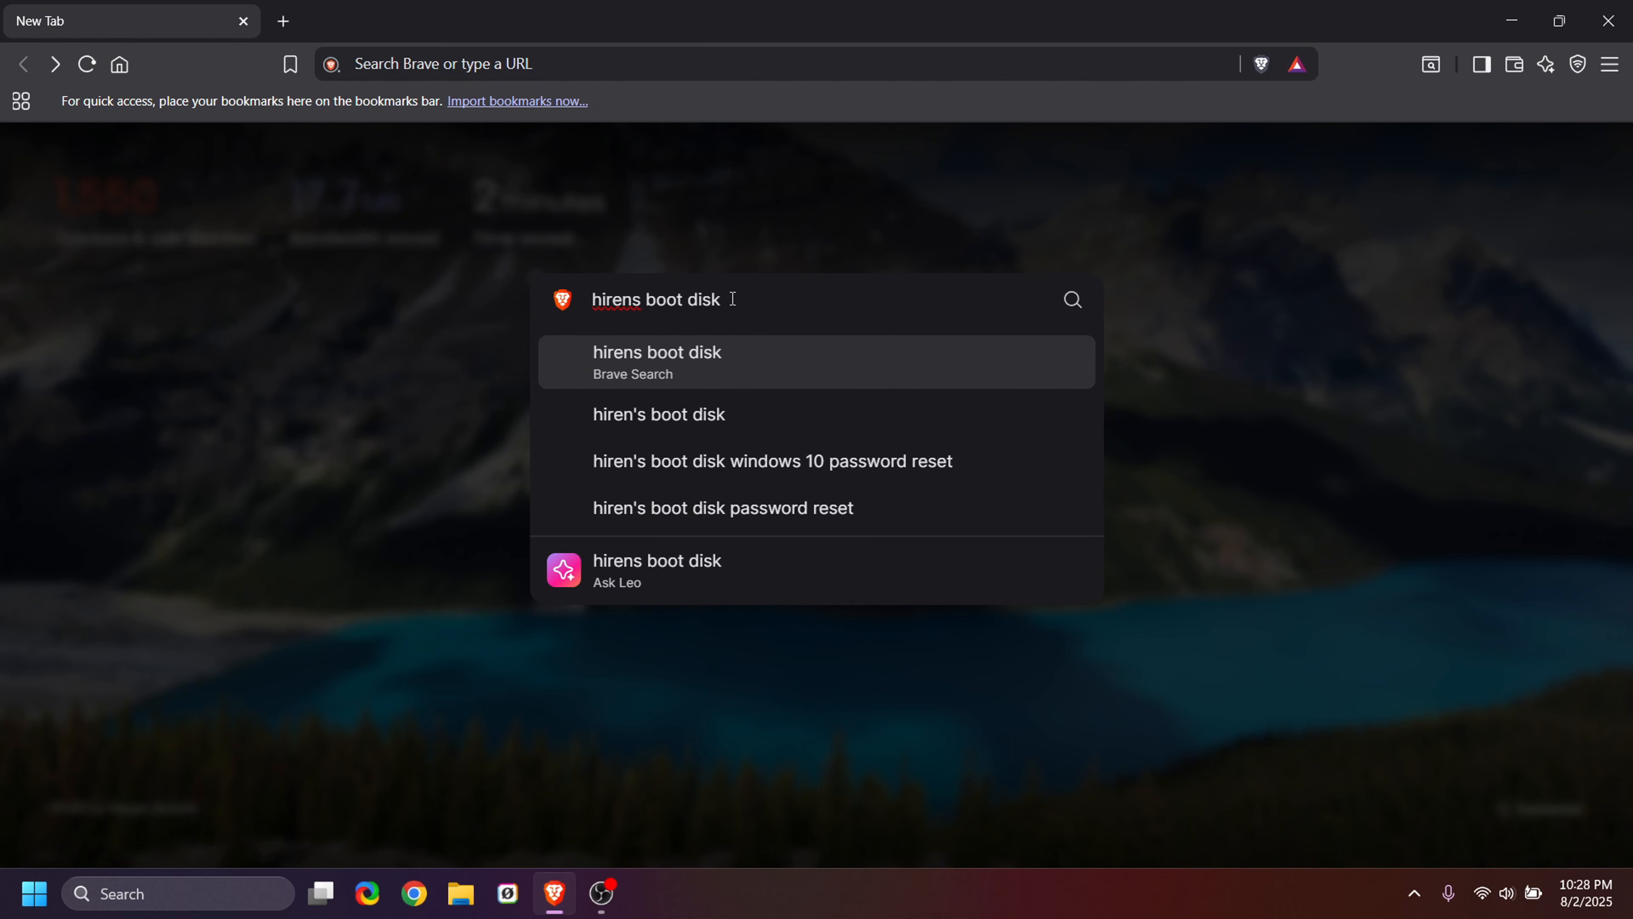
click(656, 362)
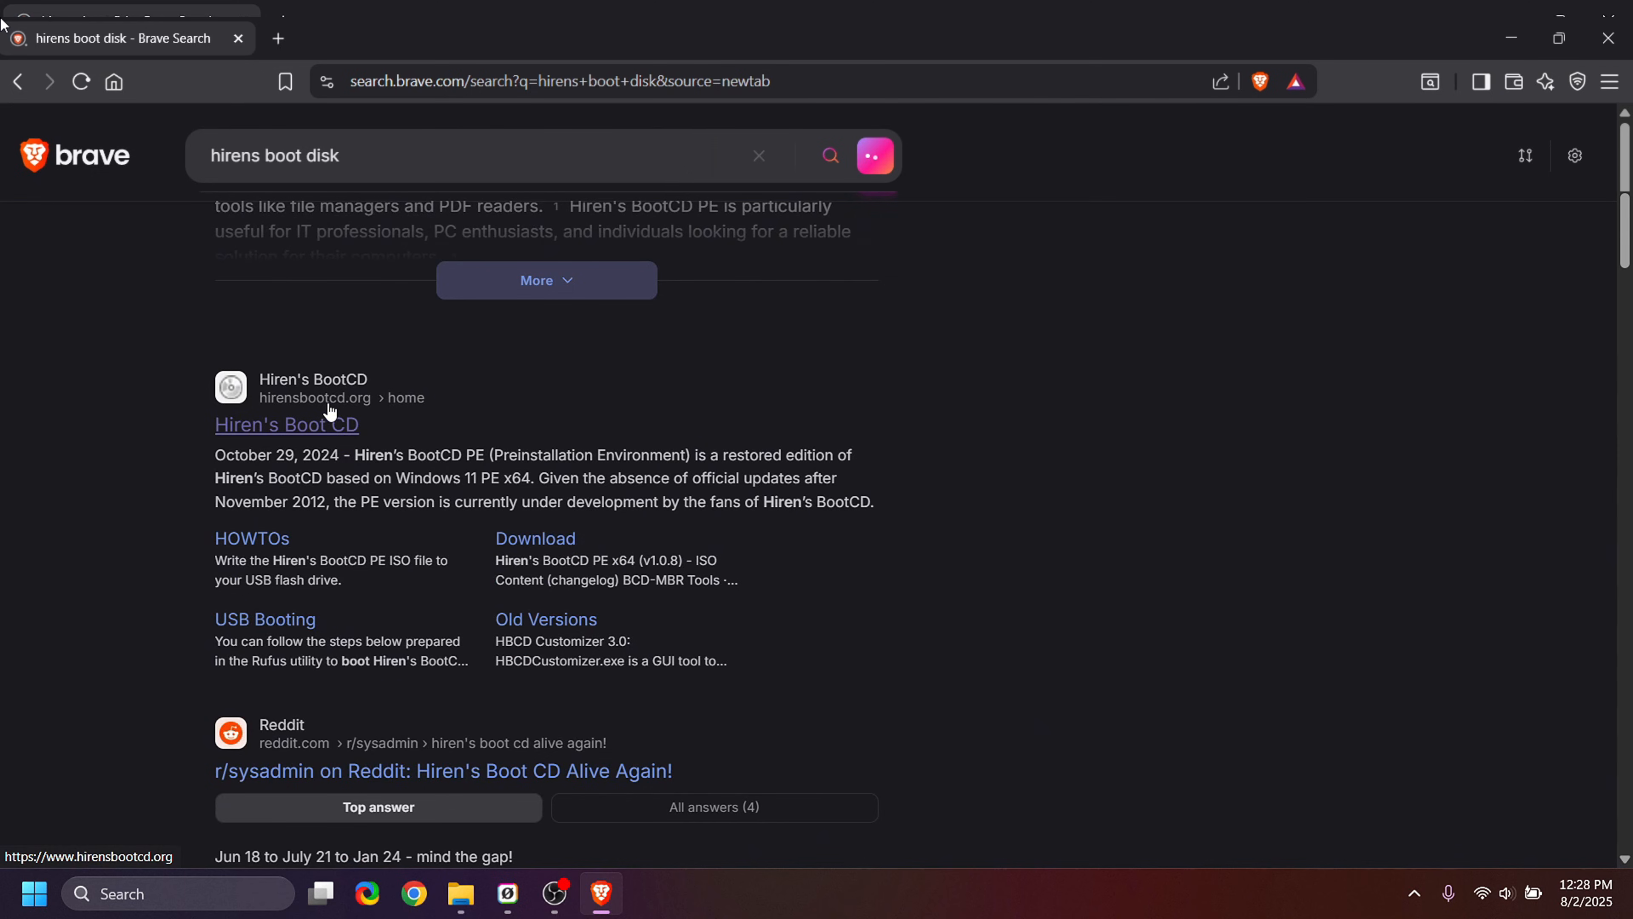
mouse_move(288, 439)
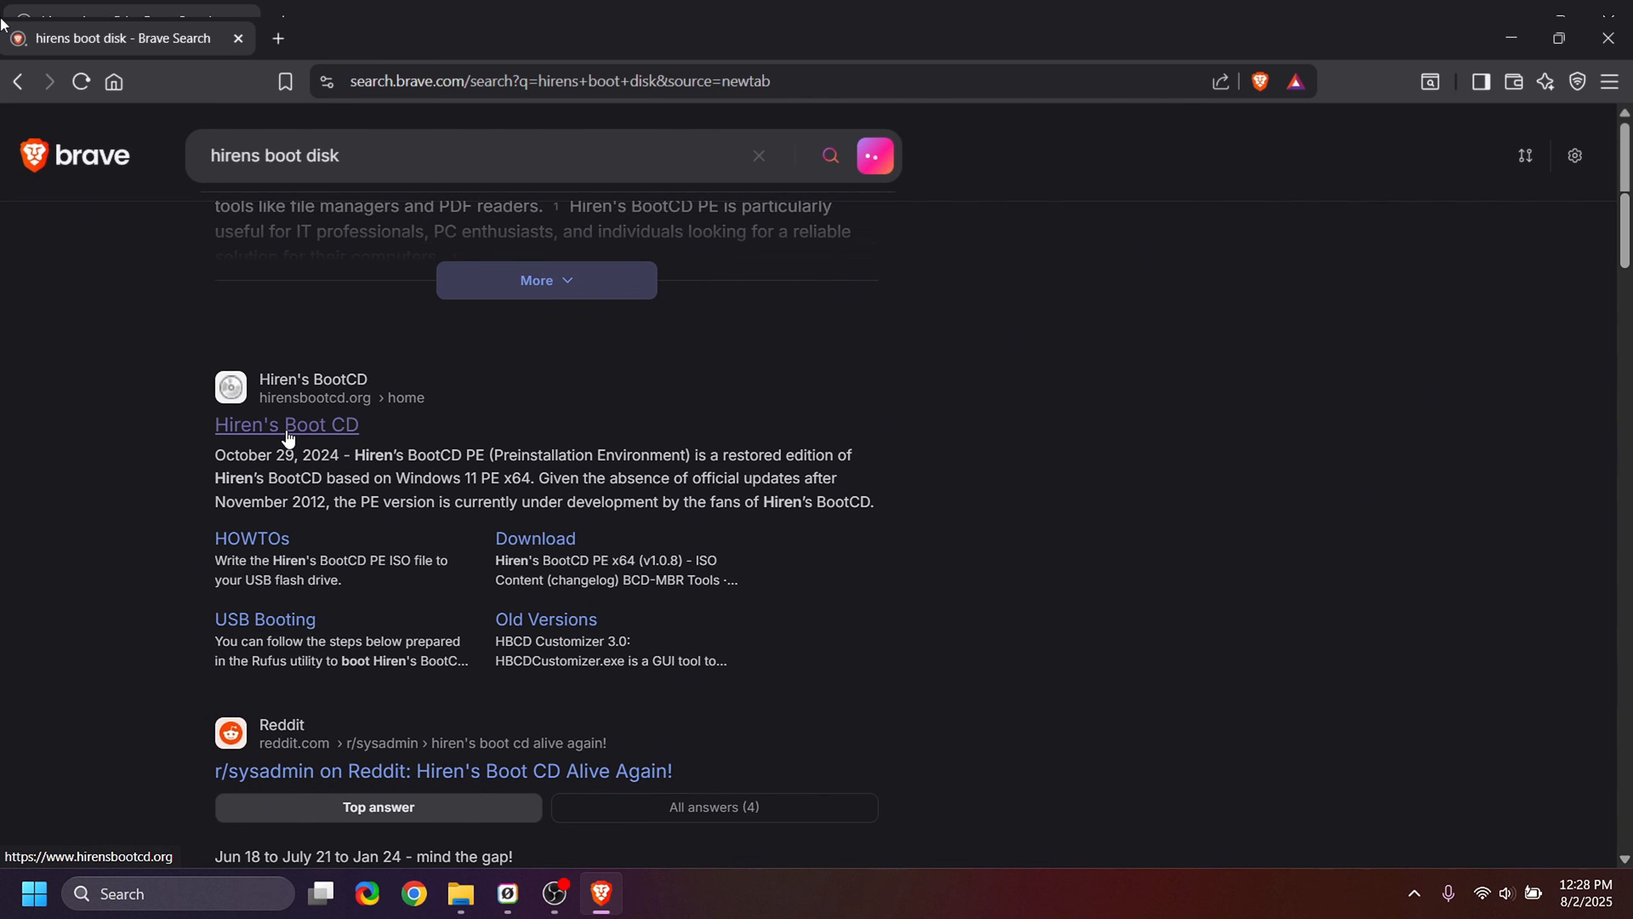
click(286, 424)
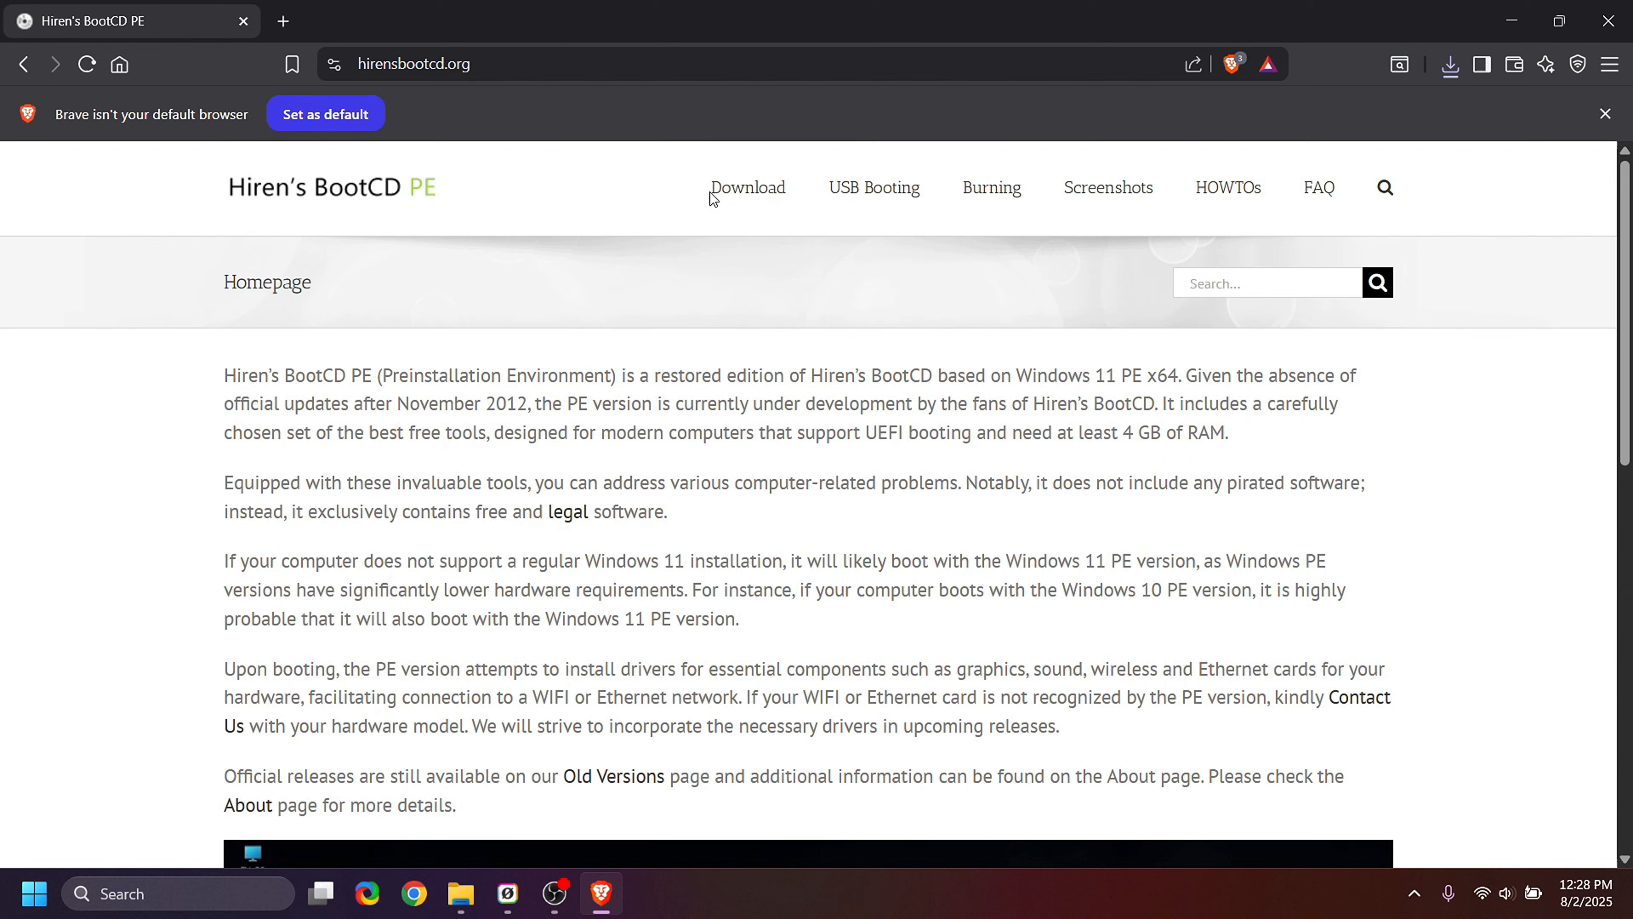
click(747, 187)
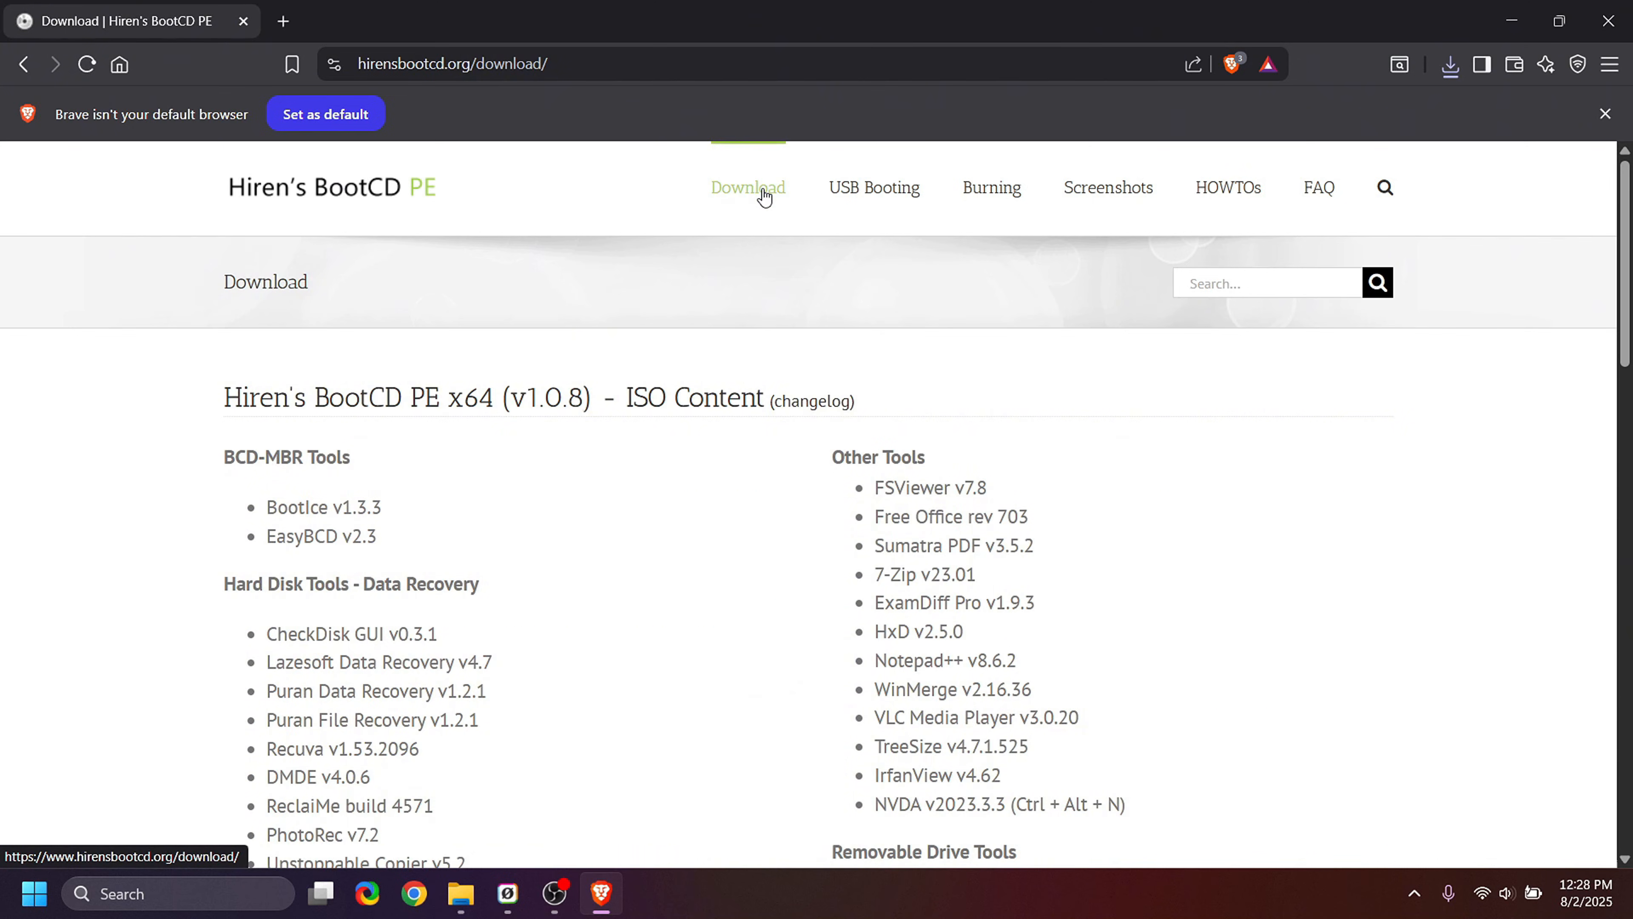
Step: Start downloading the HBCD_PE_x64.iso image from the download list
scroll(down, 3)
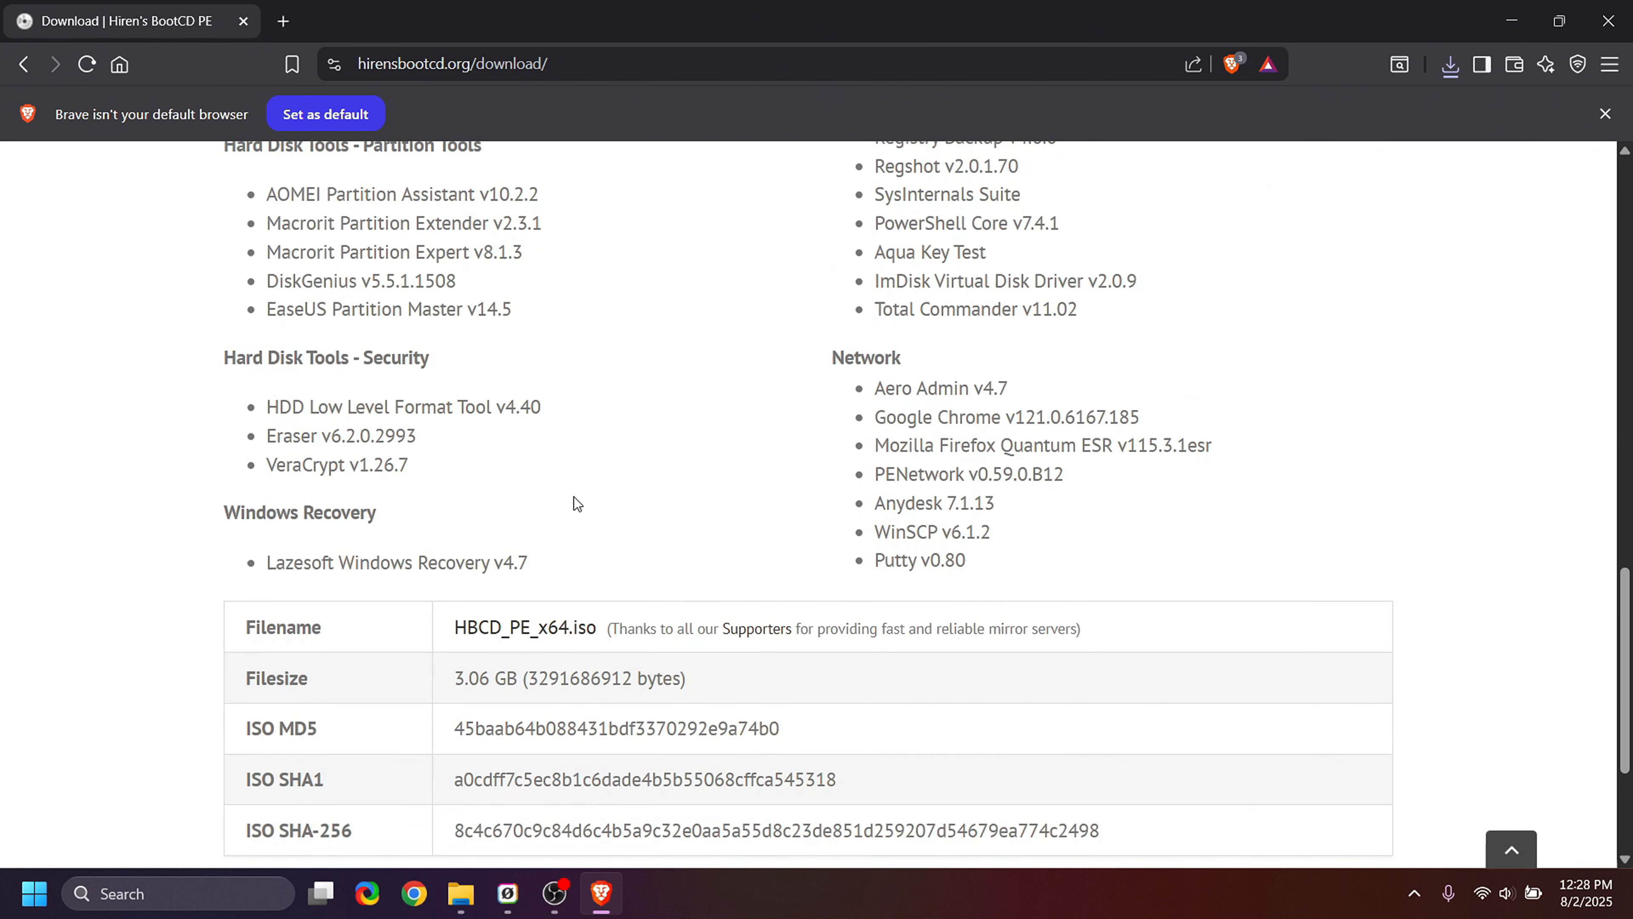
scroll(down, 3)
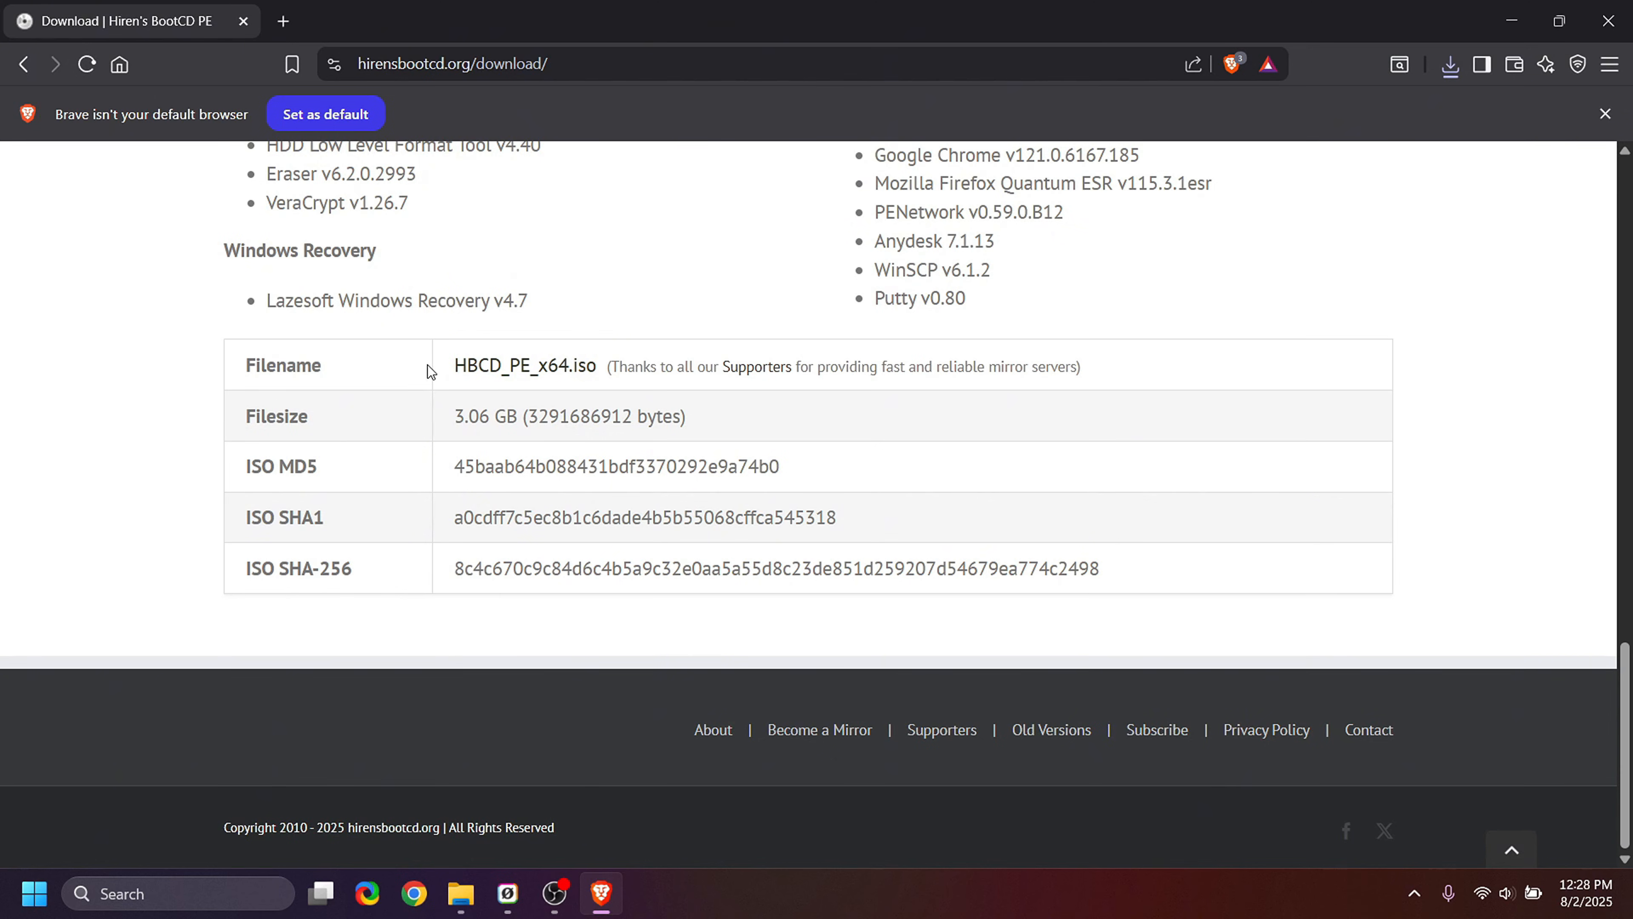
mouse_move(320, 323)
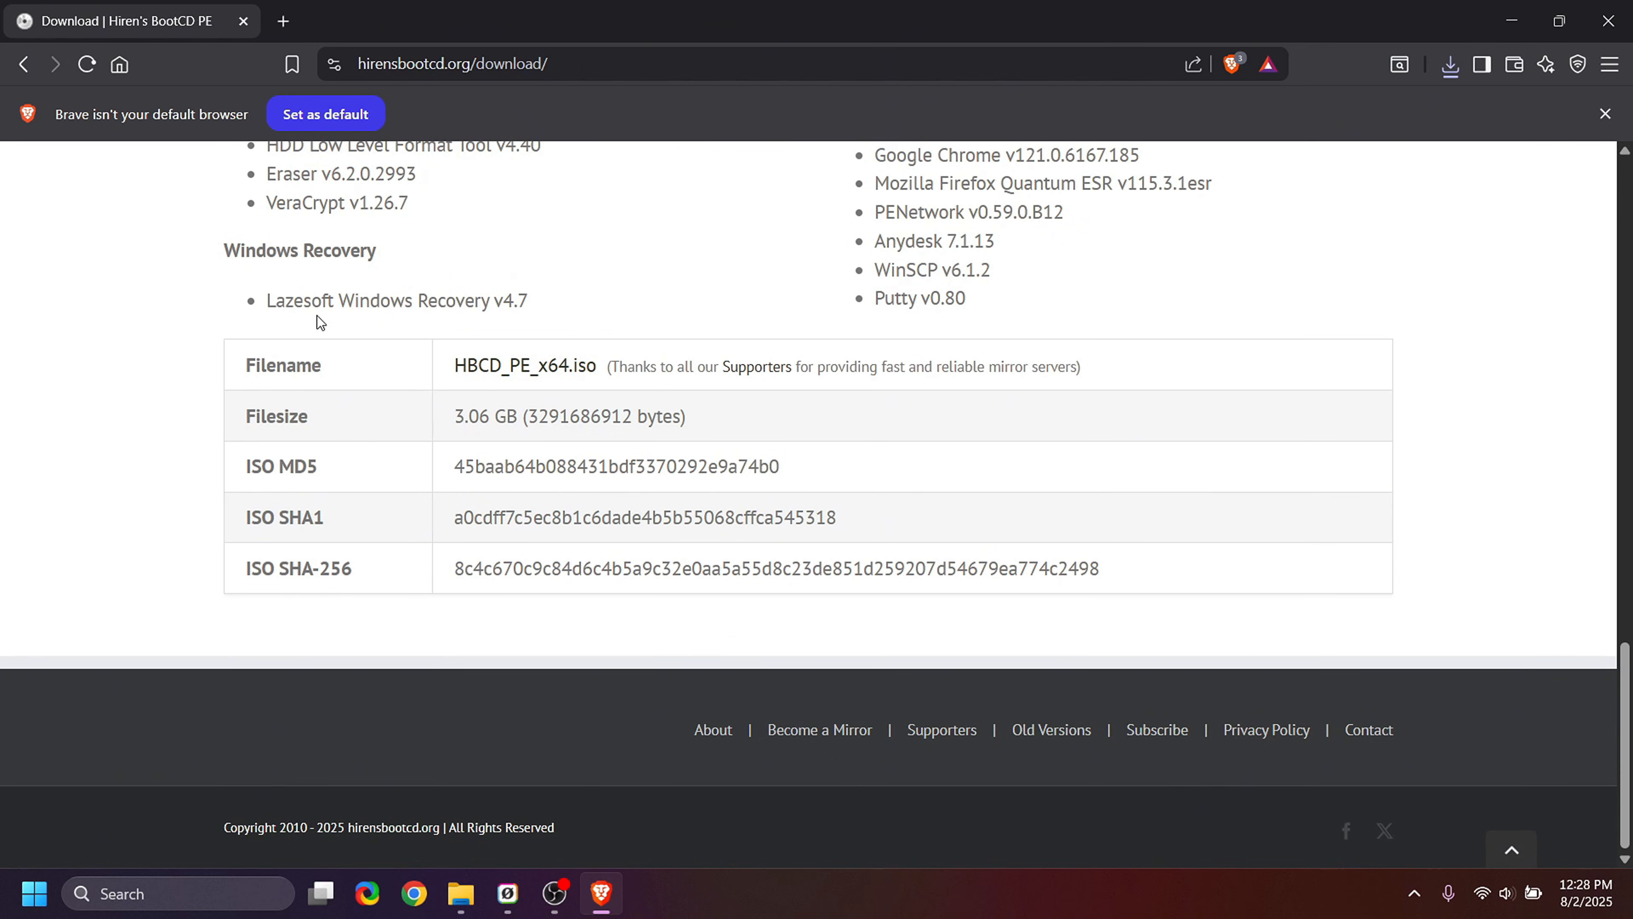
mouse_move(525, 309)
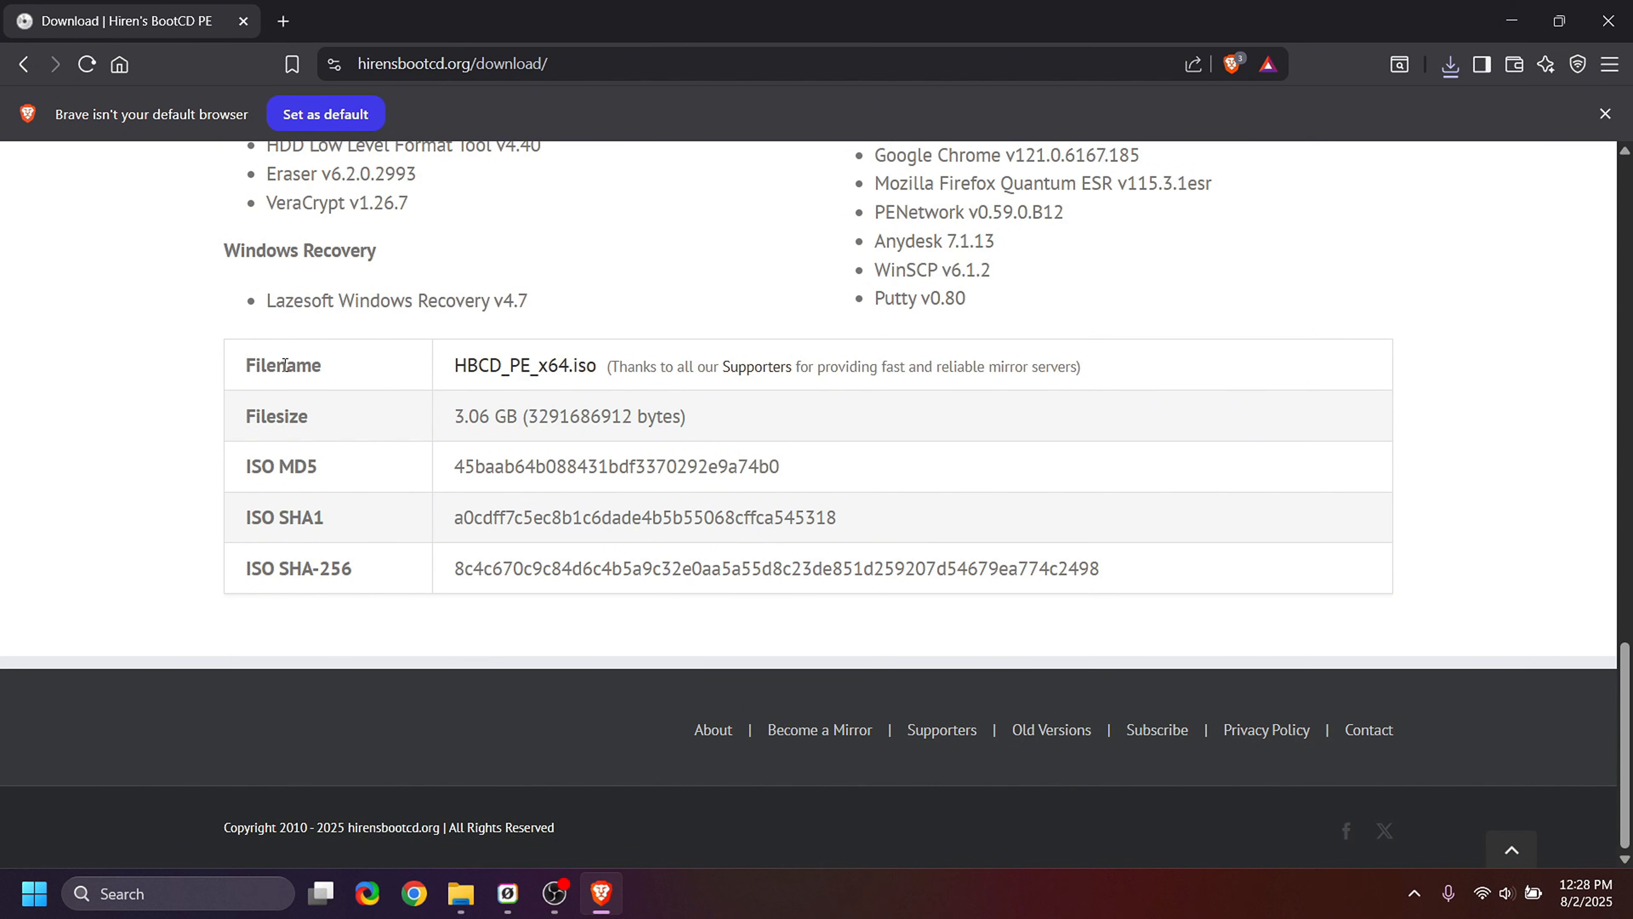
mouse_move(525, 366)
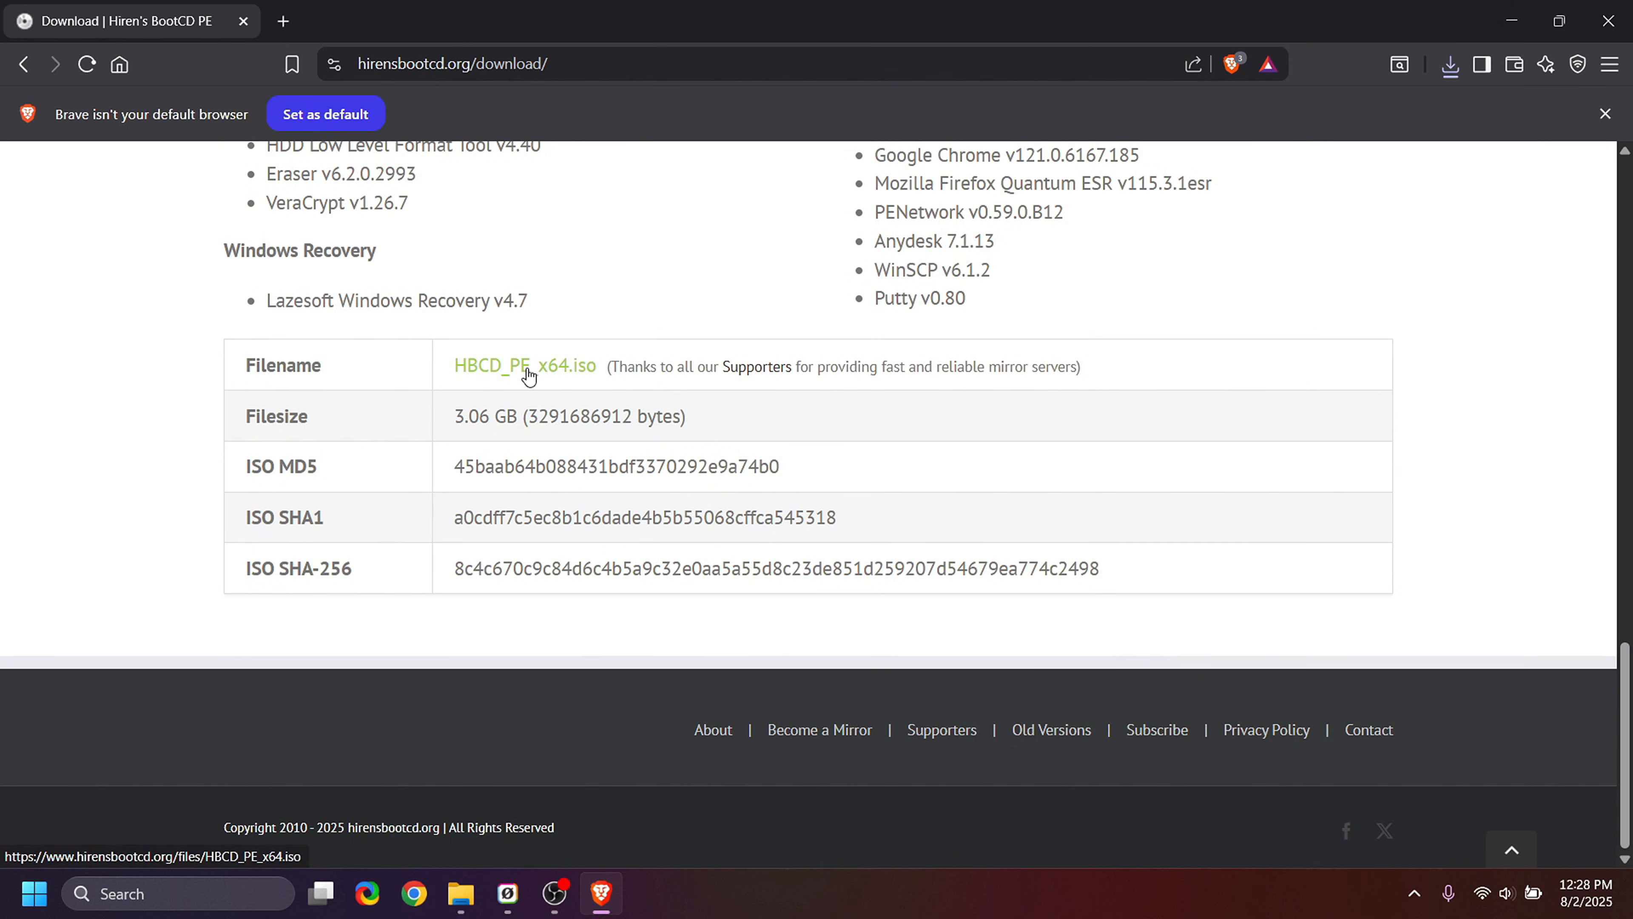
click(524, 366)
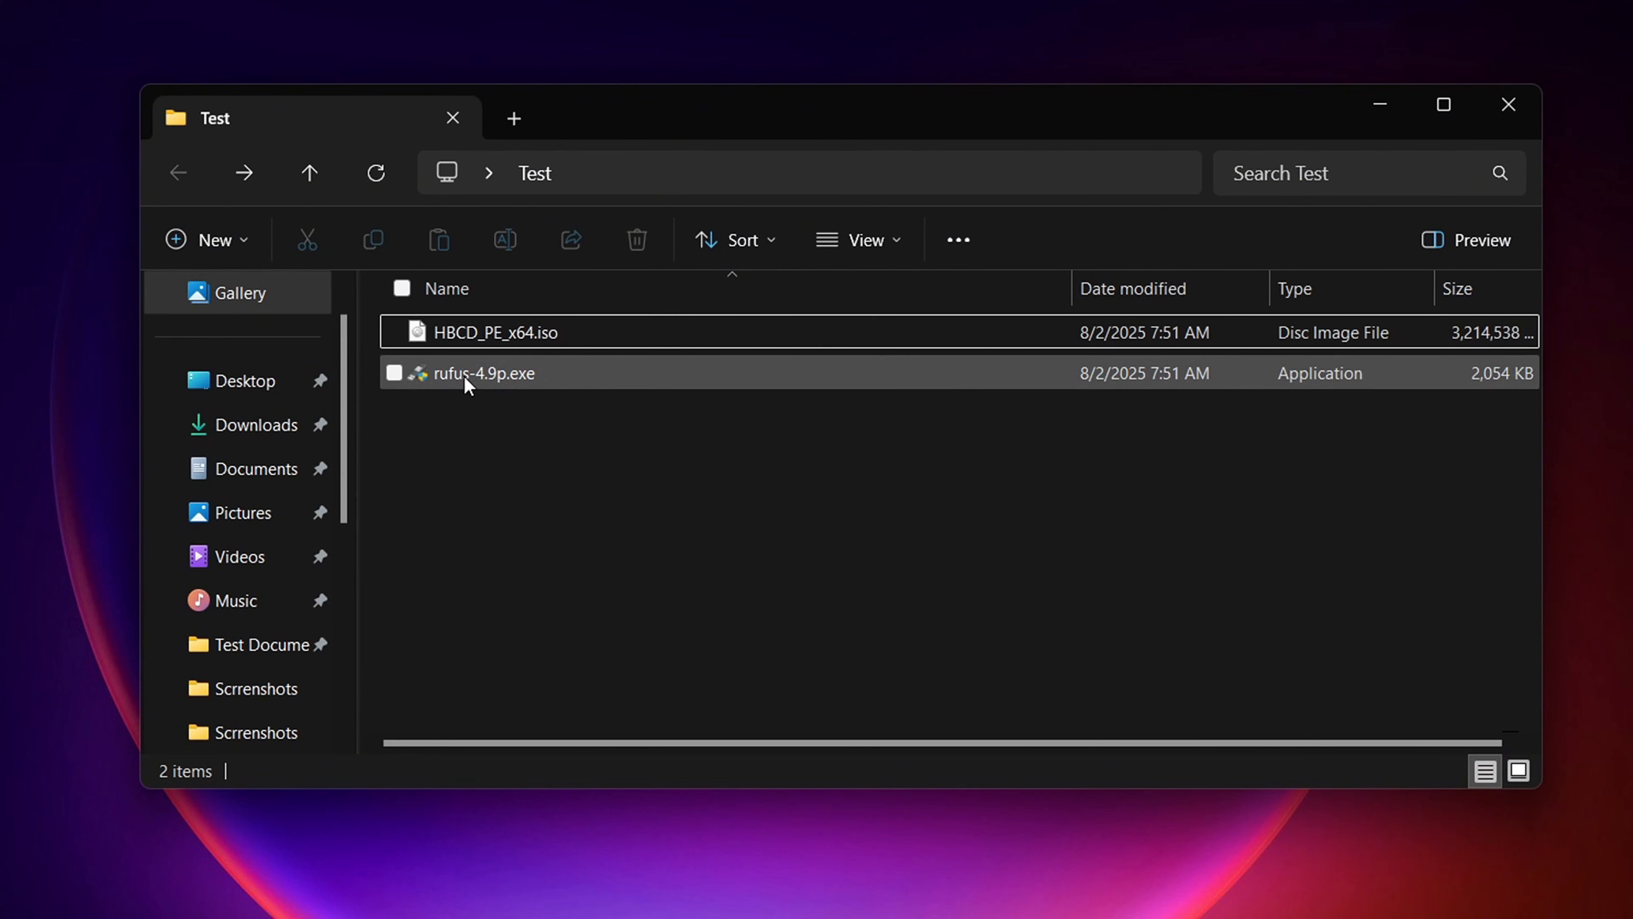
mouse_move(552, 384)
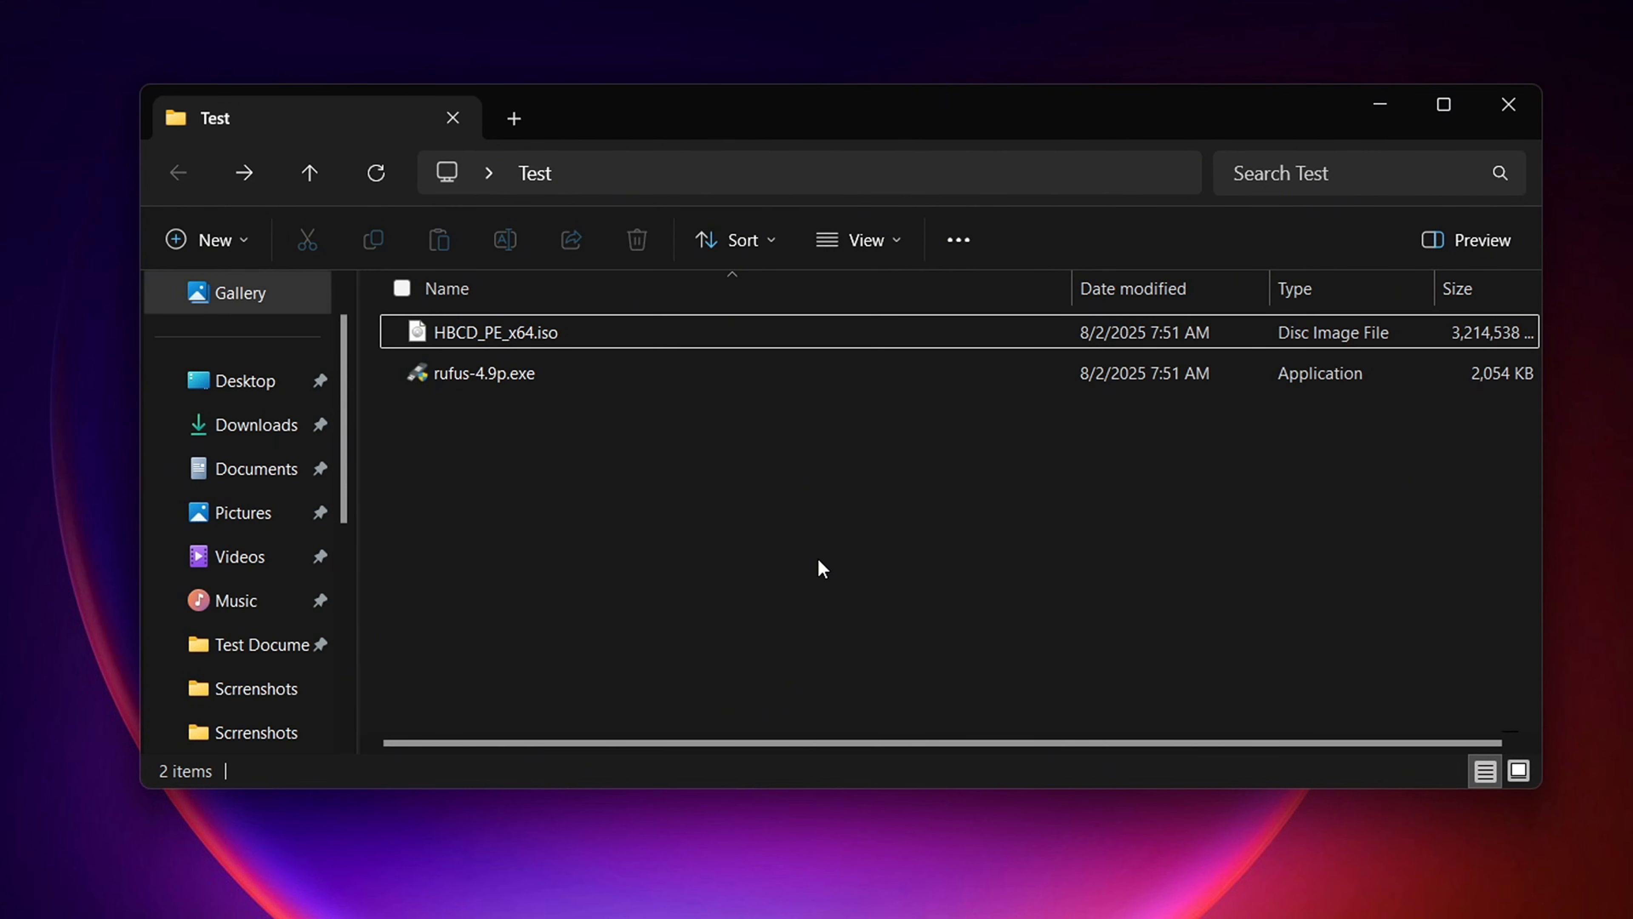
Step: Run rufus-4.9p.exe from the Test folder beside HBCD_PE_x64.iso
scroll(down, 3)
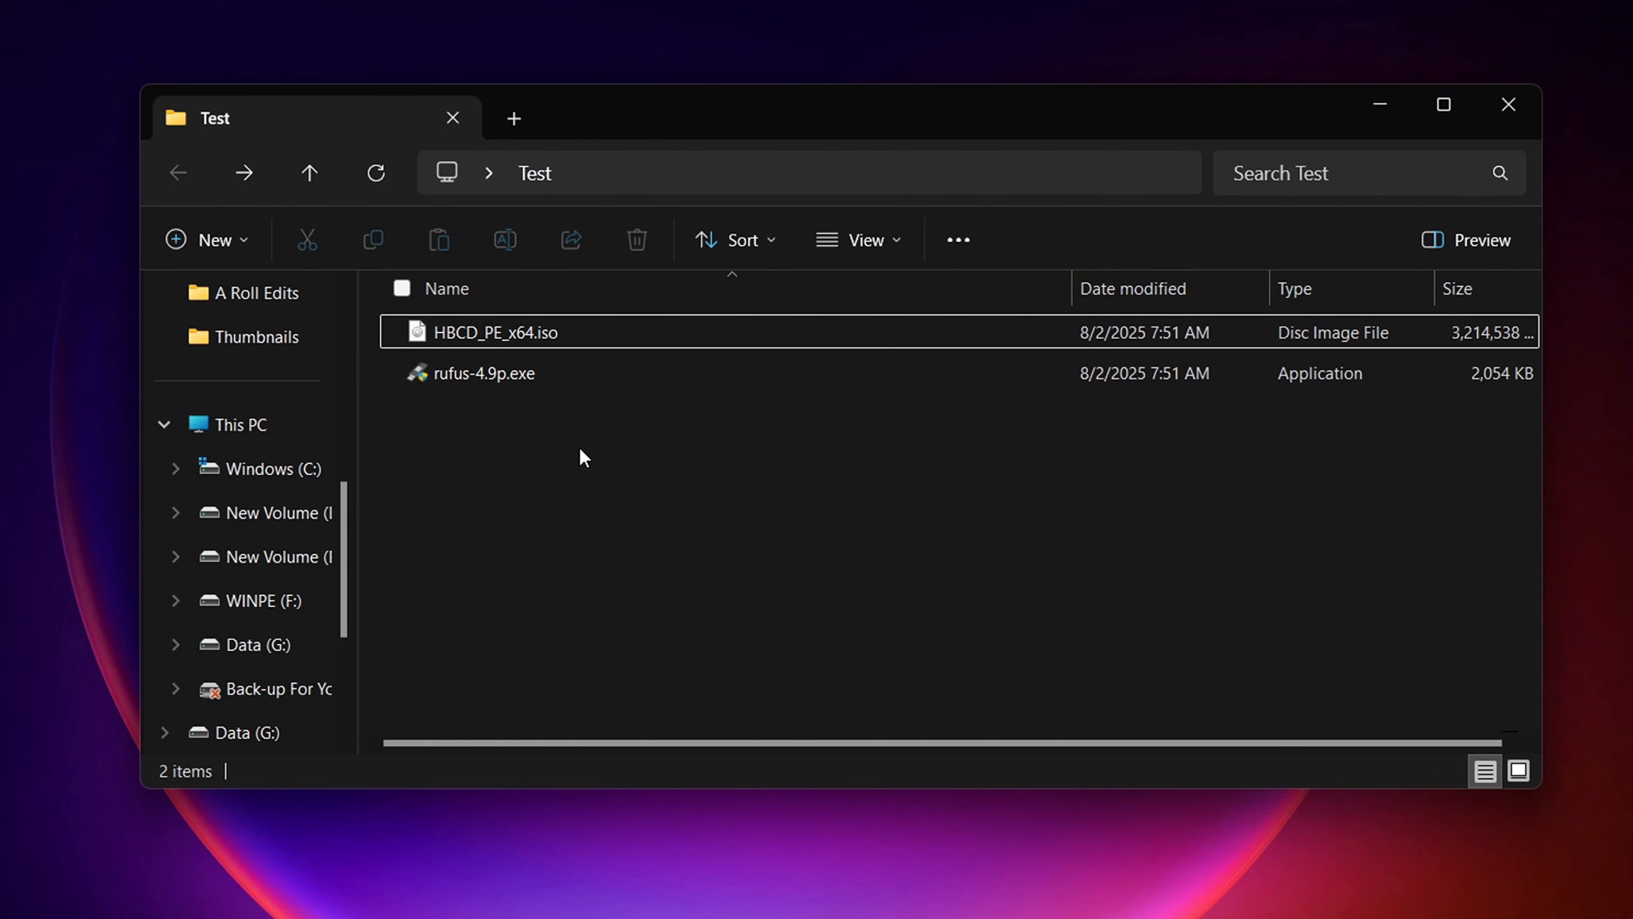
click(482, 372)
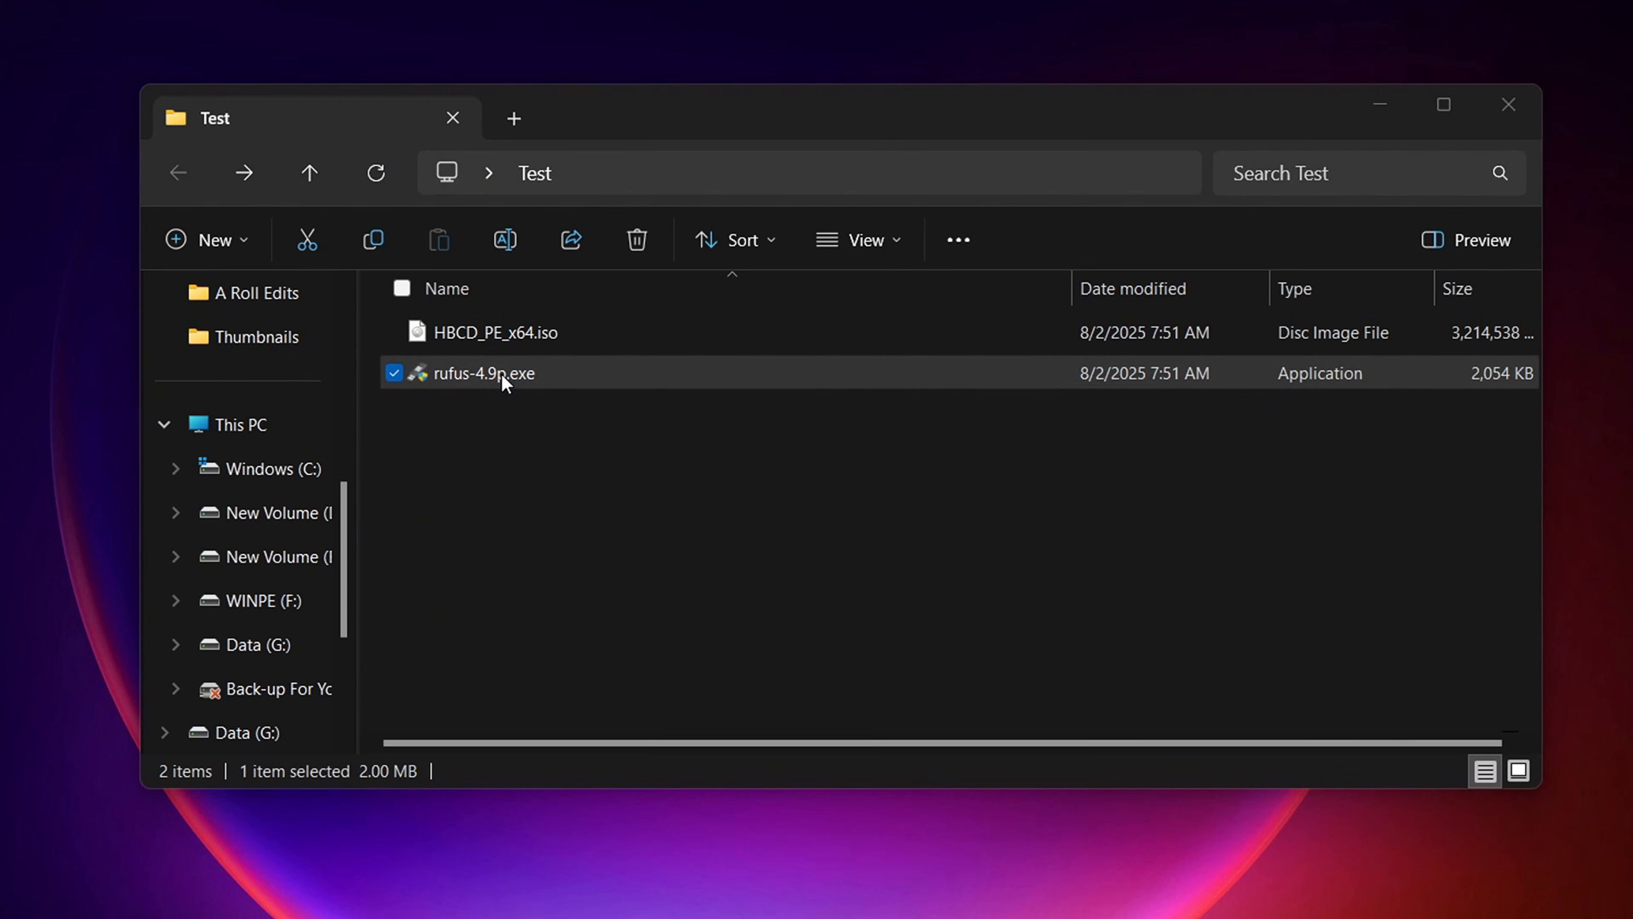
double_click(483, 372)
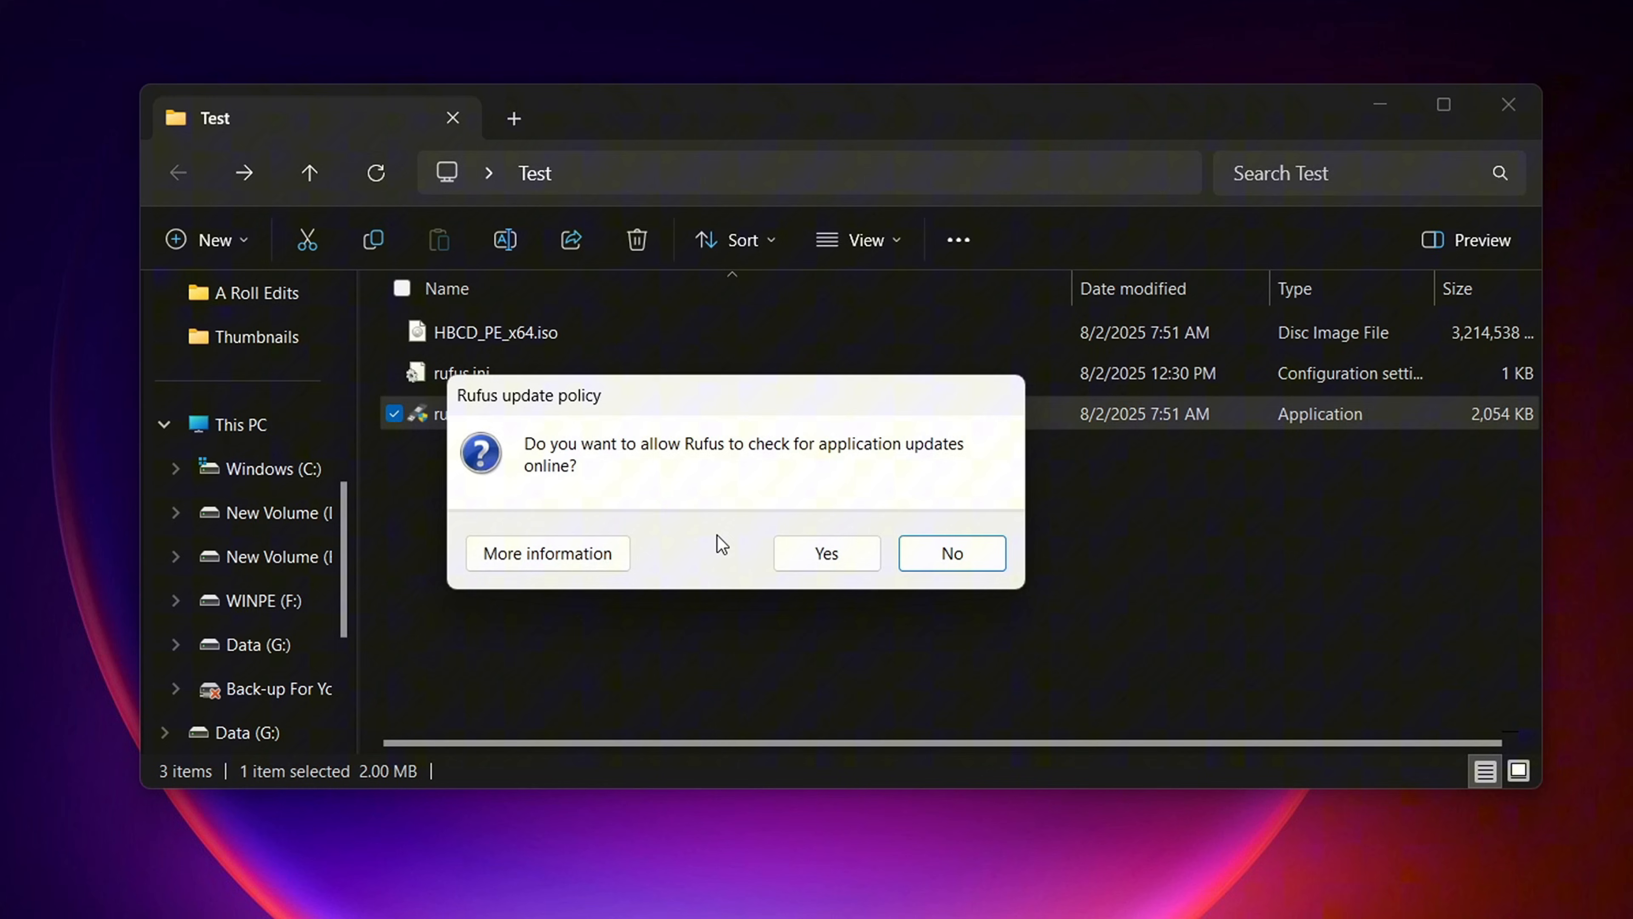
mouse_move(826, 553)
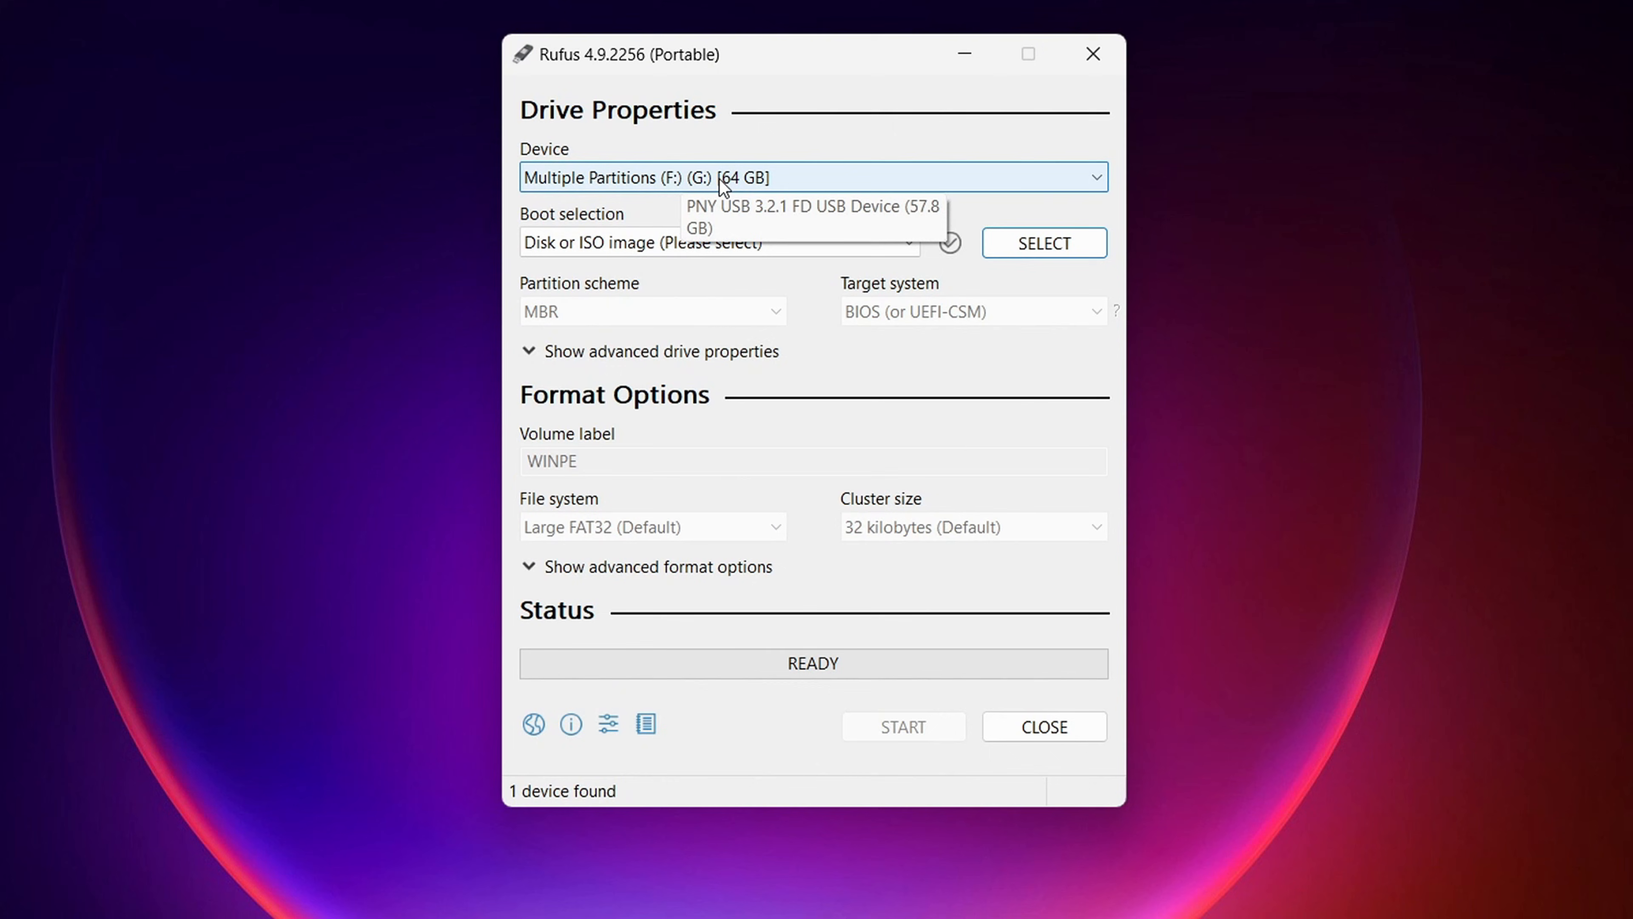
mouse_move(745, 215)
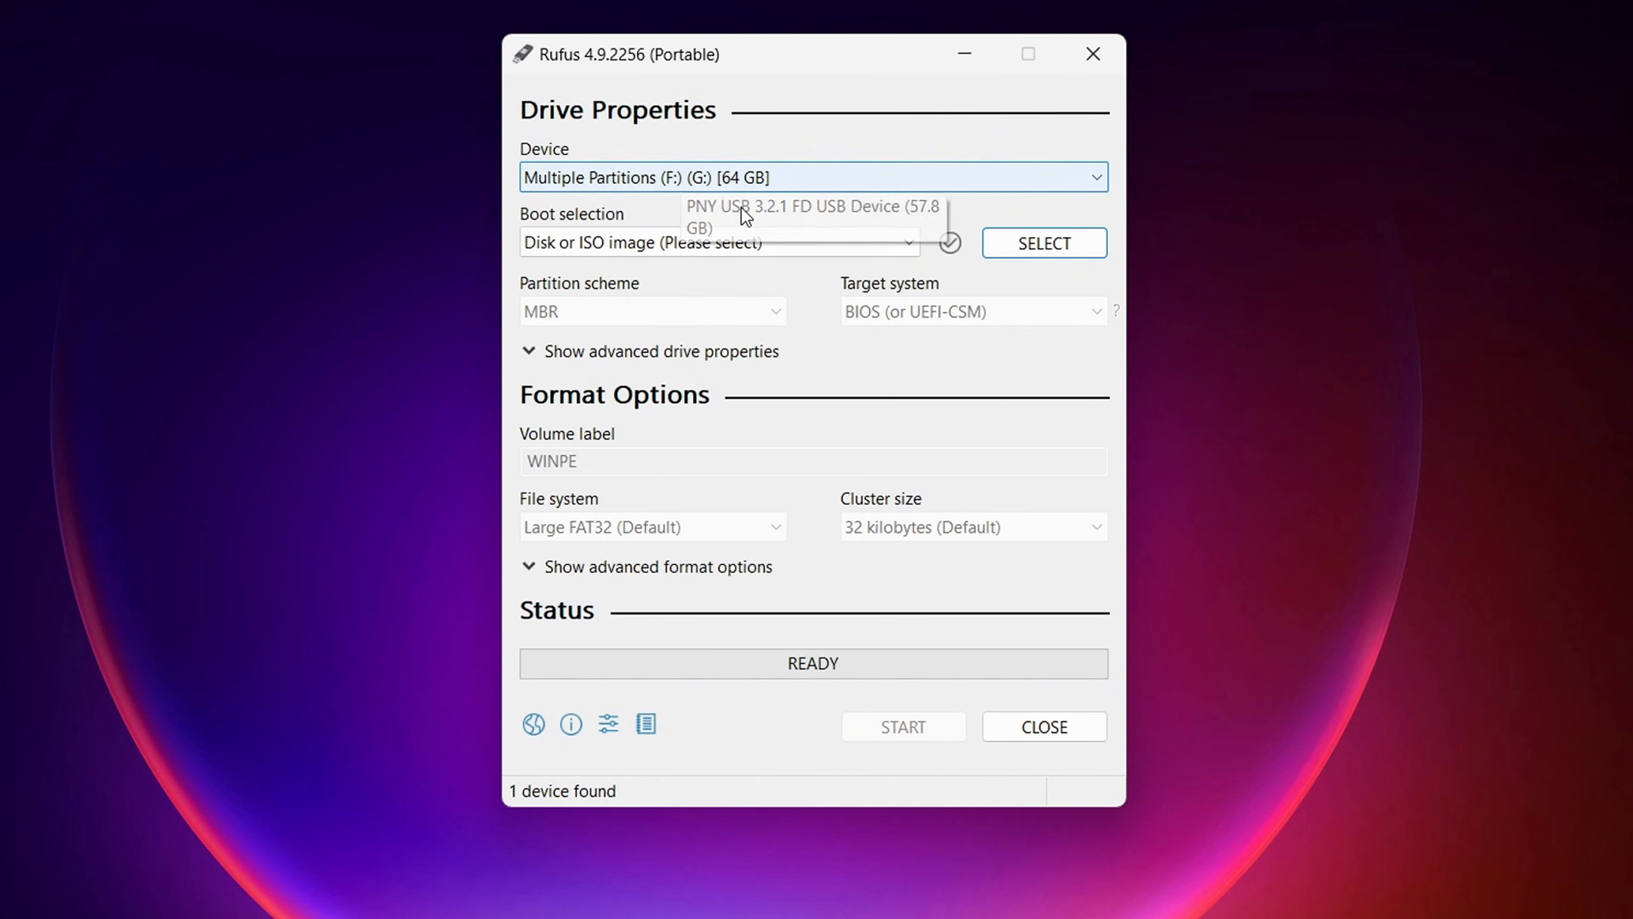
Step: Load HBCD_PE_x64.iso as the boot image and set the partition scheme to MBR
click(1043, 243)
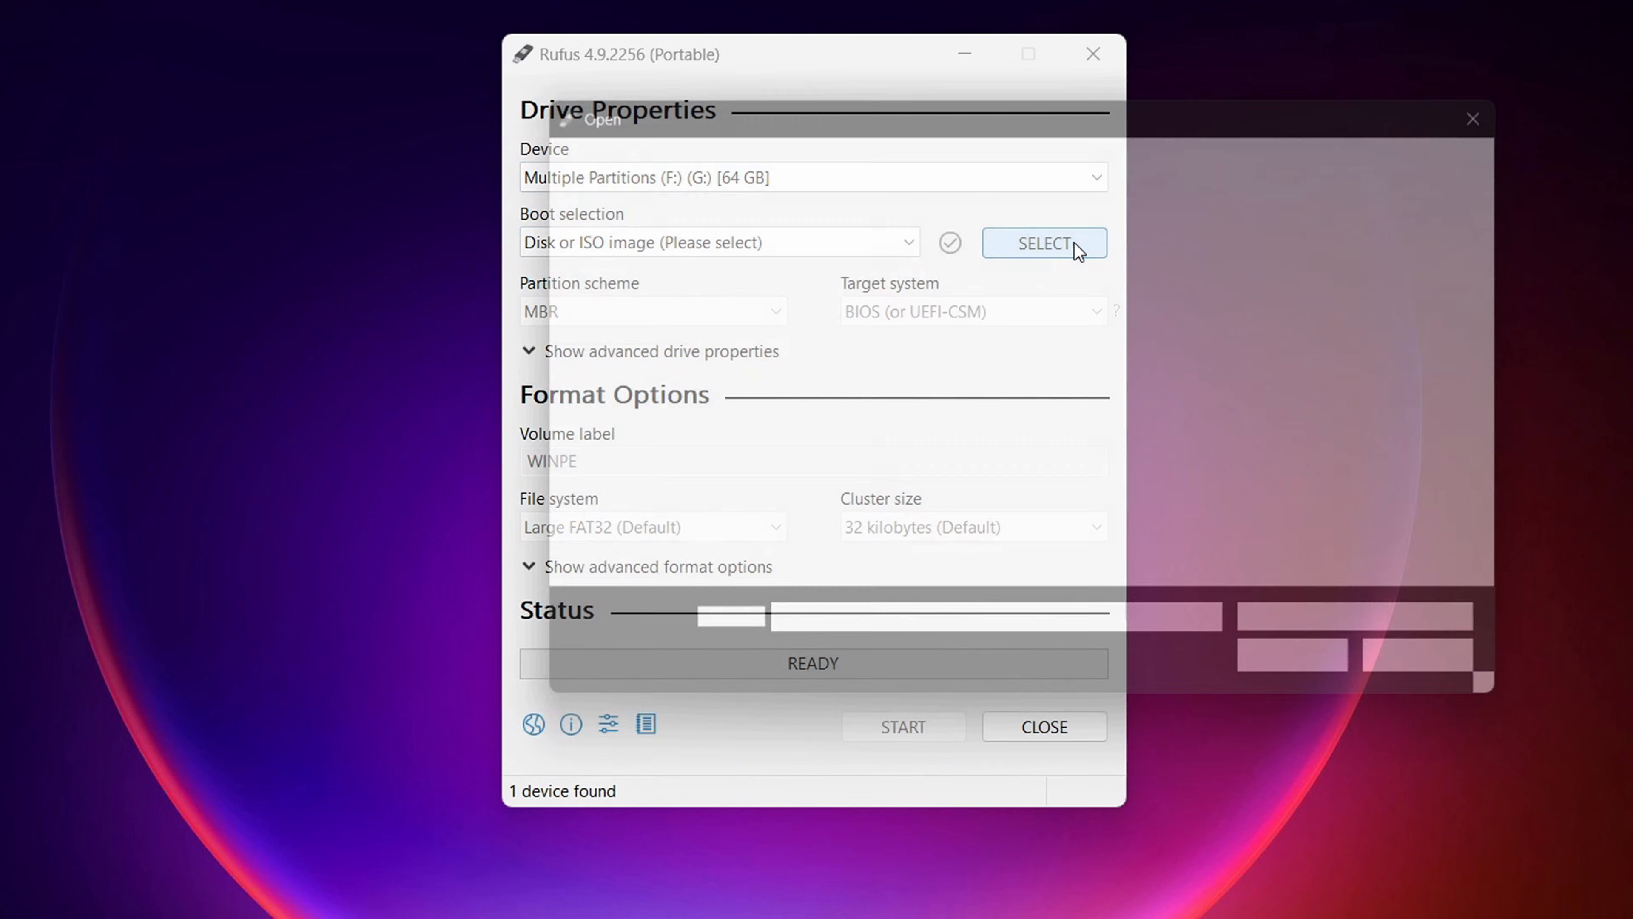
click(1043, 242)
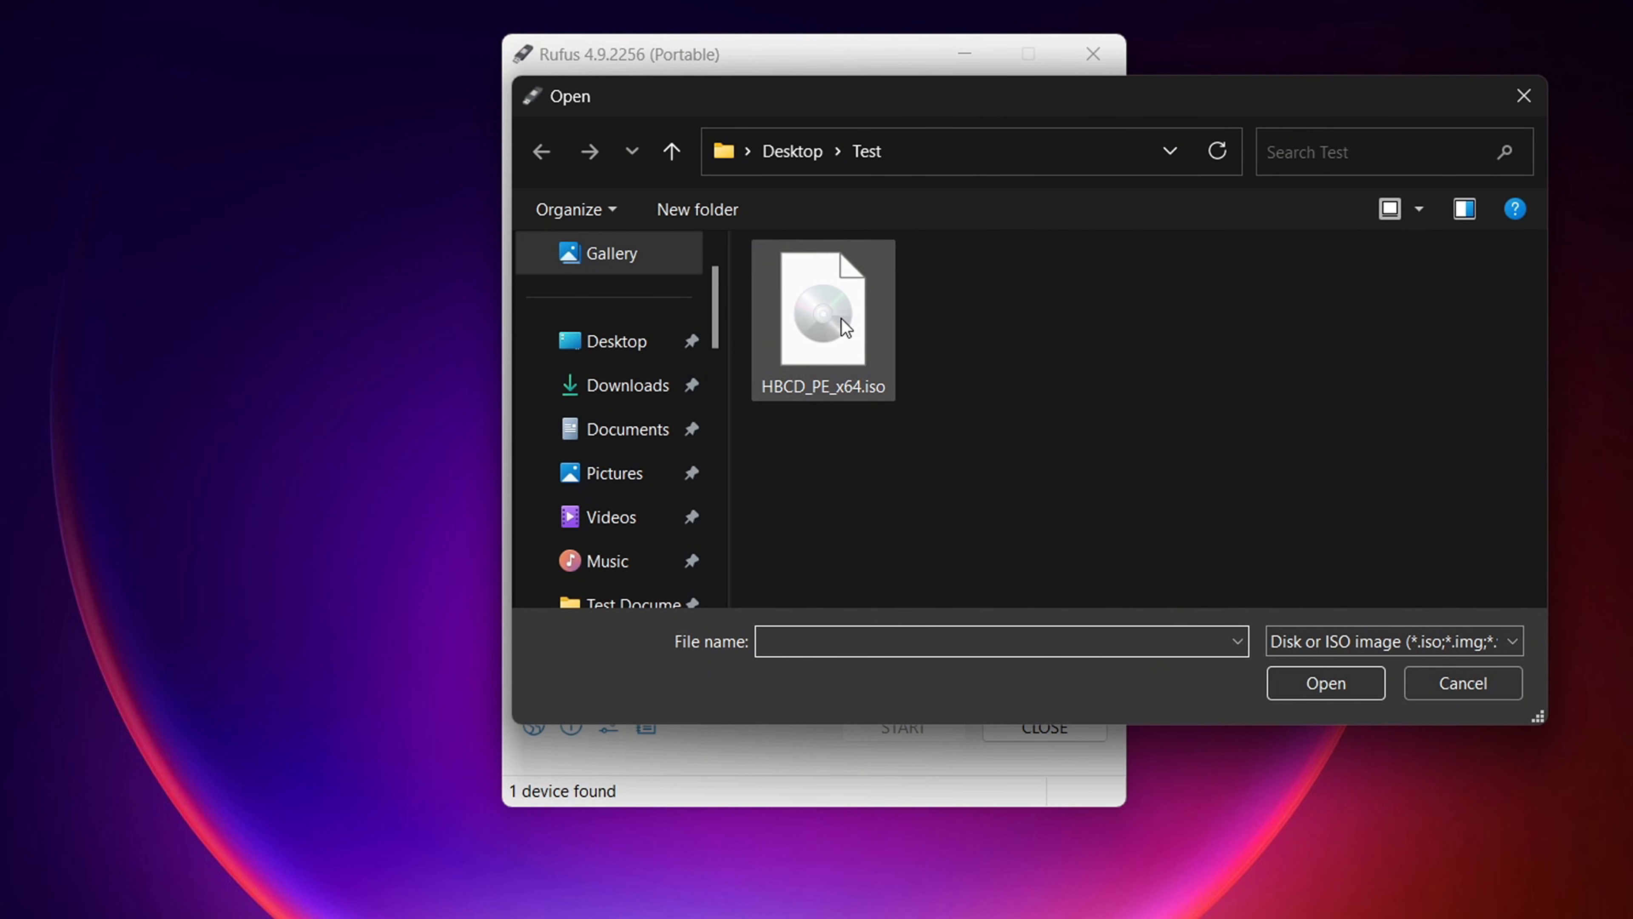
mouse_move(823, 312)
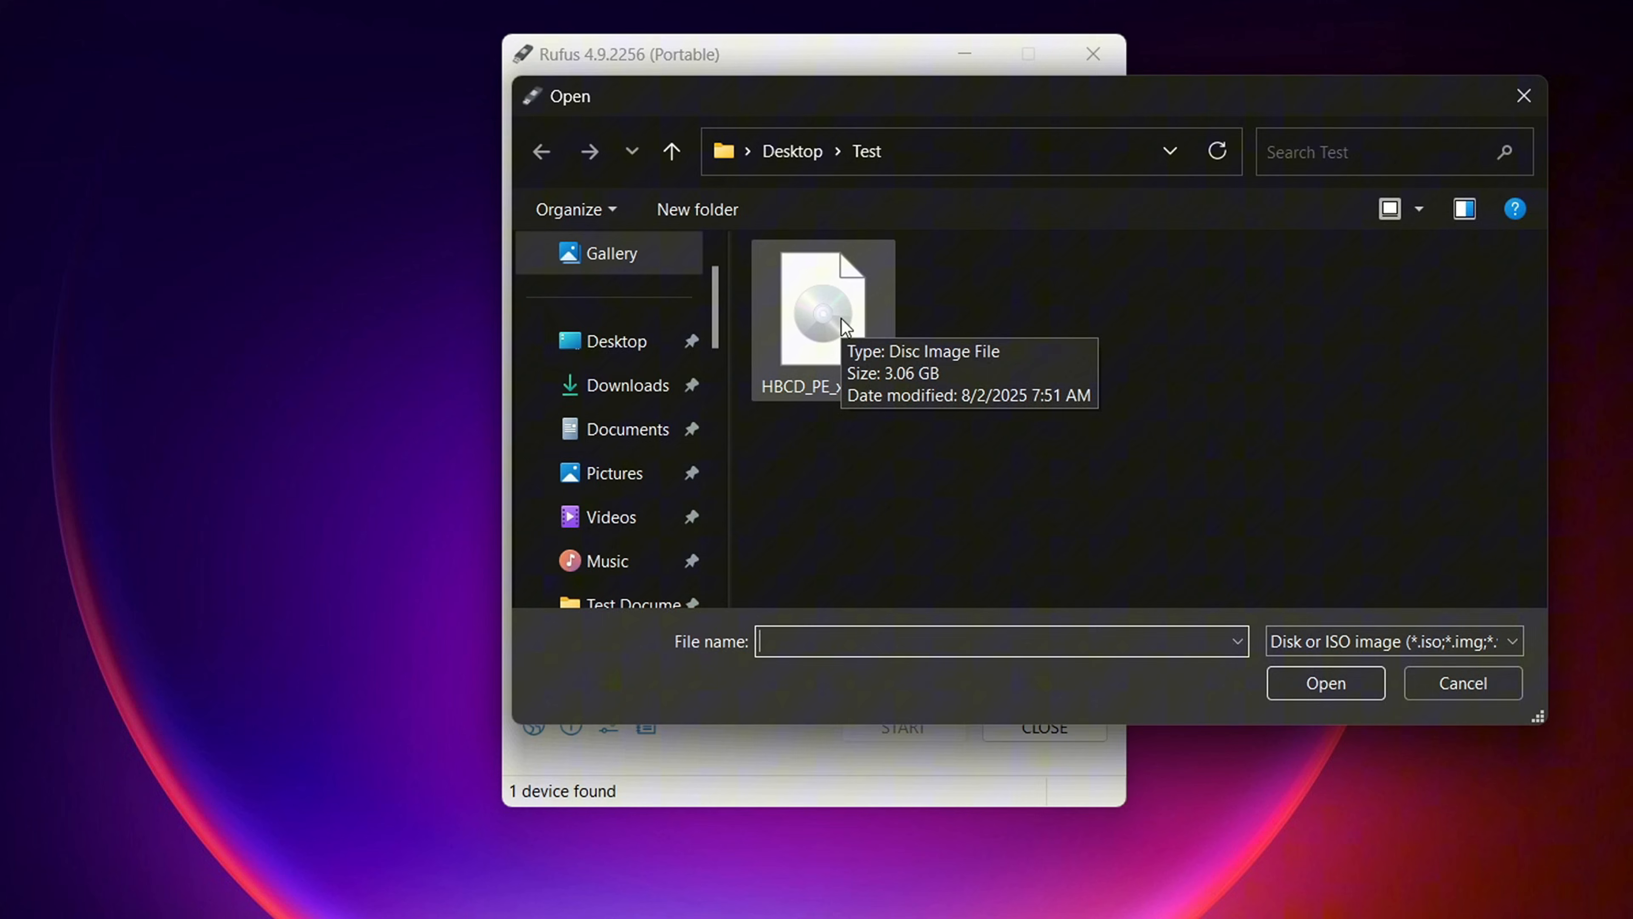
double_click(822, 302)
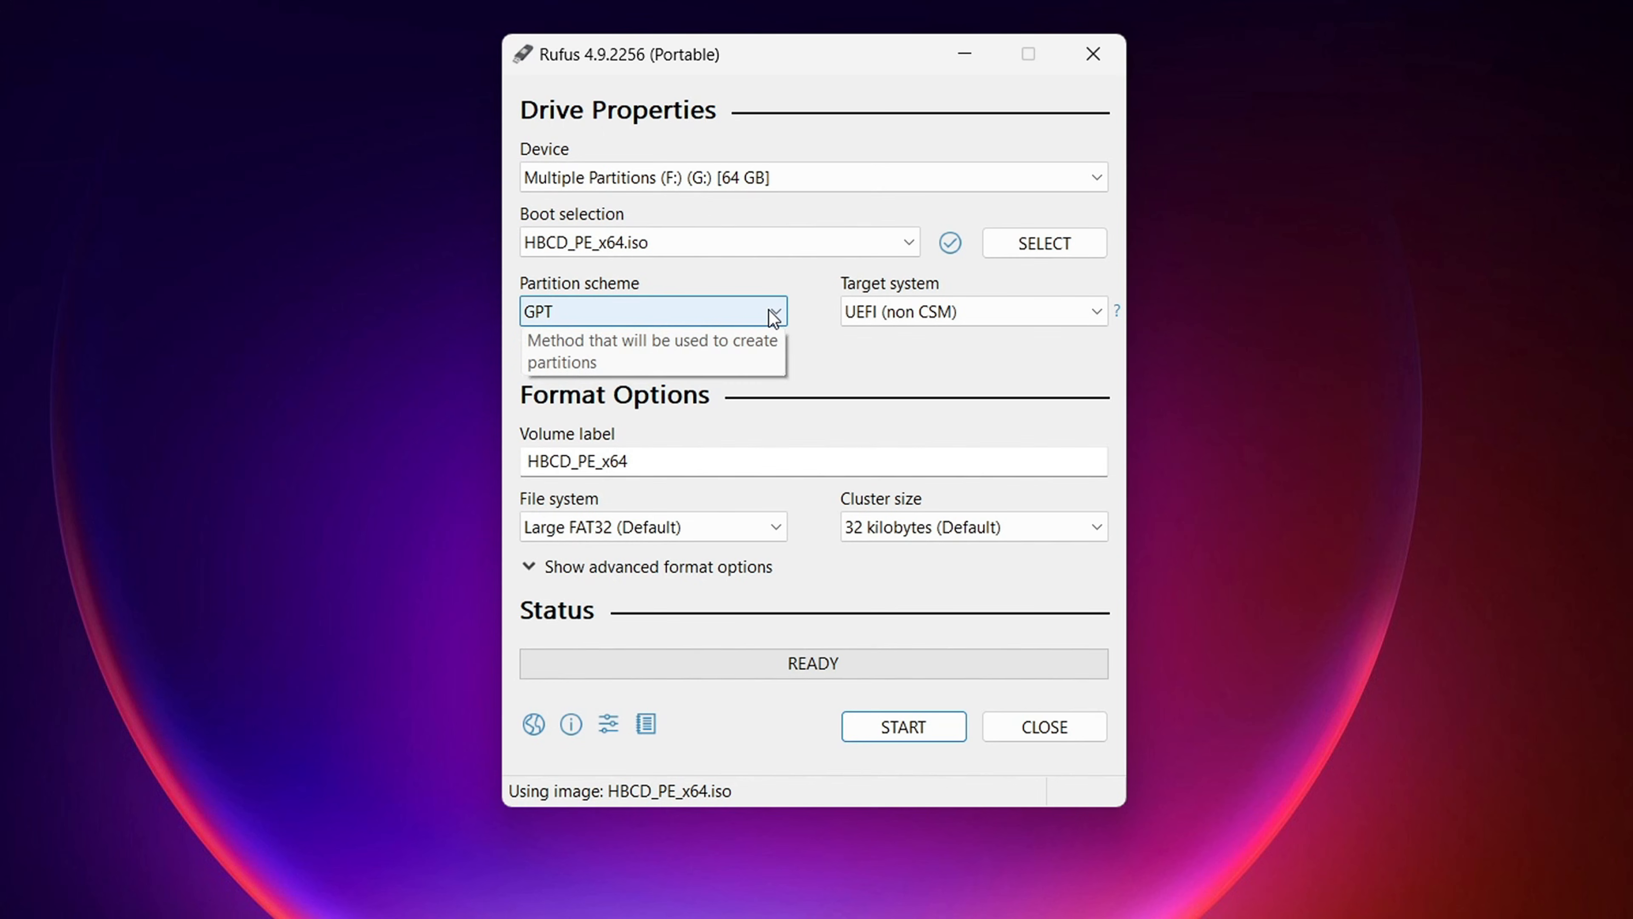
click(771, 310)
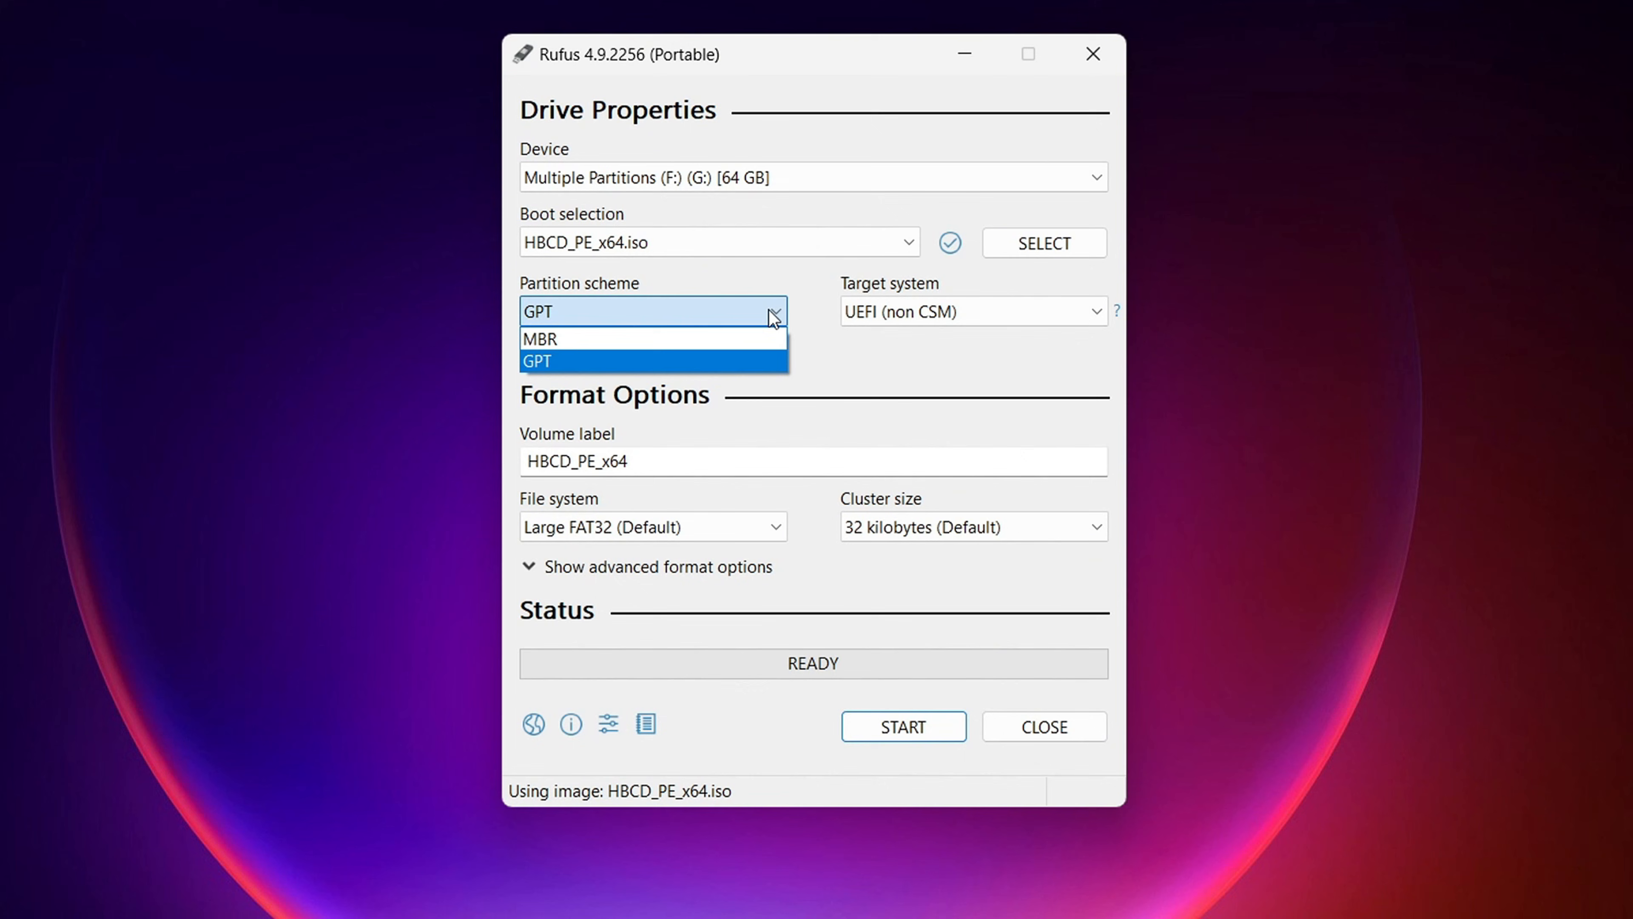
click(535, 361)
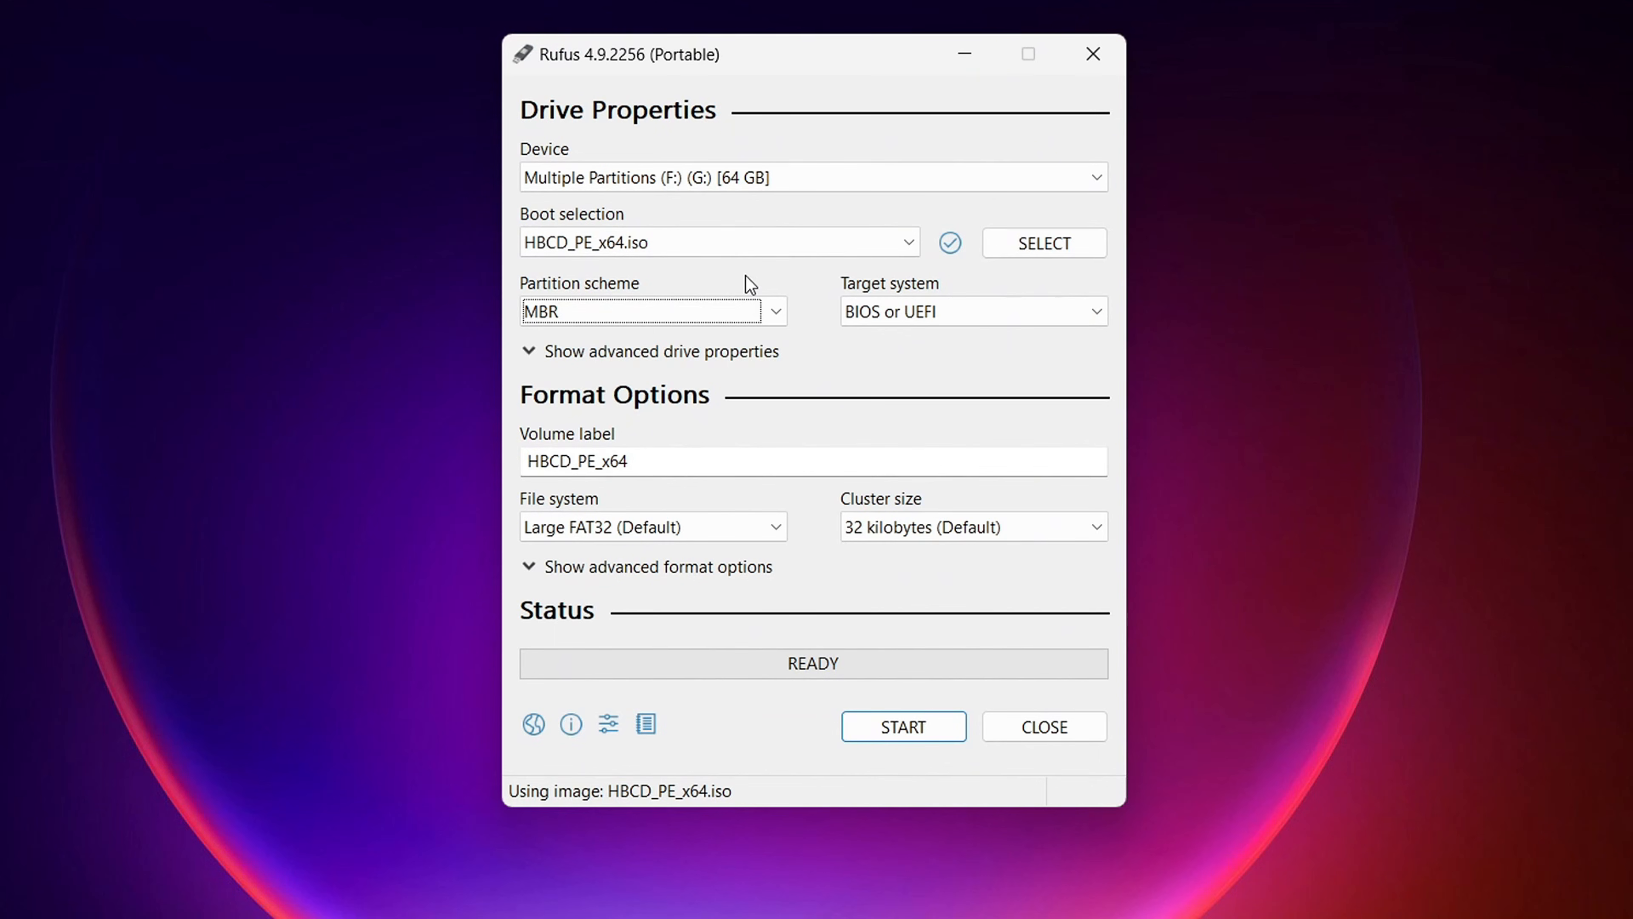
mouse_move(873, 372)
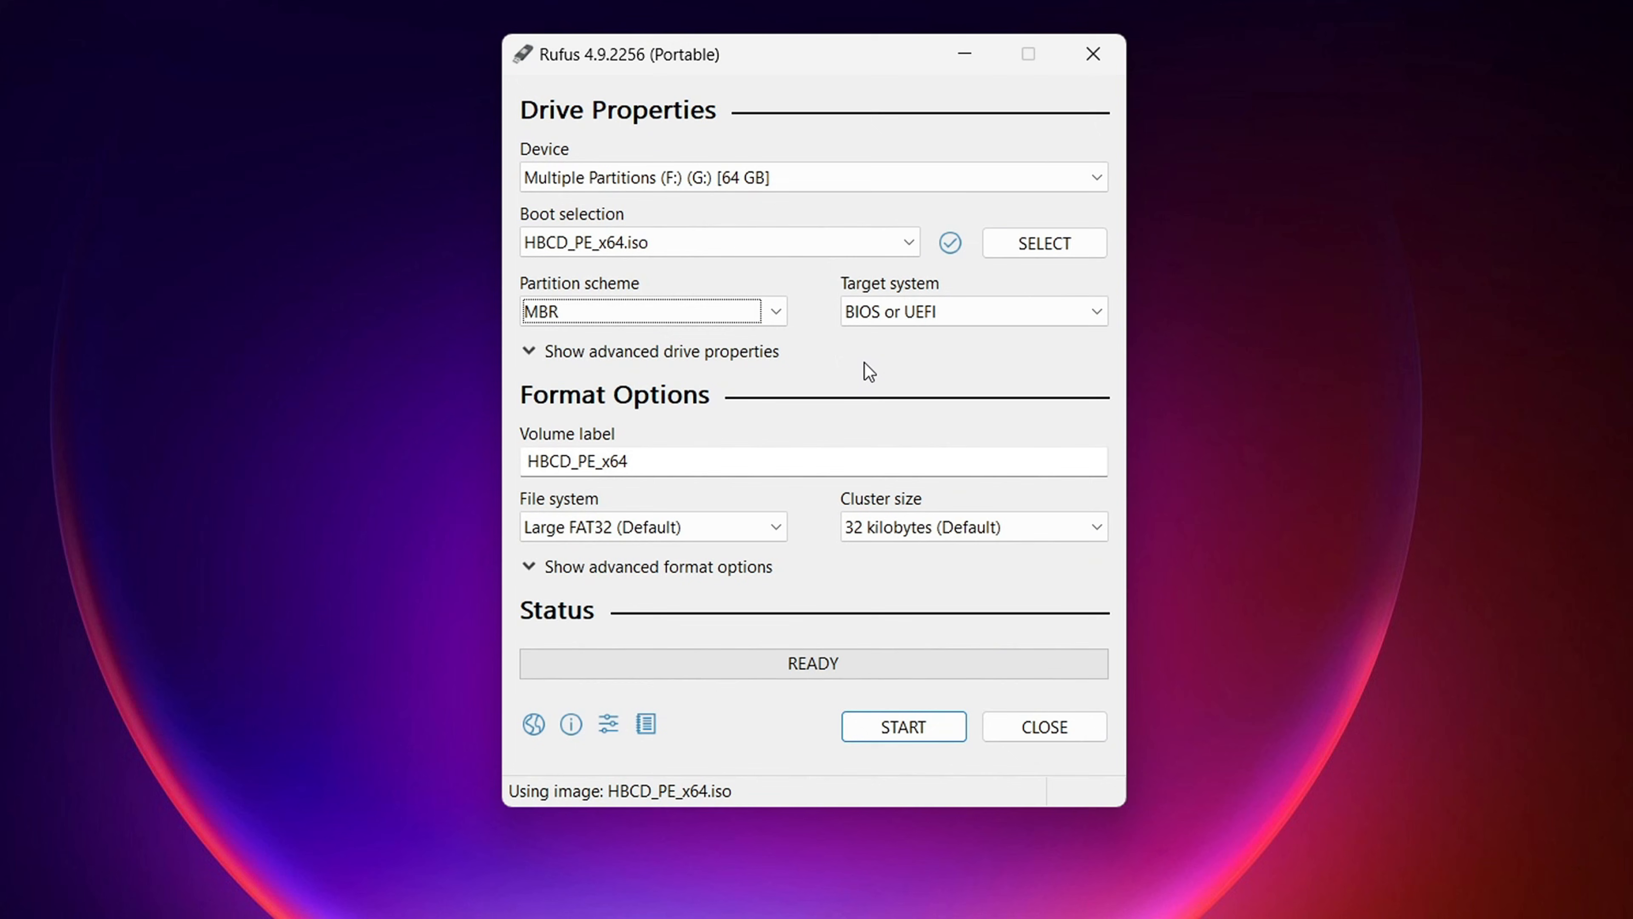
mouse_move(696, 516)
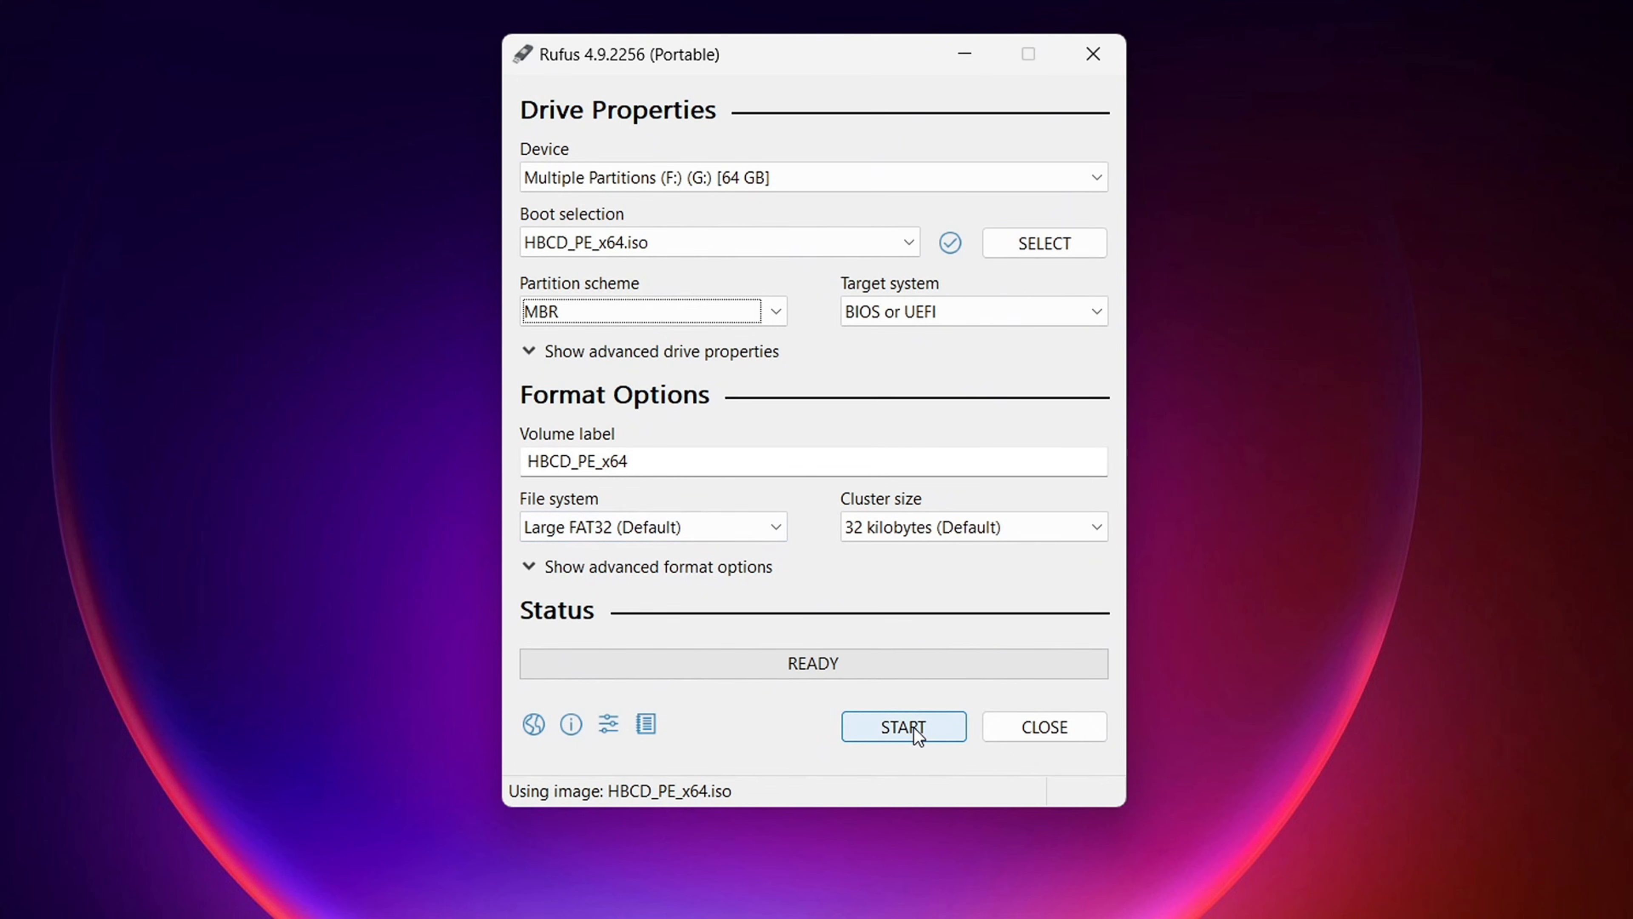
Step: Start the write, accept the bootloader, data-erase and multiple-partition warnings, and close Rufus when done
click(902, 725)
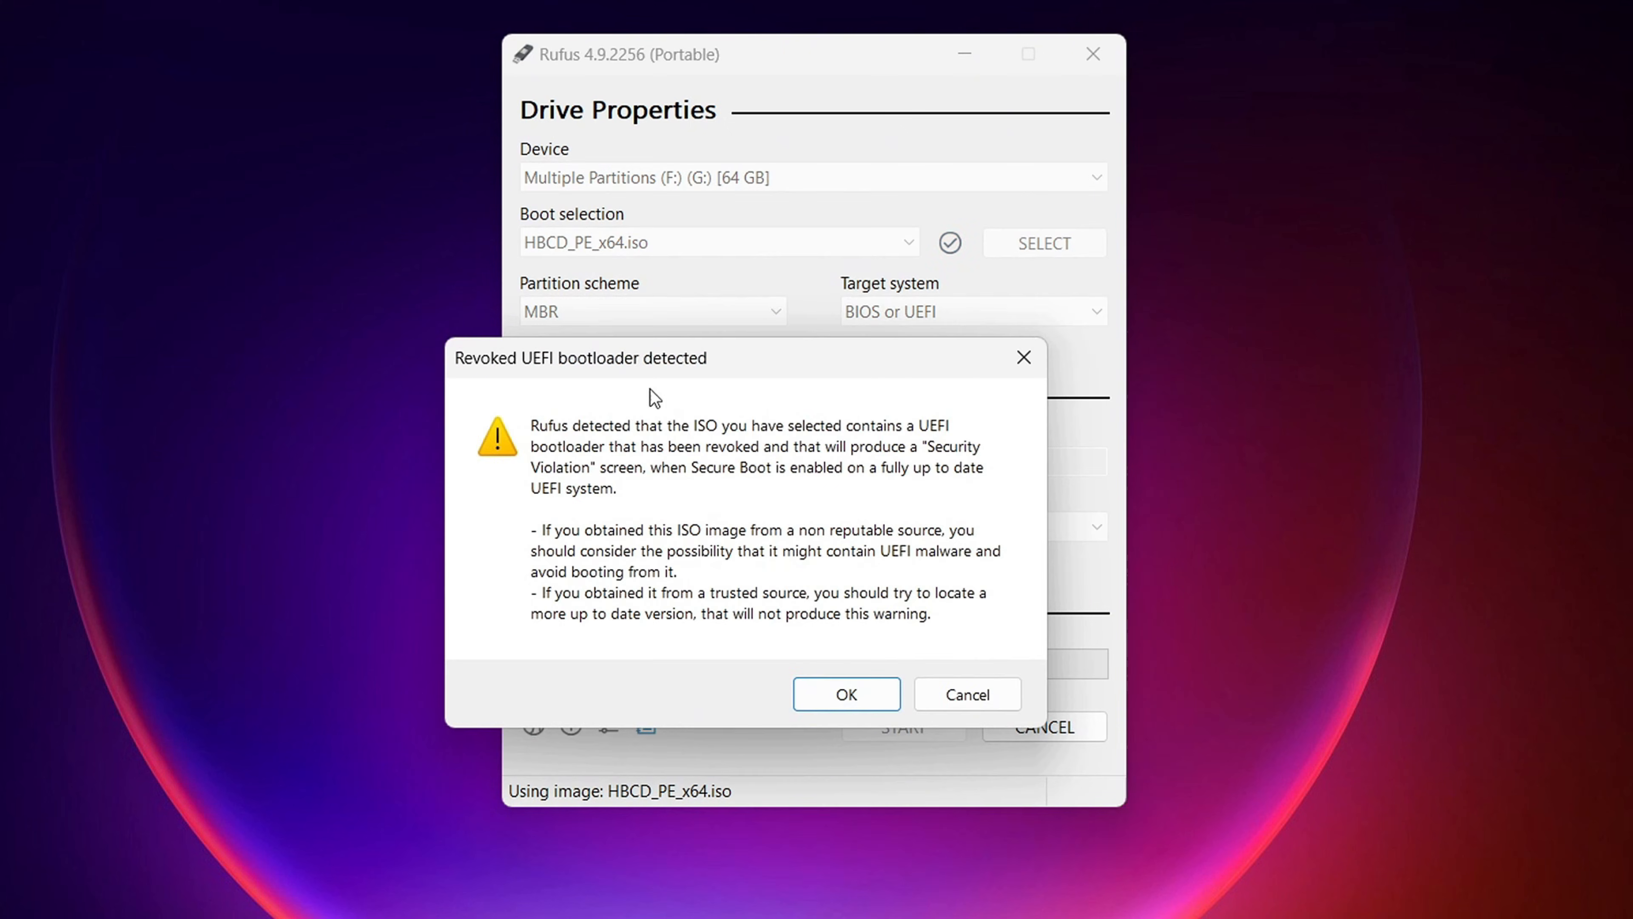
mouse_move(665, 450)
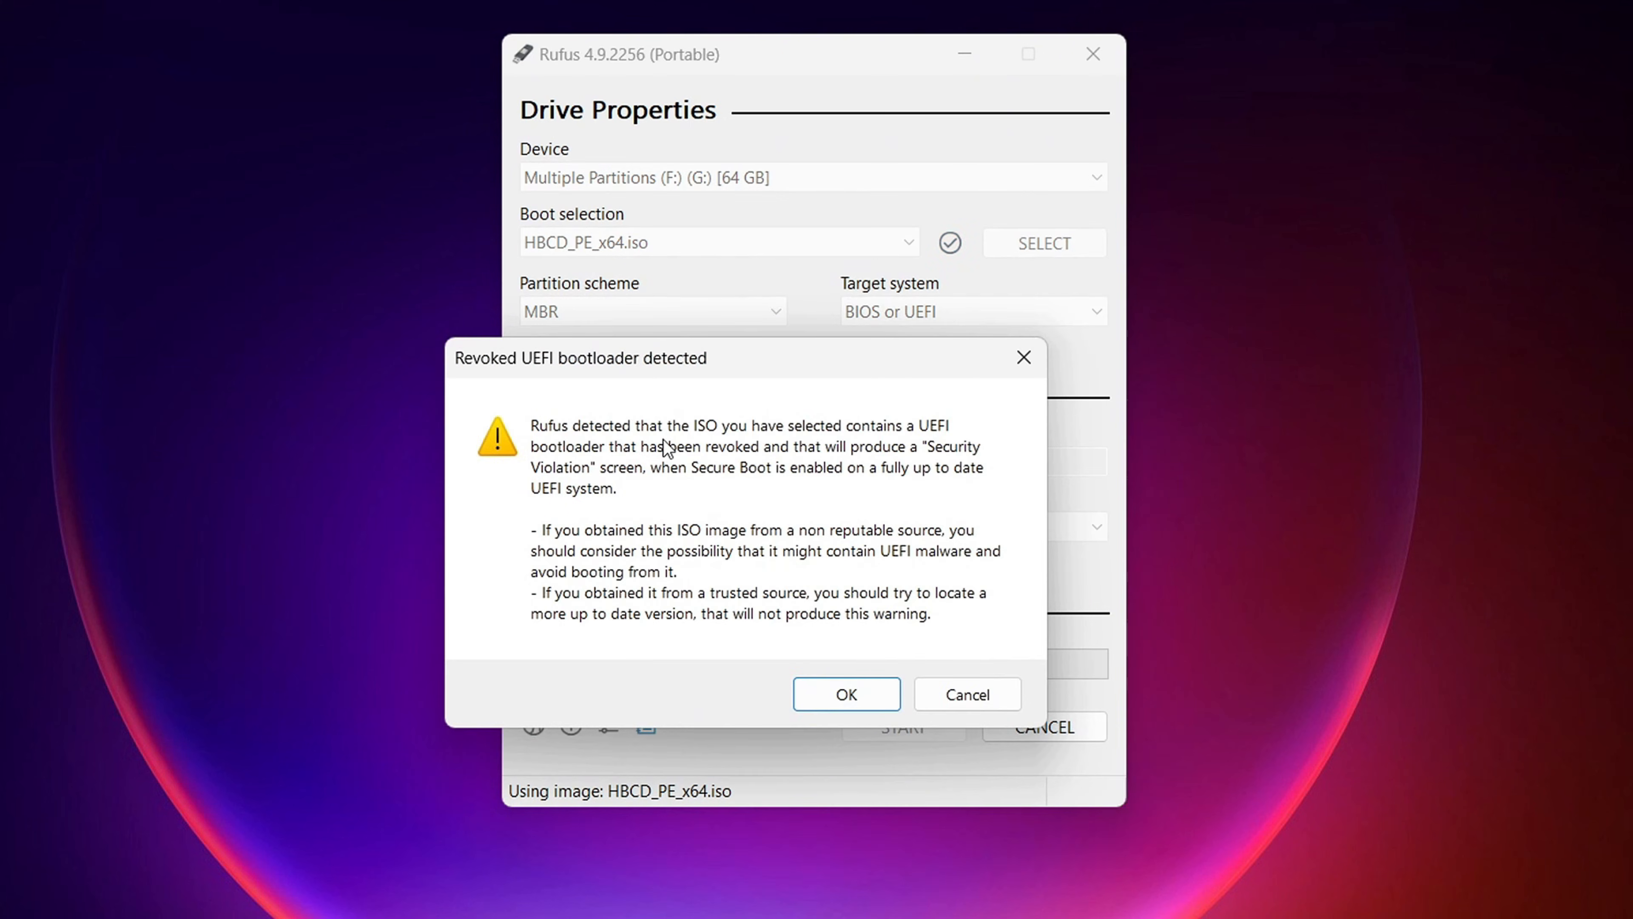
mouse_move(899, 448)
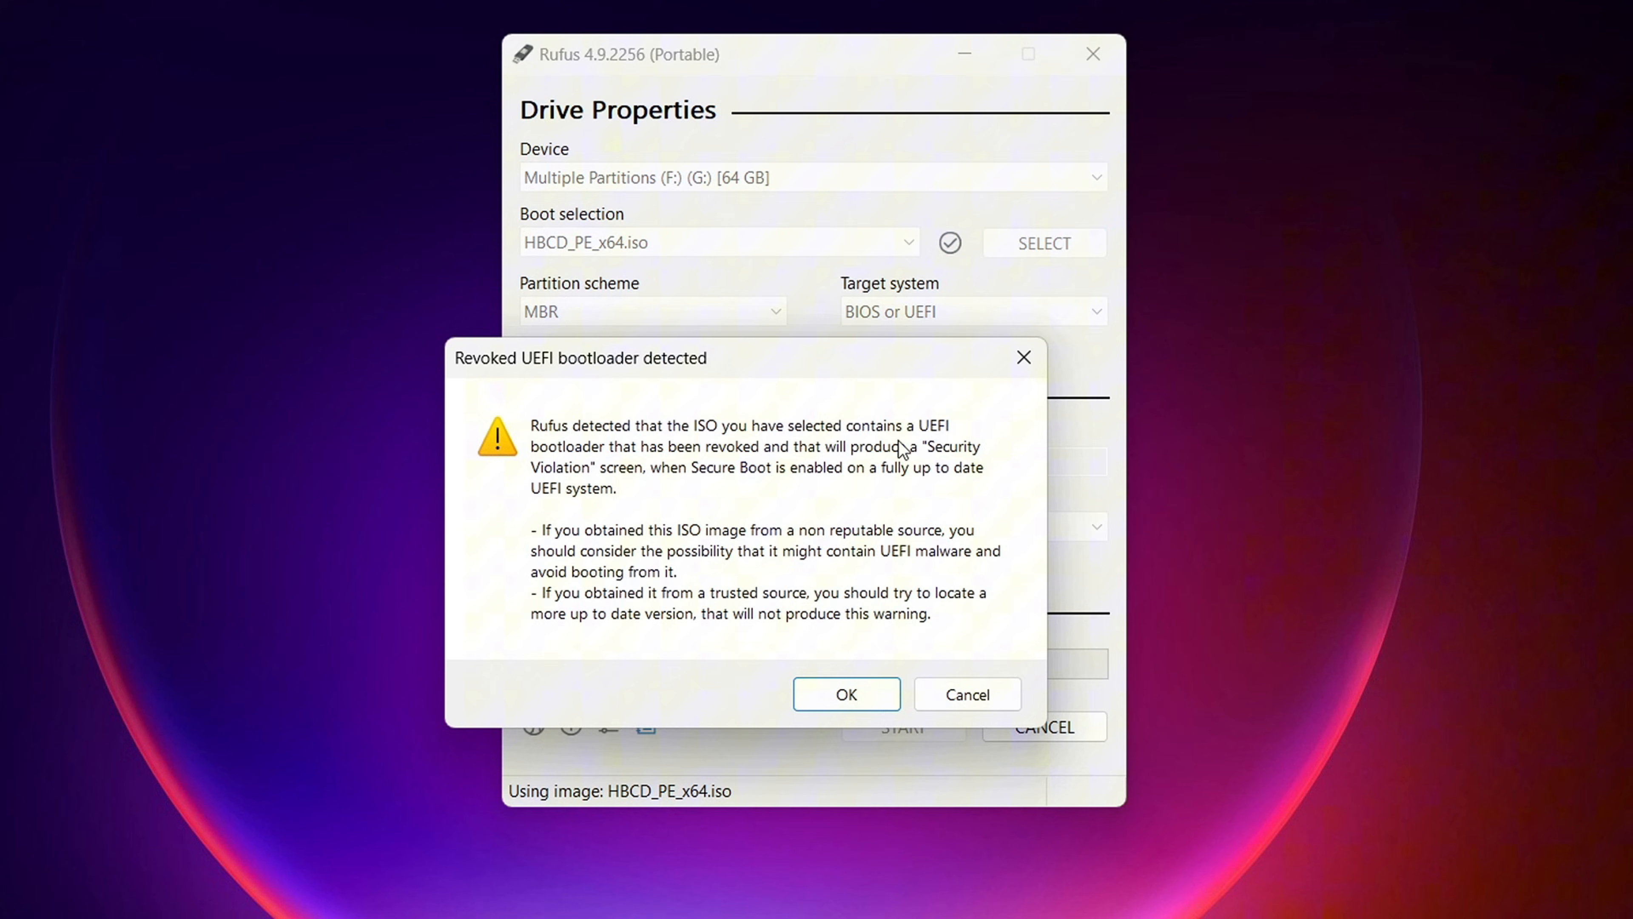
mouse_move(826, 461)
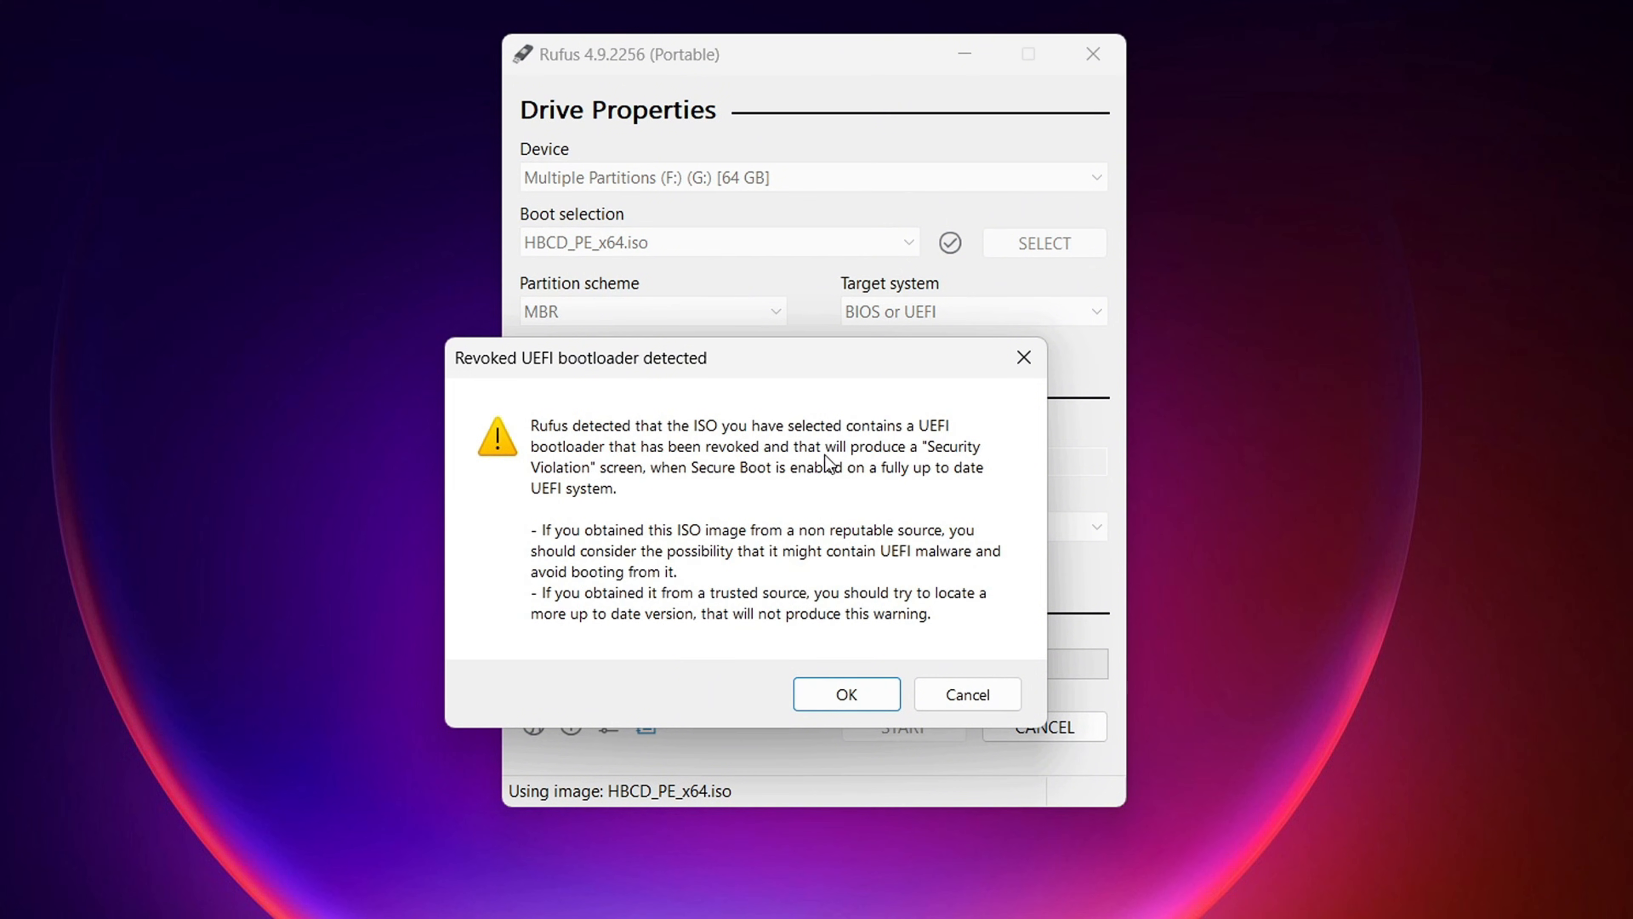
mouse_move(636, 552)
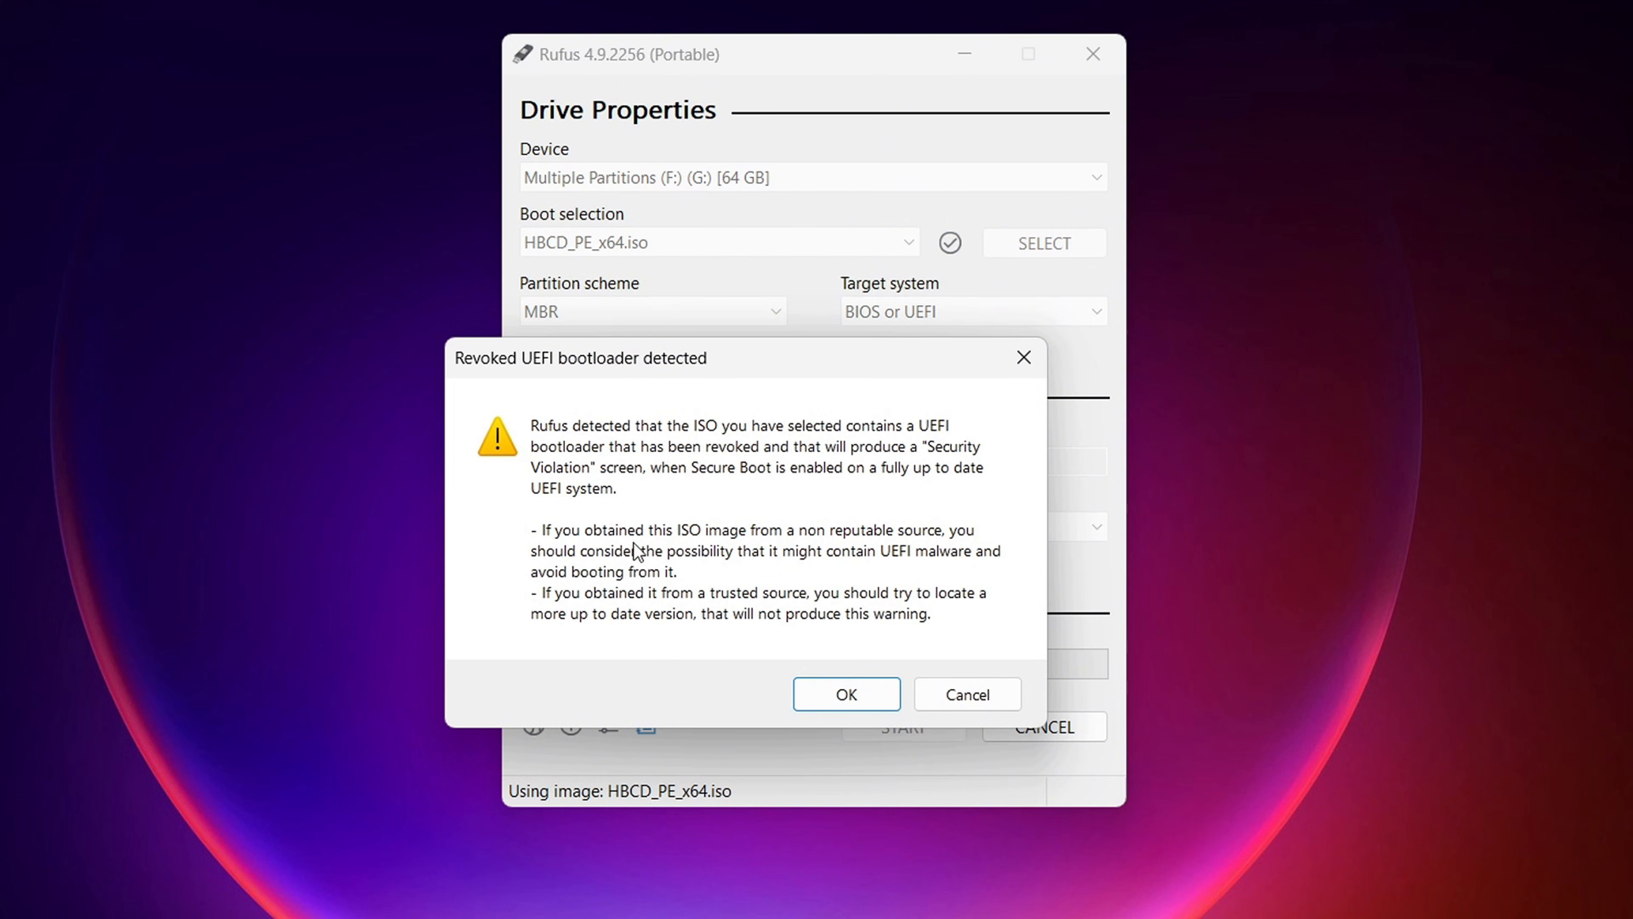
mouse_move(776, 571)
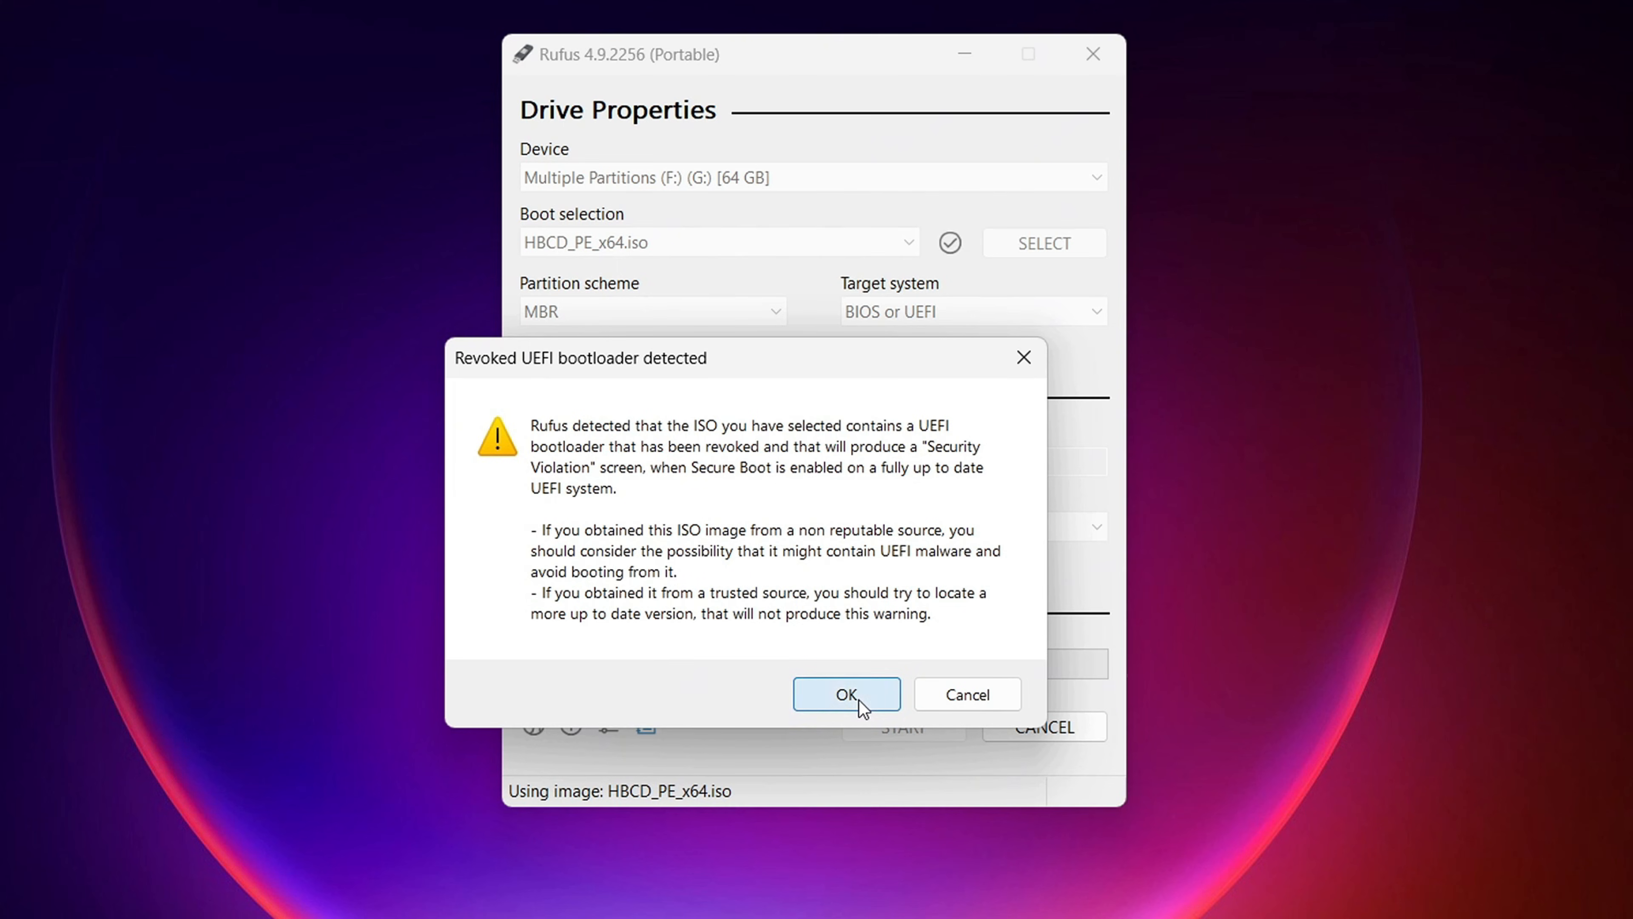
click(845, 694)
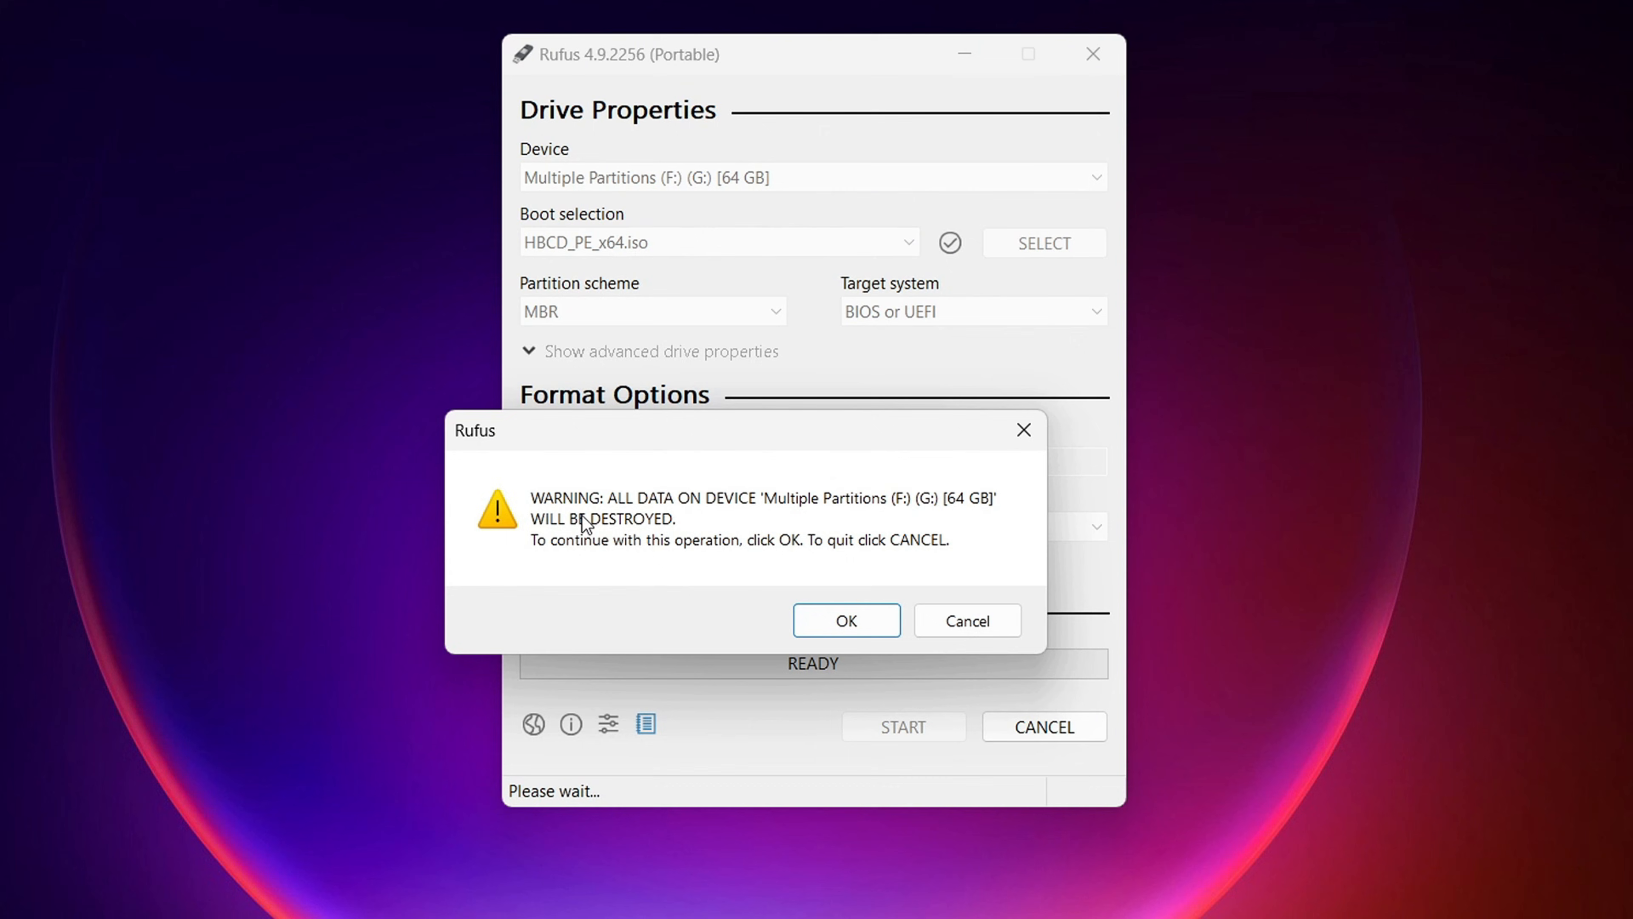
mouse_move(842, 526)
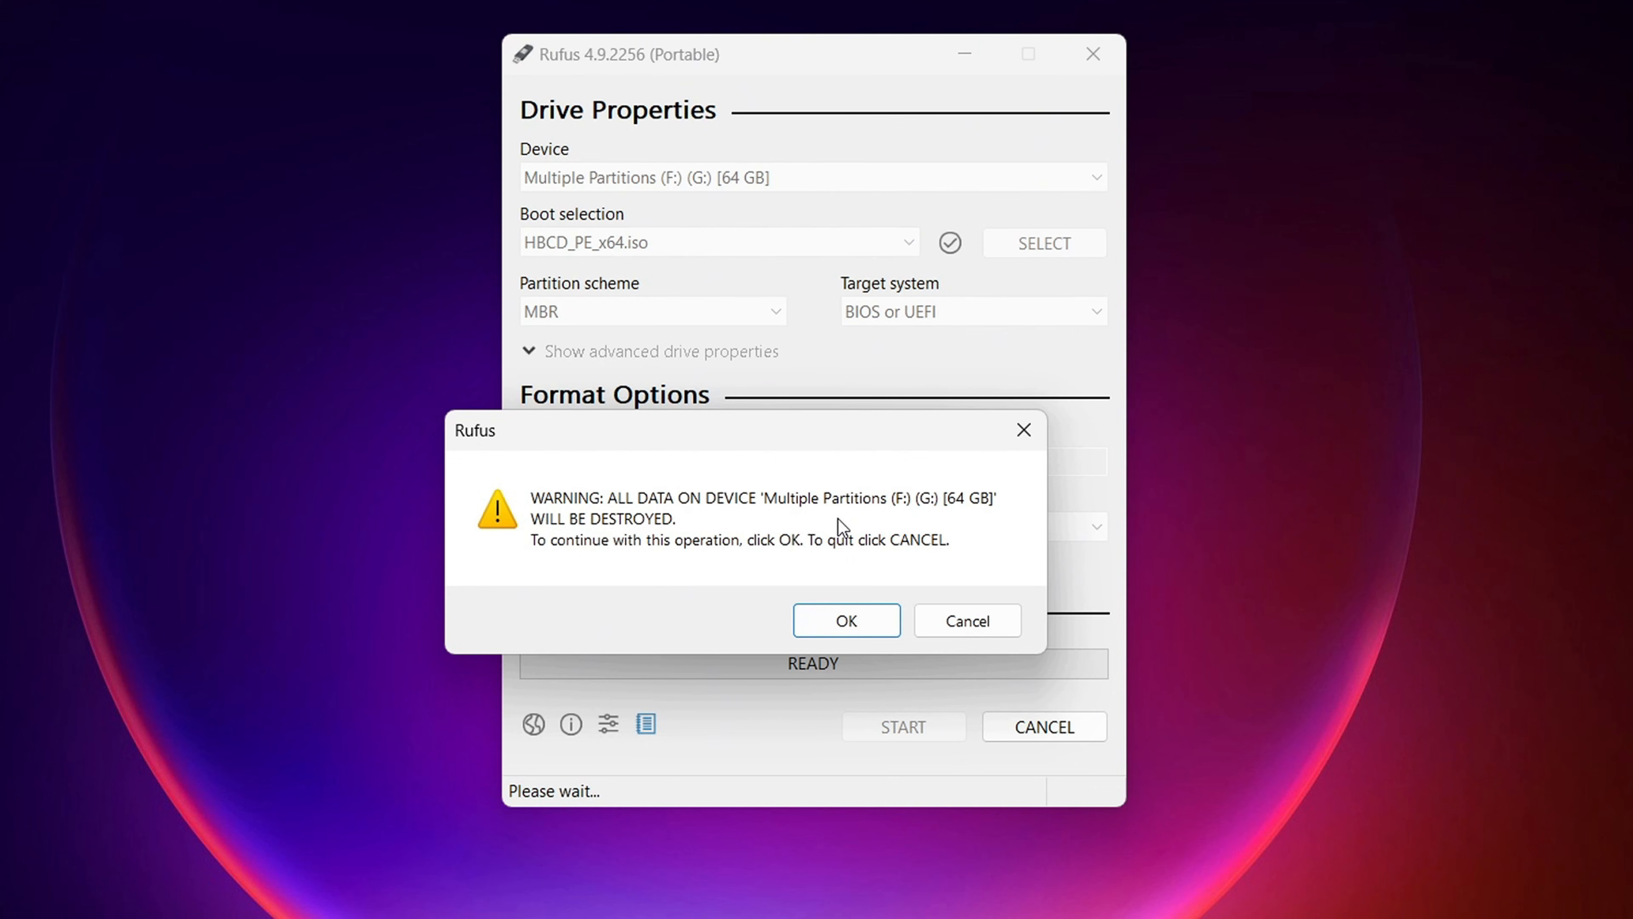
mouse_move(846, 620)
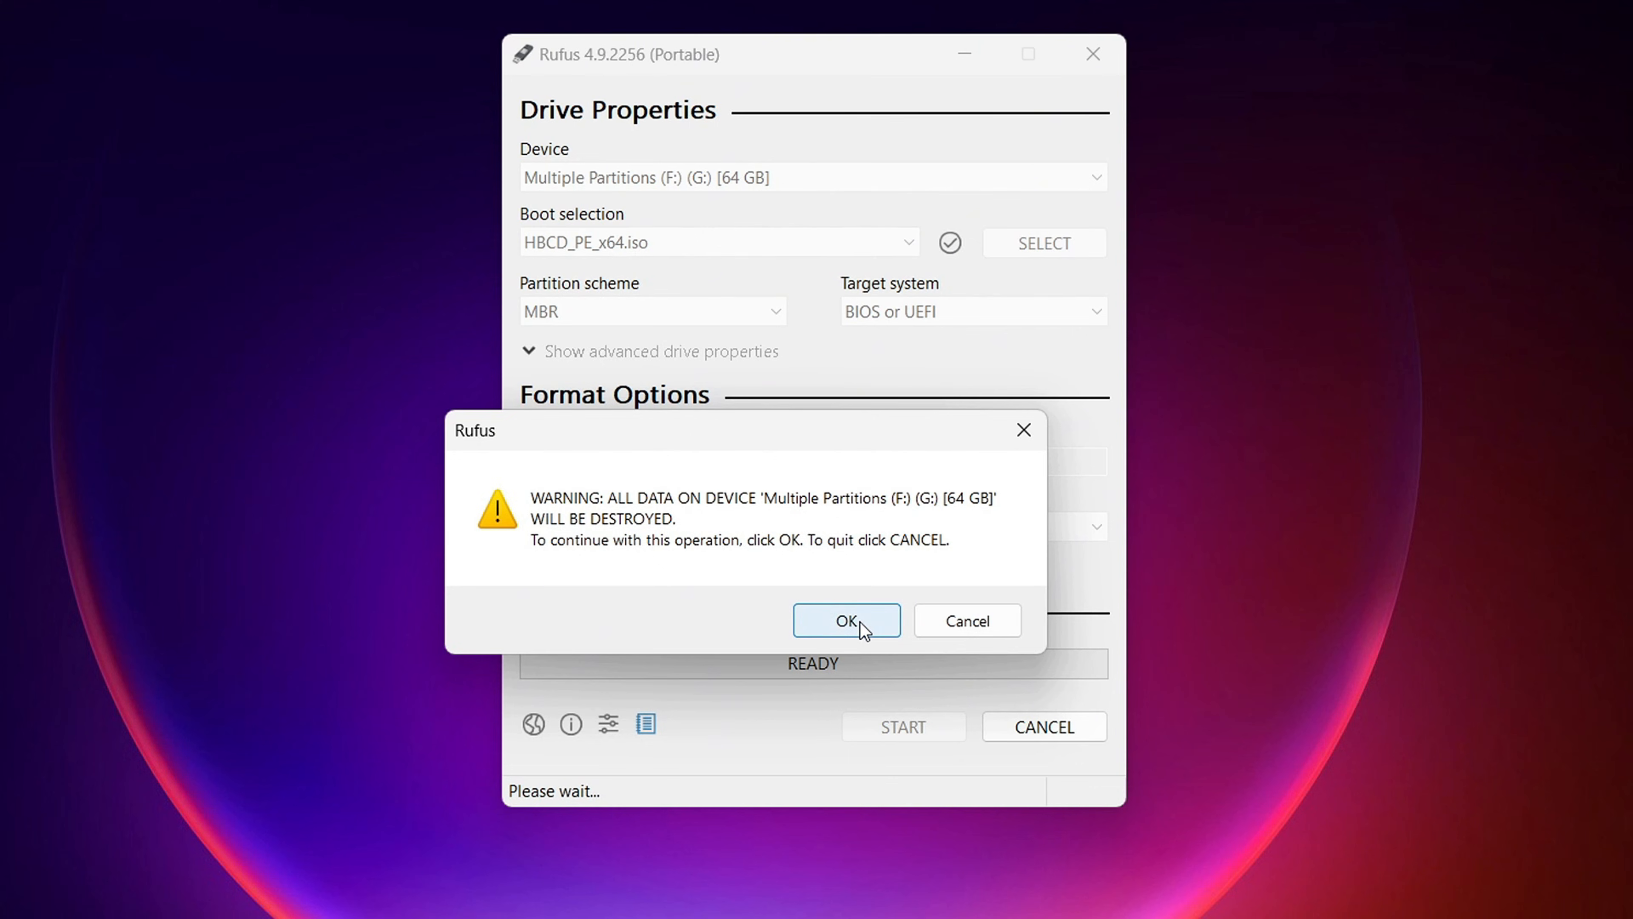
click(846, 620)
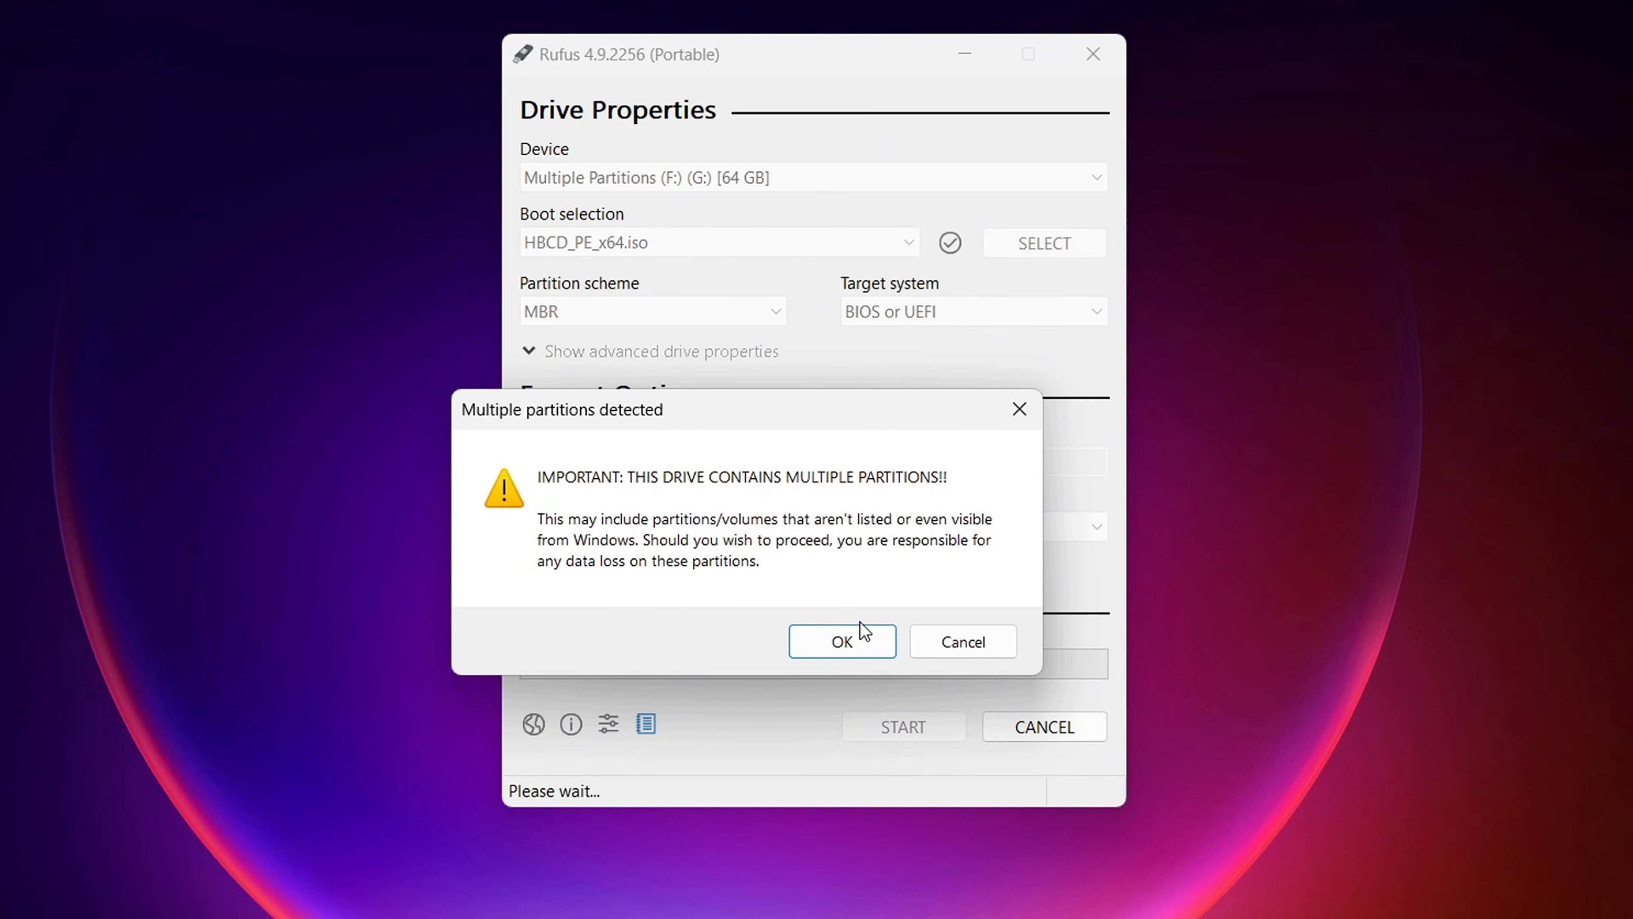
mouse_move(855, 605)
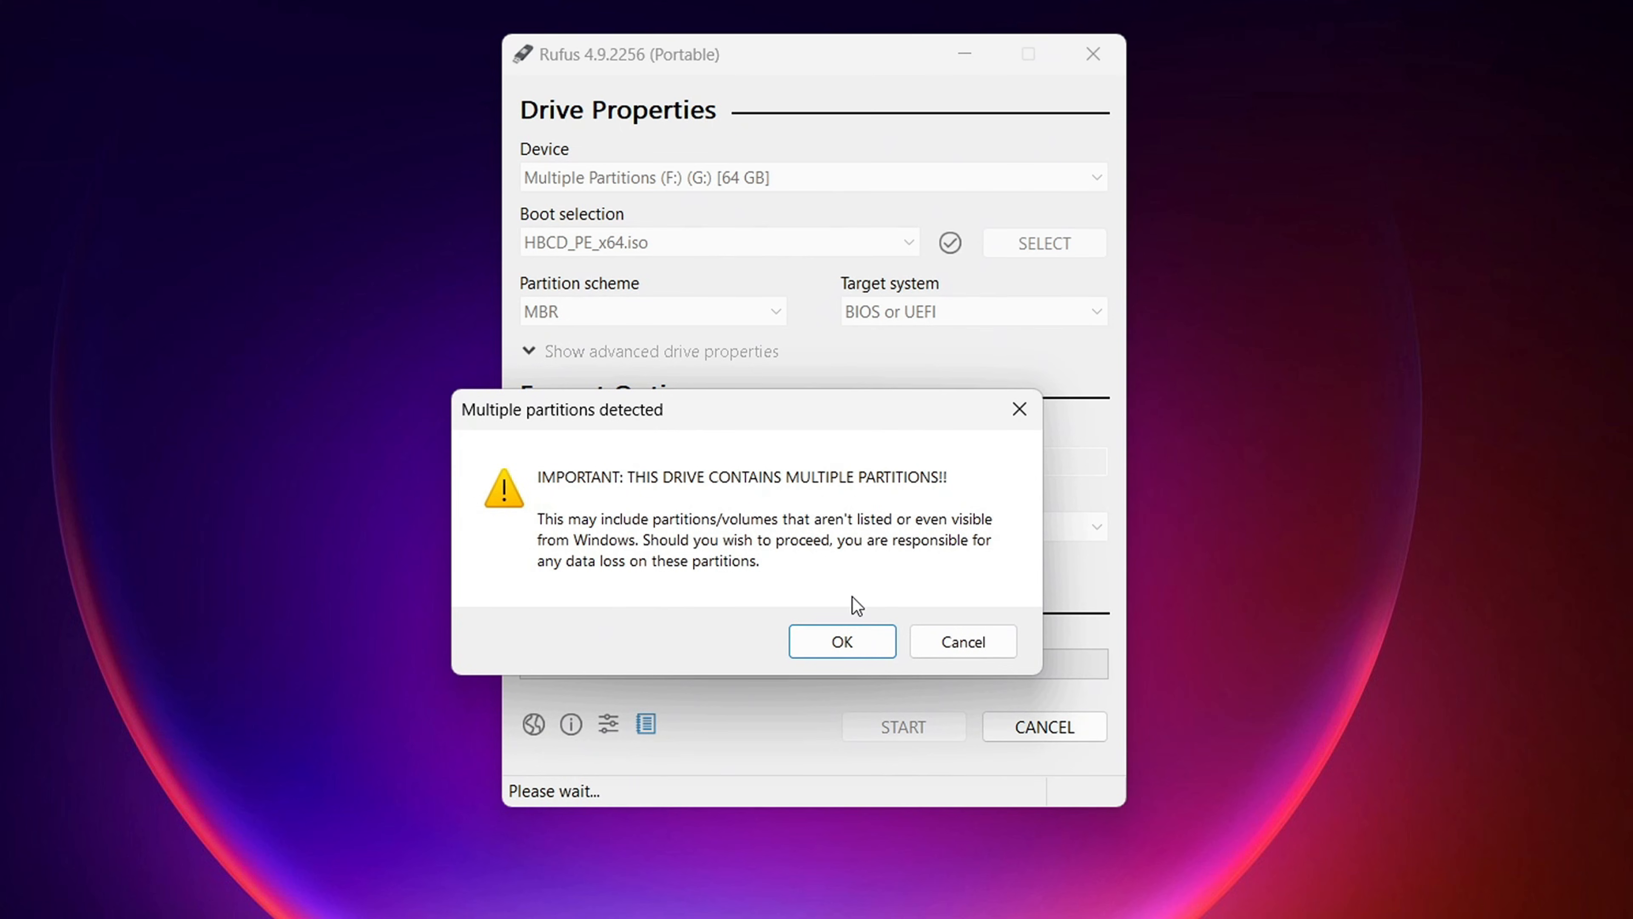
mouse_move(866, 595)
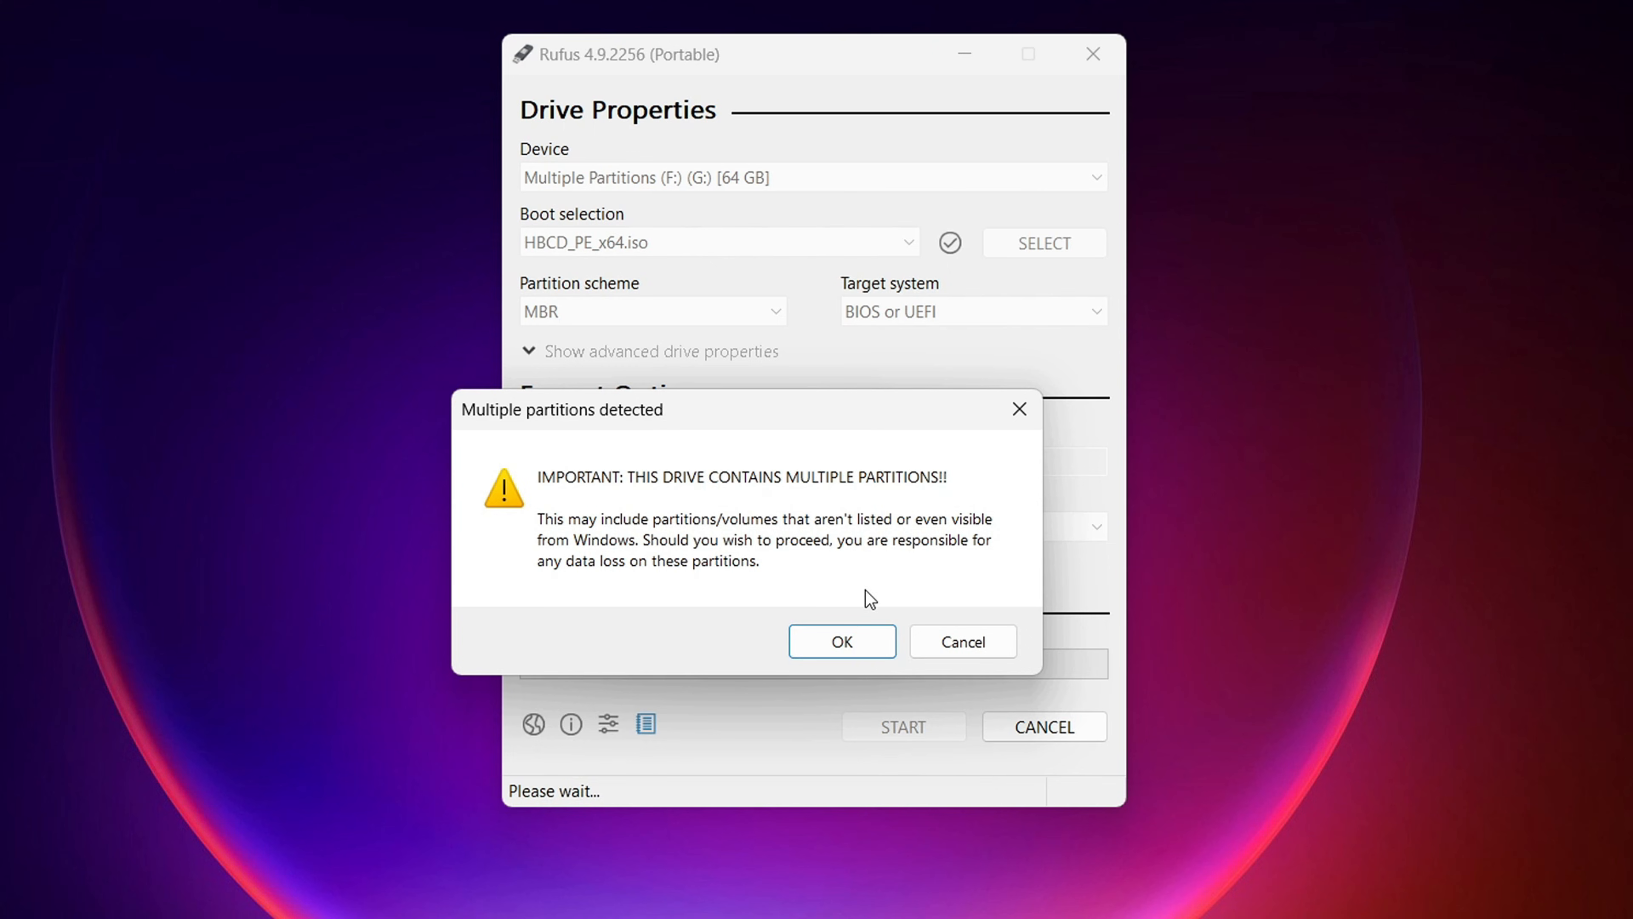
mouse_move(842, 641)
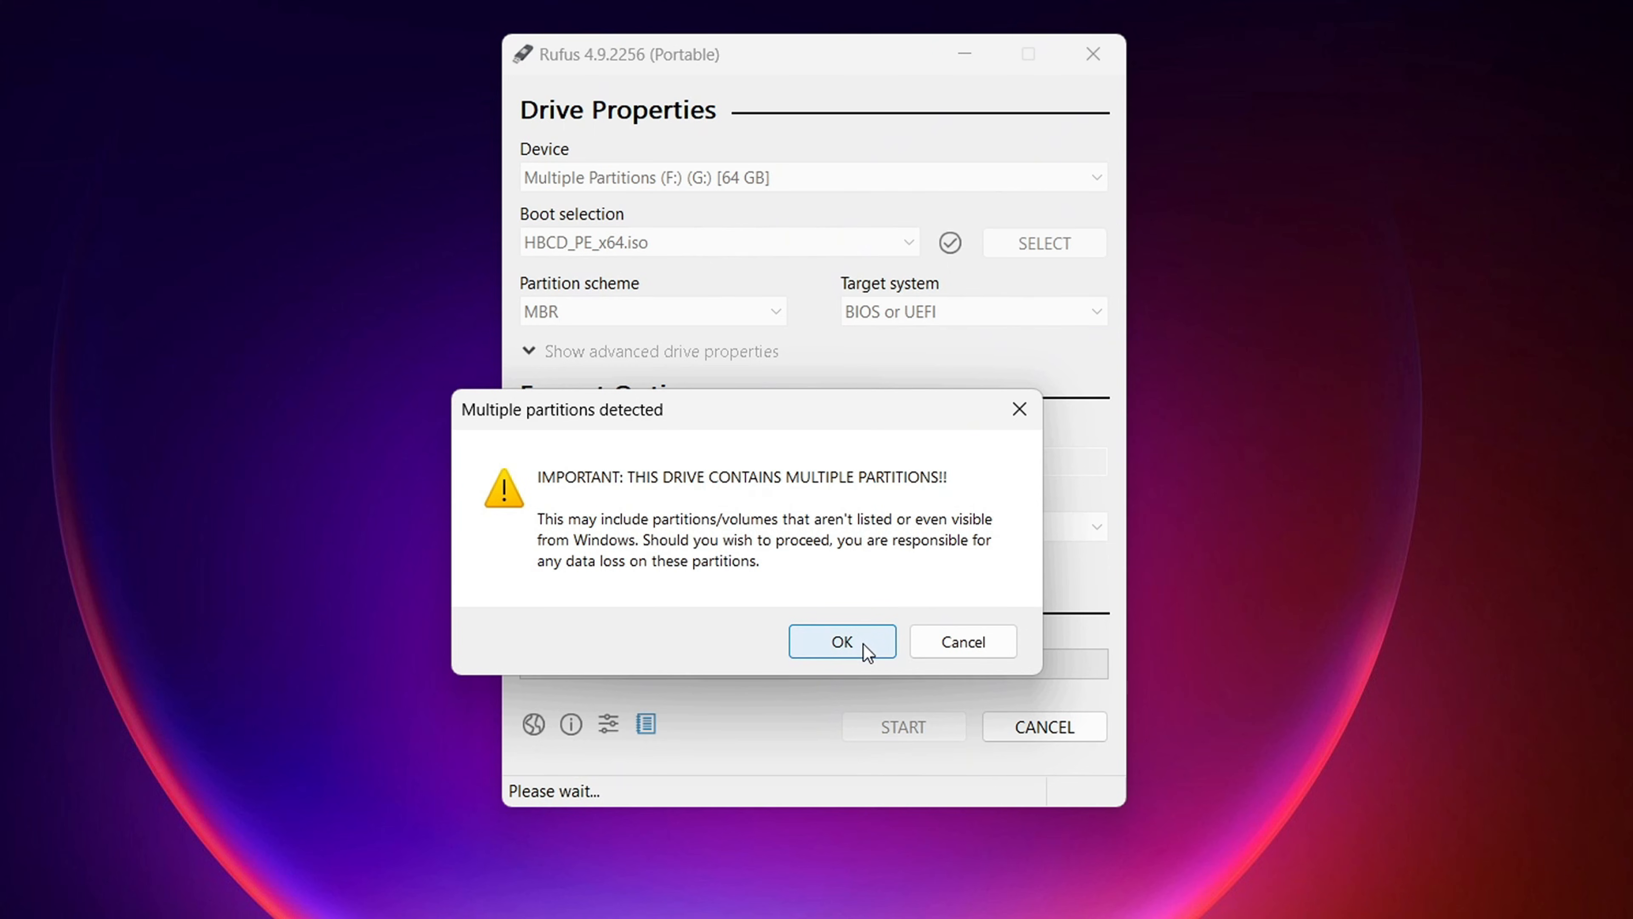
click(842, 640)
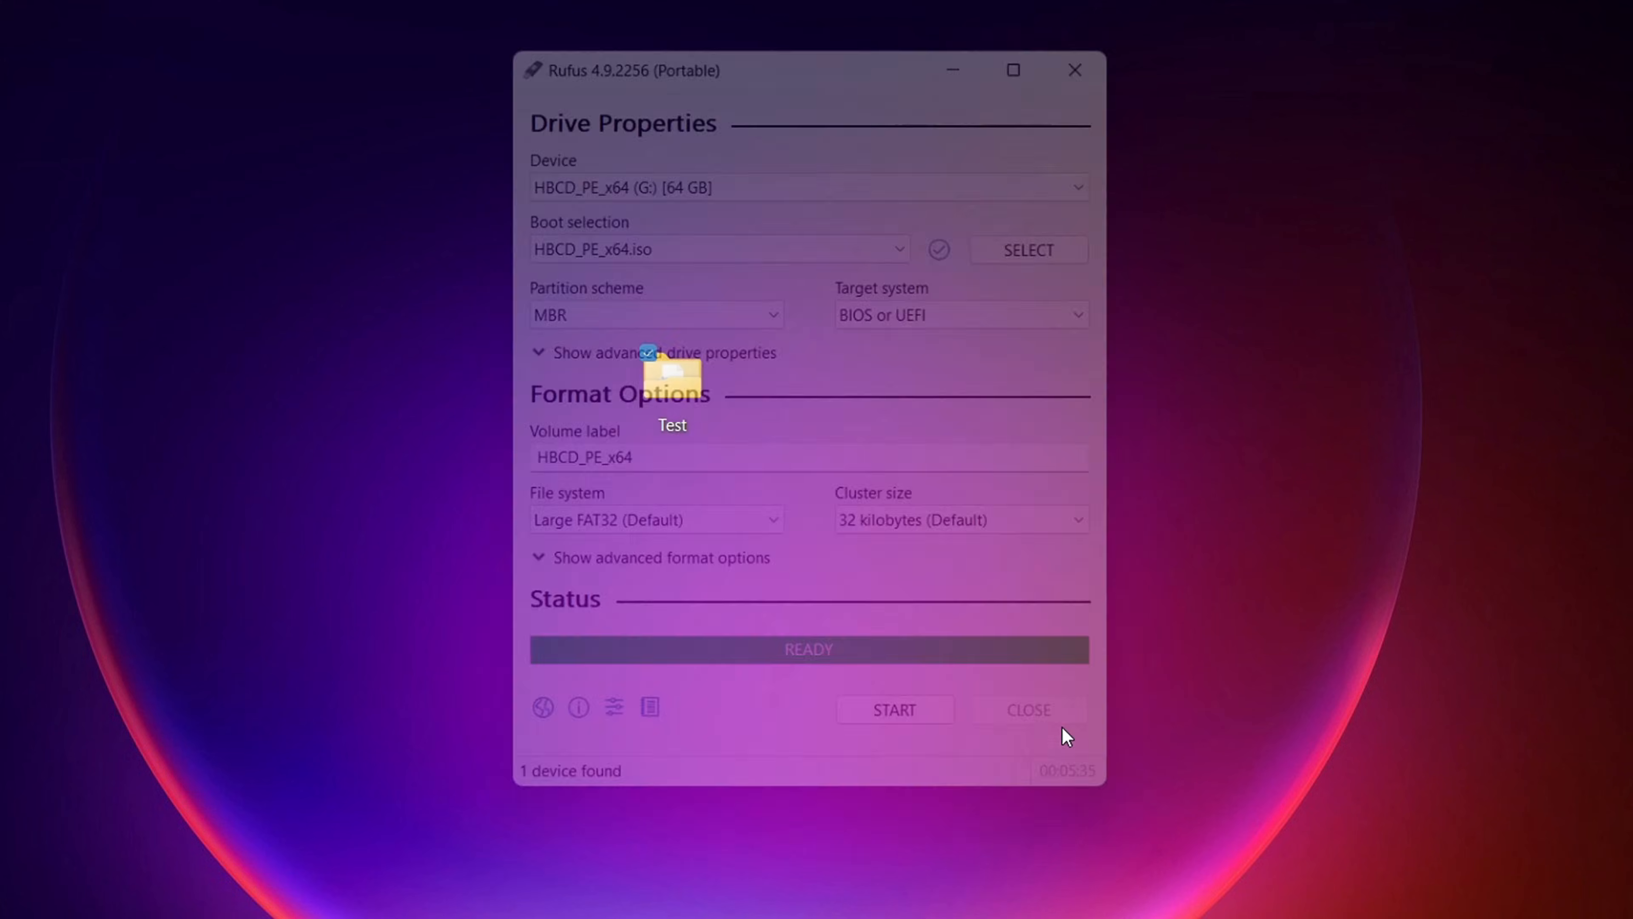
click(1027, 710)
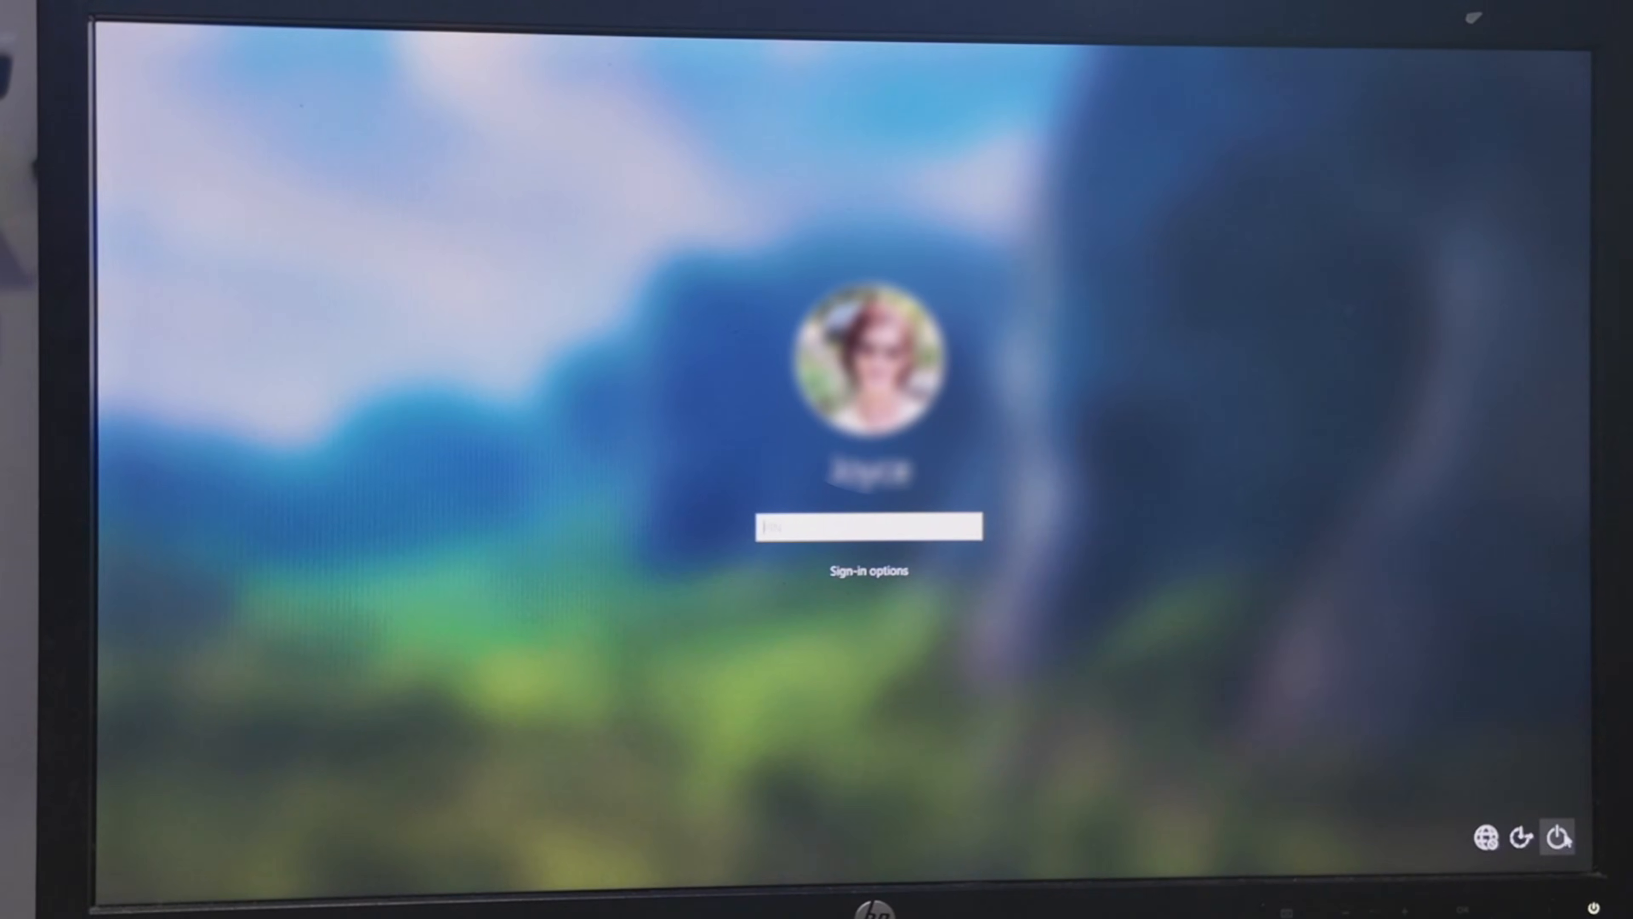
Step: Restart the locked PC and choose the PNY USB drive in the HP boot menu
click(1560, 837)
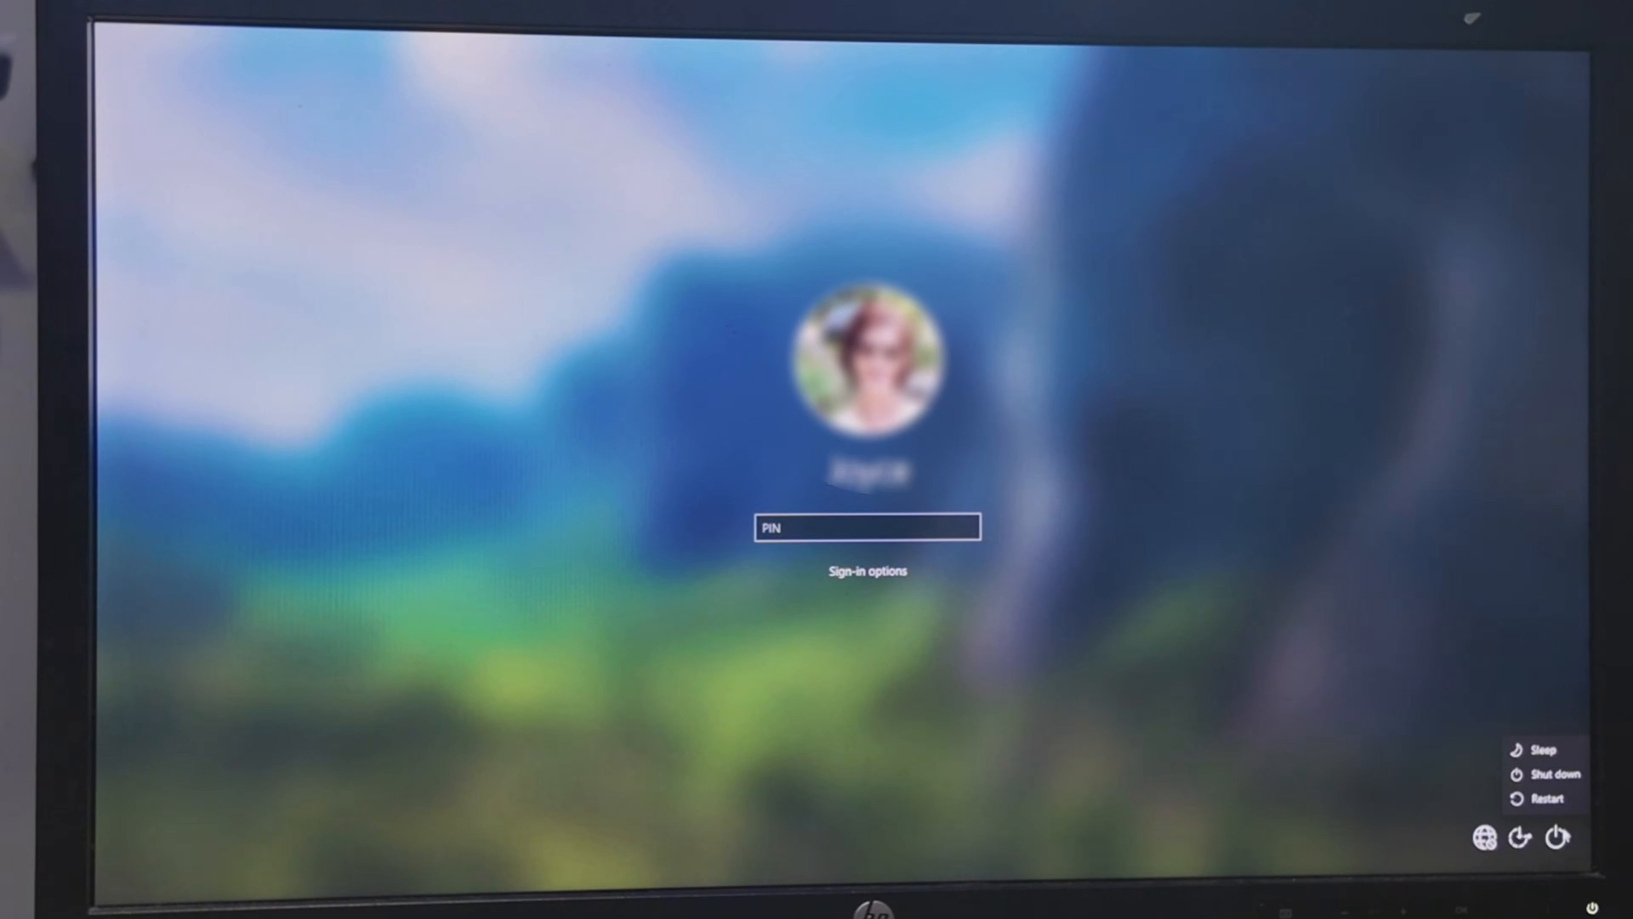
click(1550, 799)
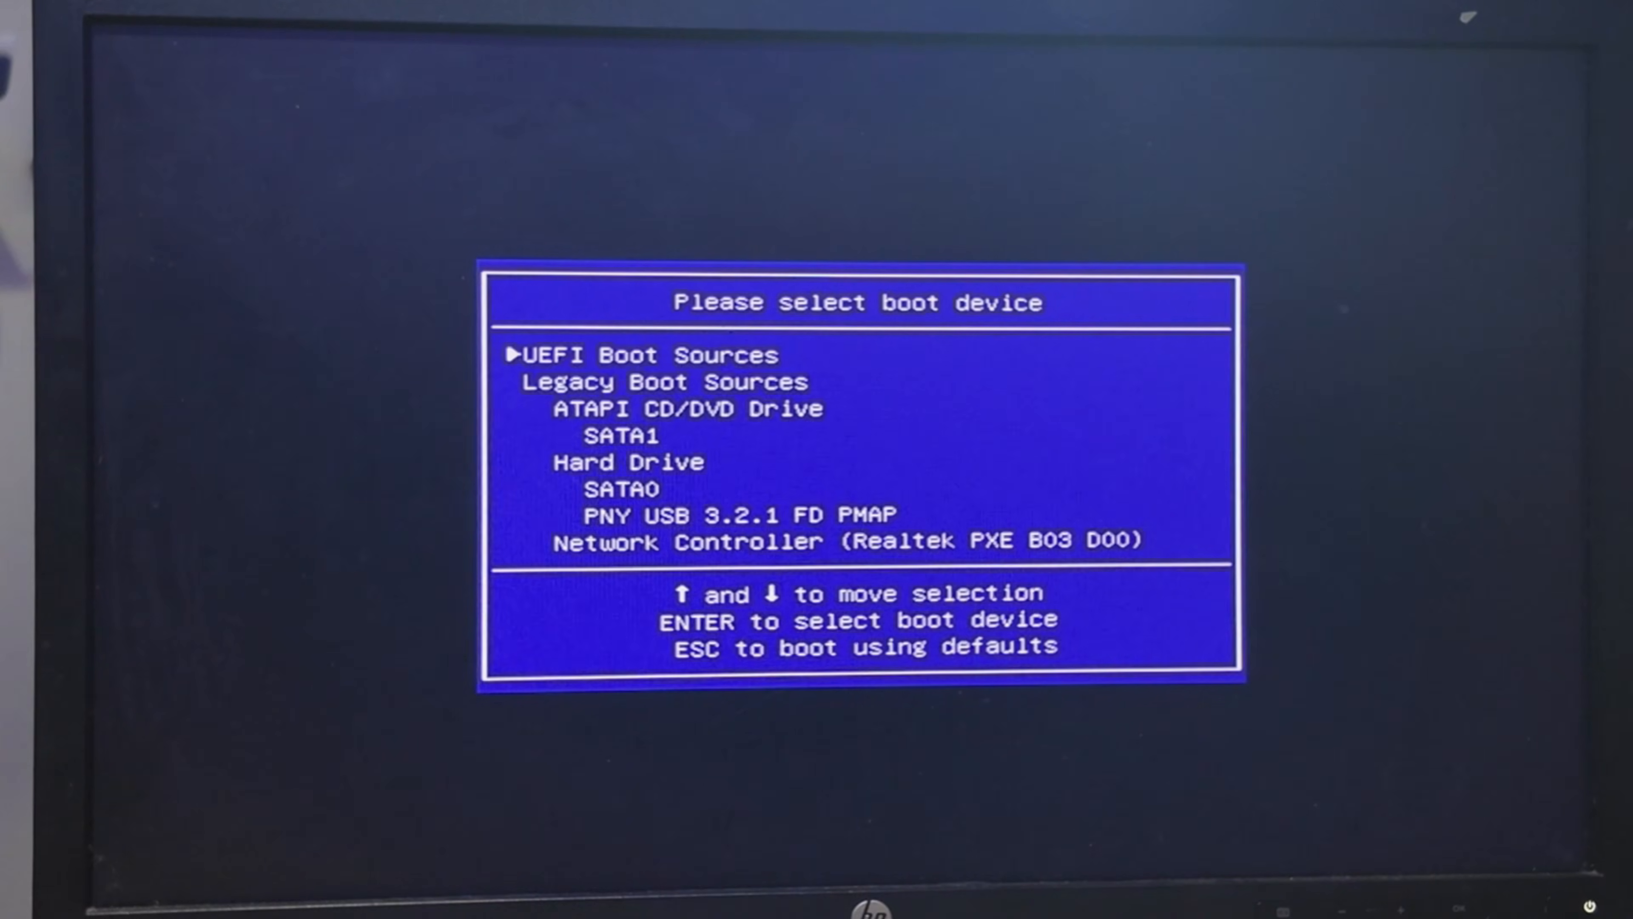
key(down)
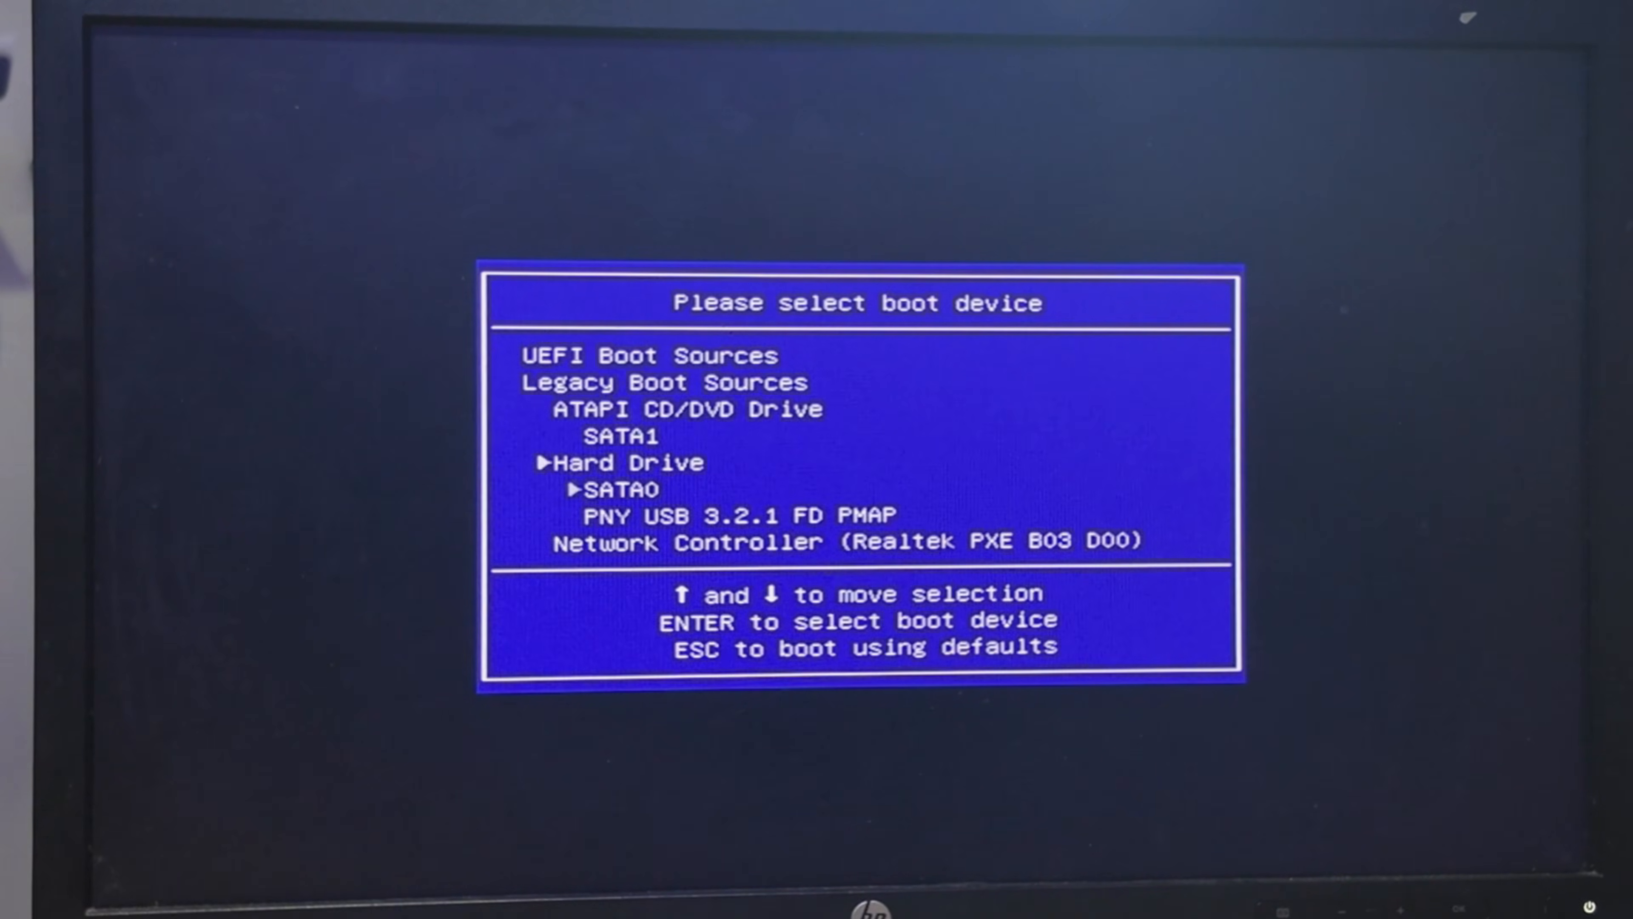
key(Down)
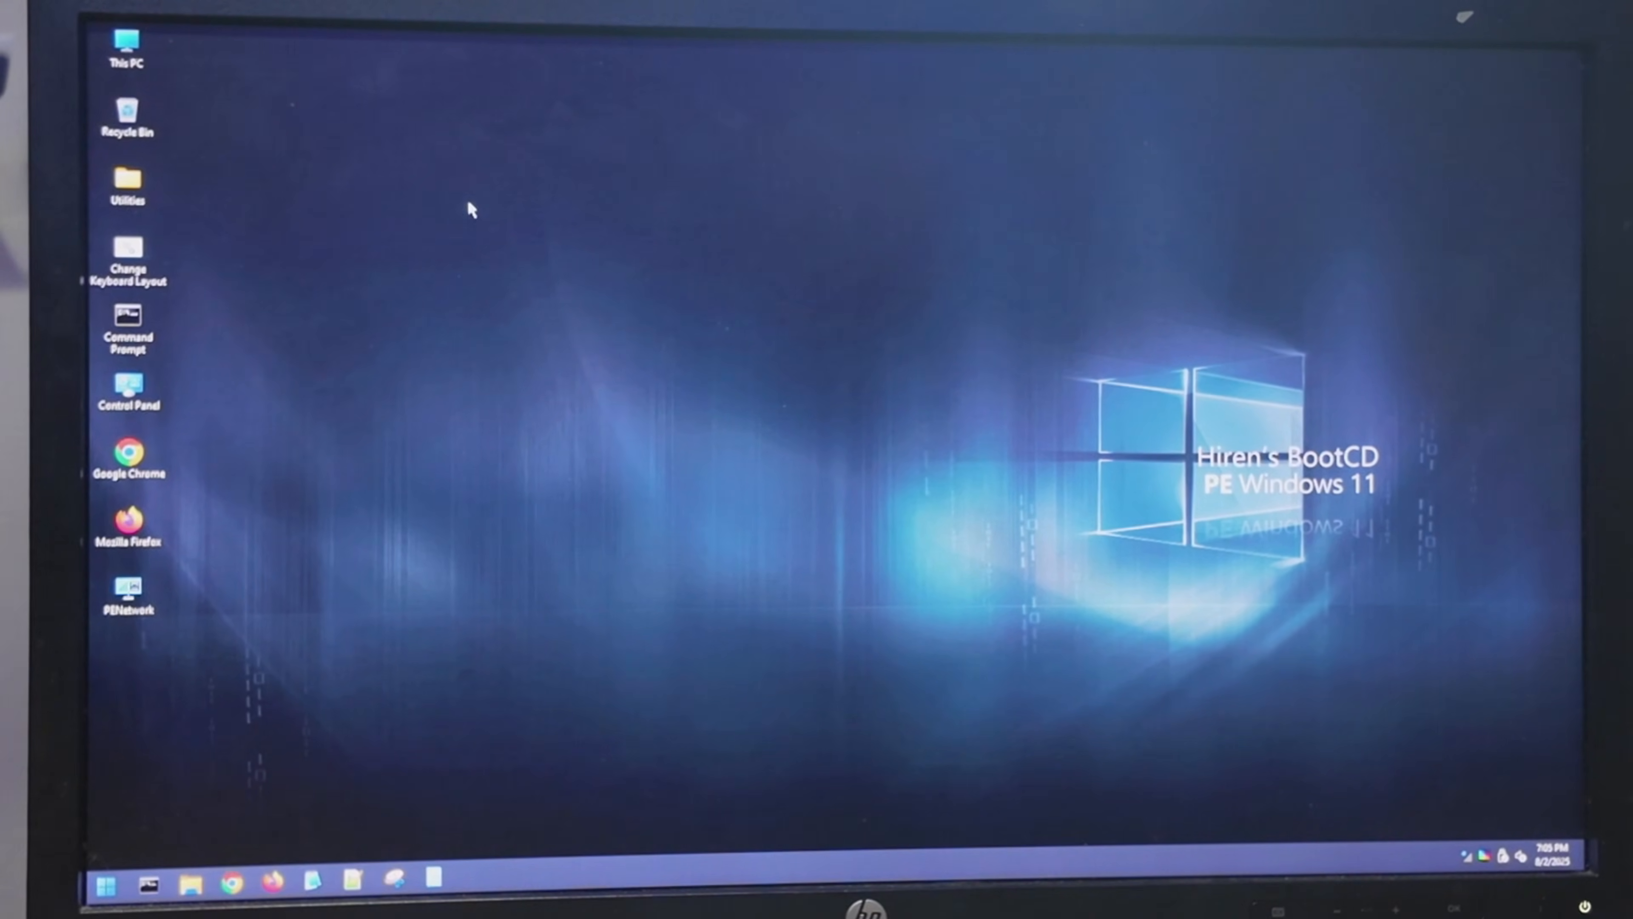
Step: Reach the Utilities > Security > Passwords tools folder from the desktop
click(127, 182)
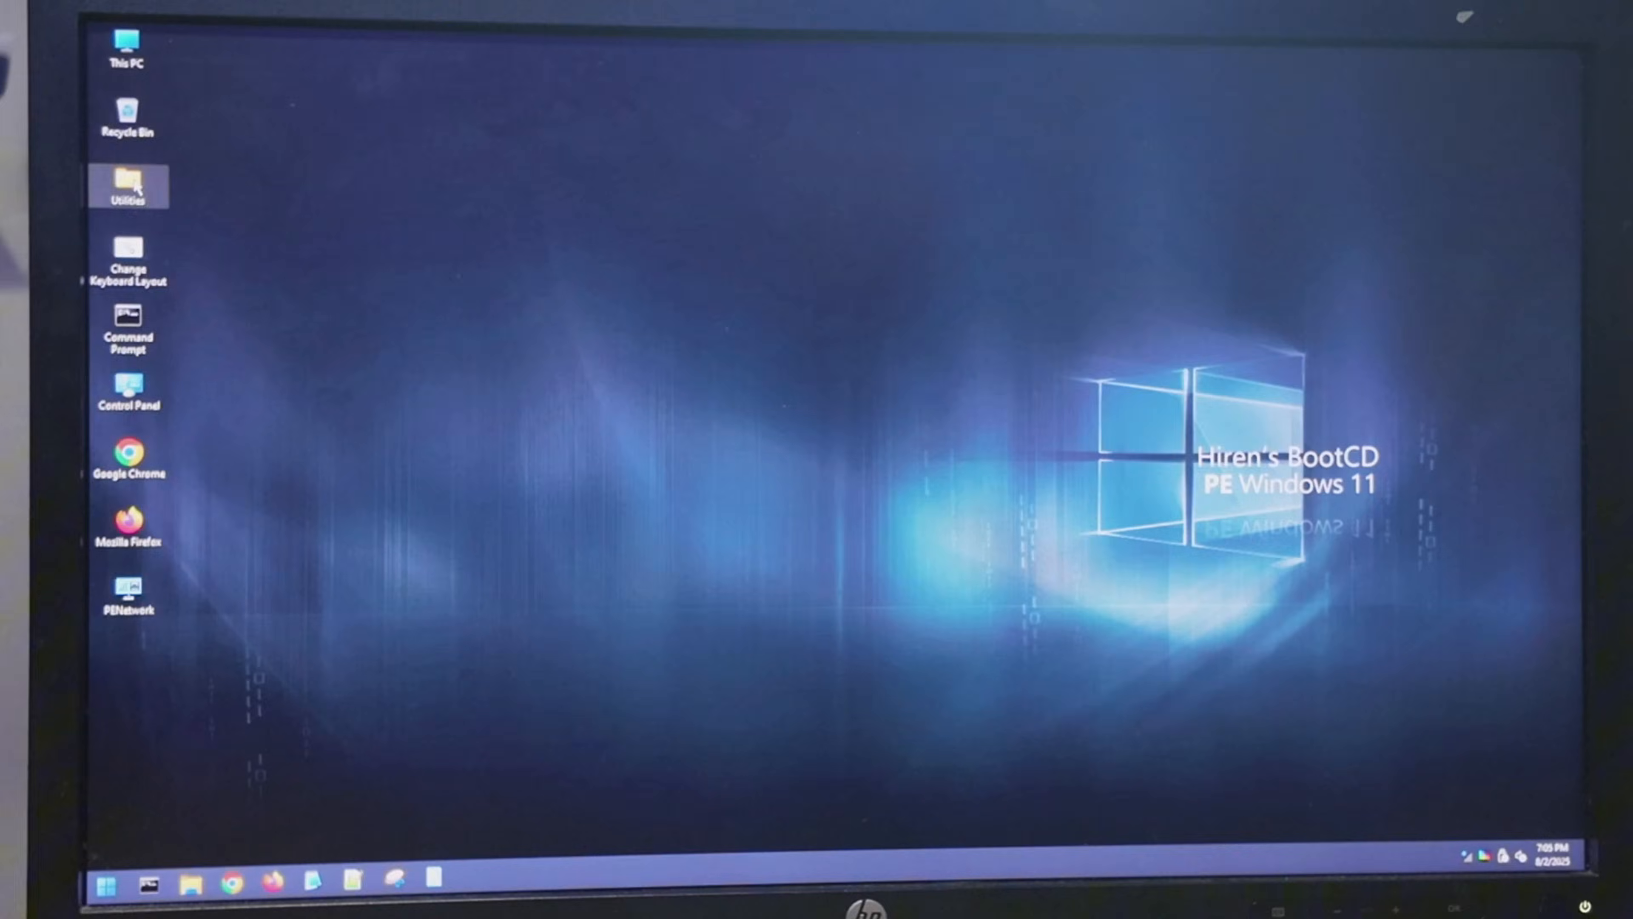
double_click(127, 182)
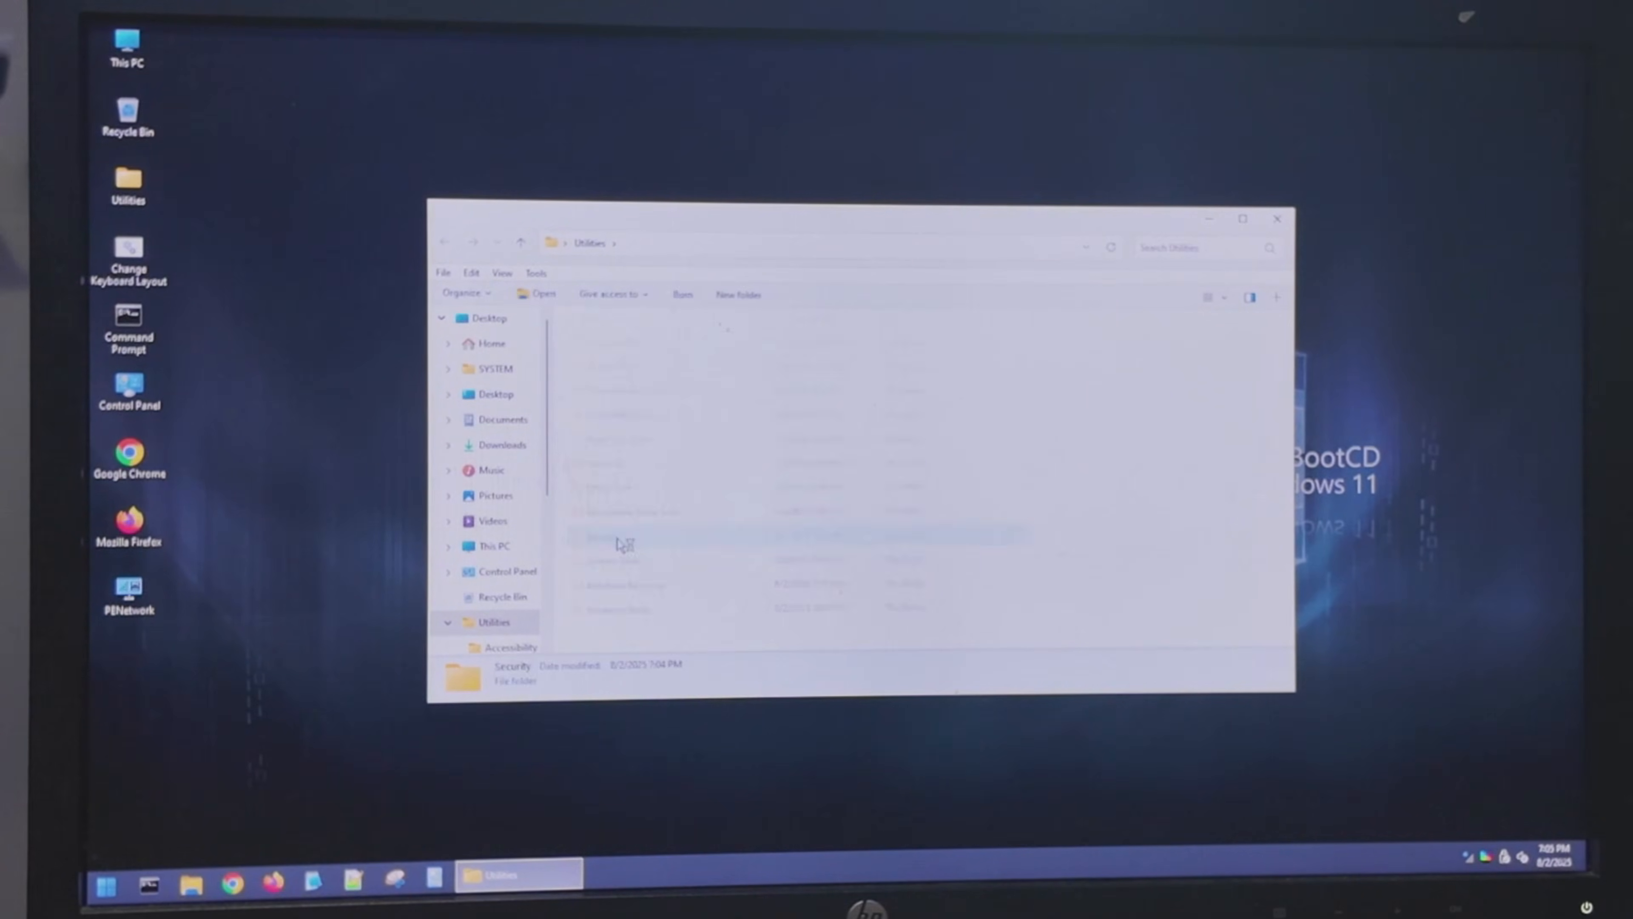
double_click(511, 665)
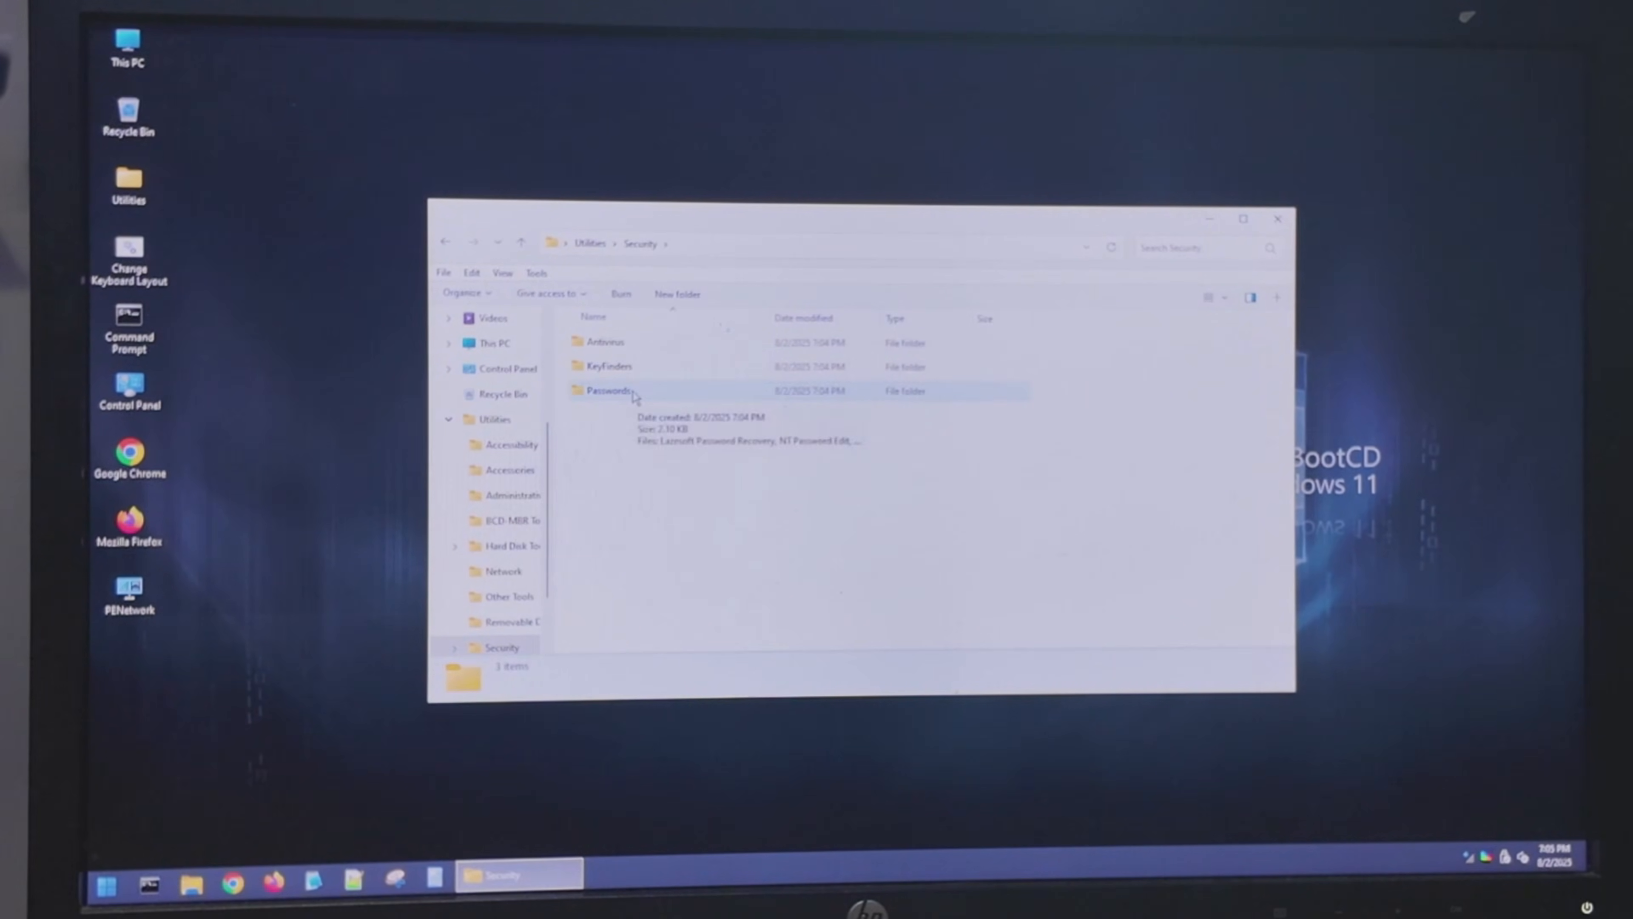
double_click(609, 390)
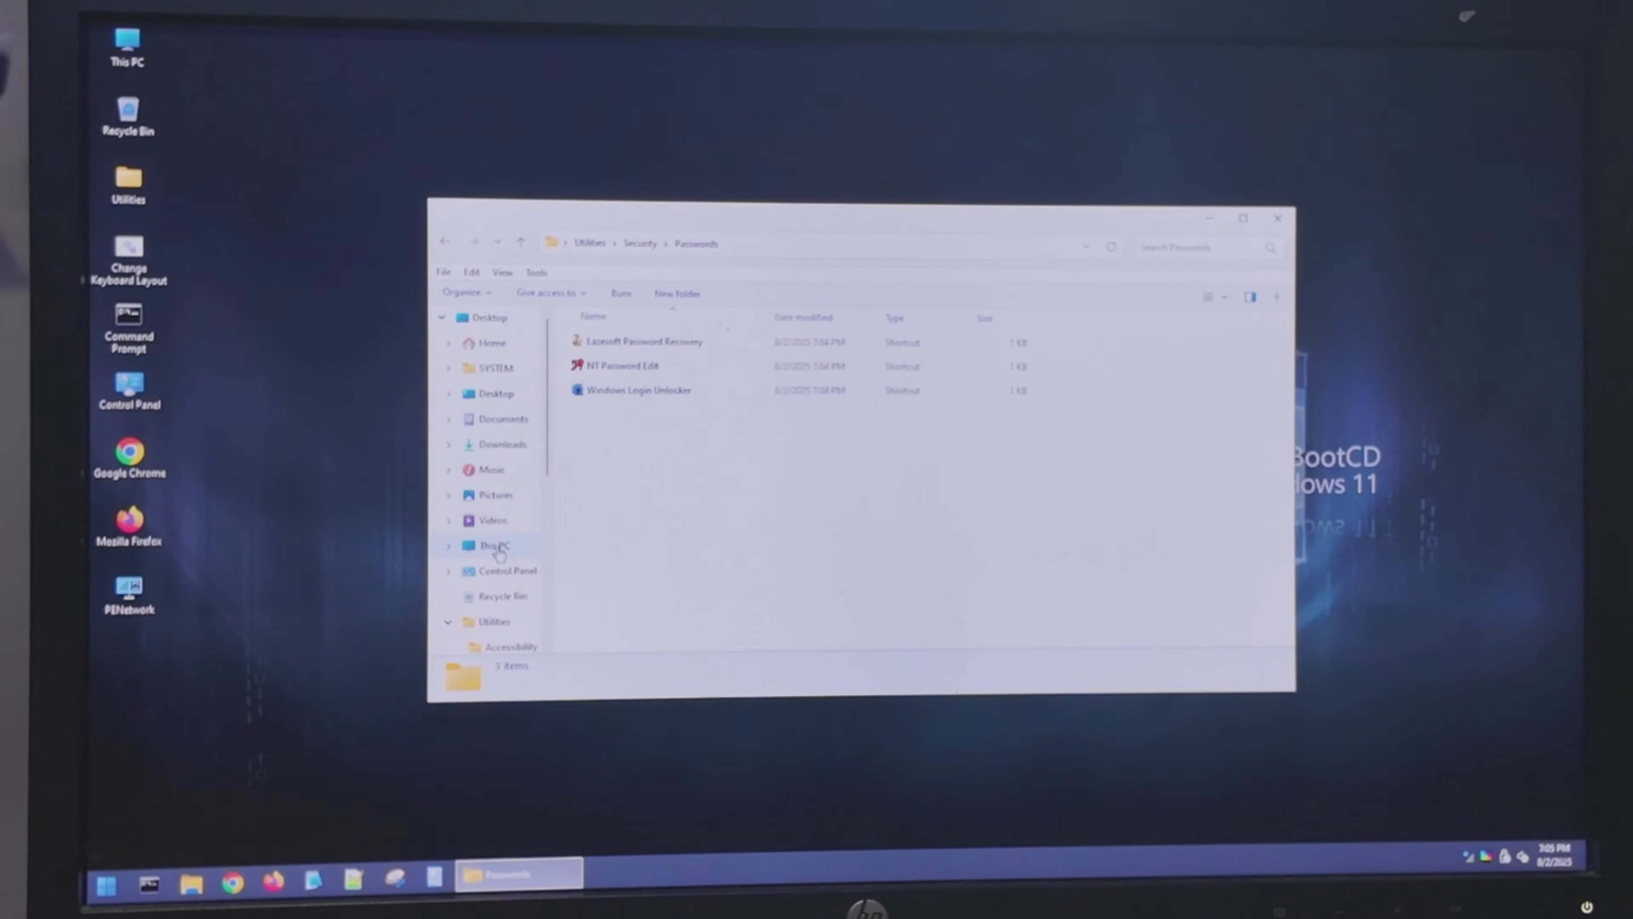
Step: Check Local Disk (C:) under This PC, return to Passwords and launch Windows Login Unlocker
click(493, 544)
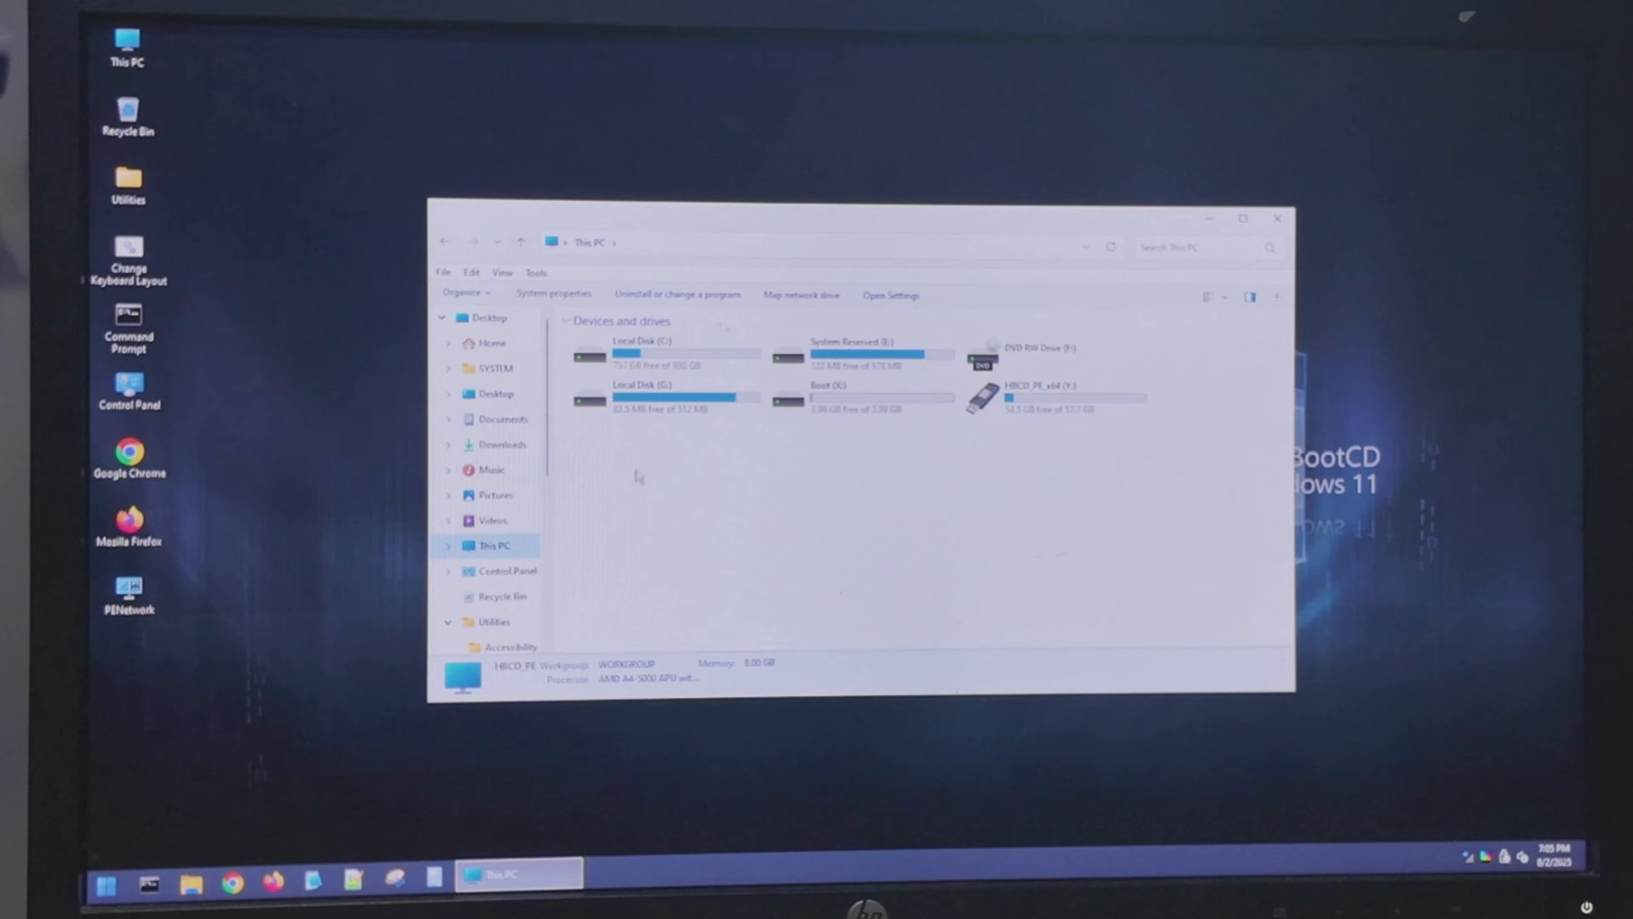
mouse_move(643, 354)
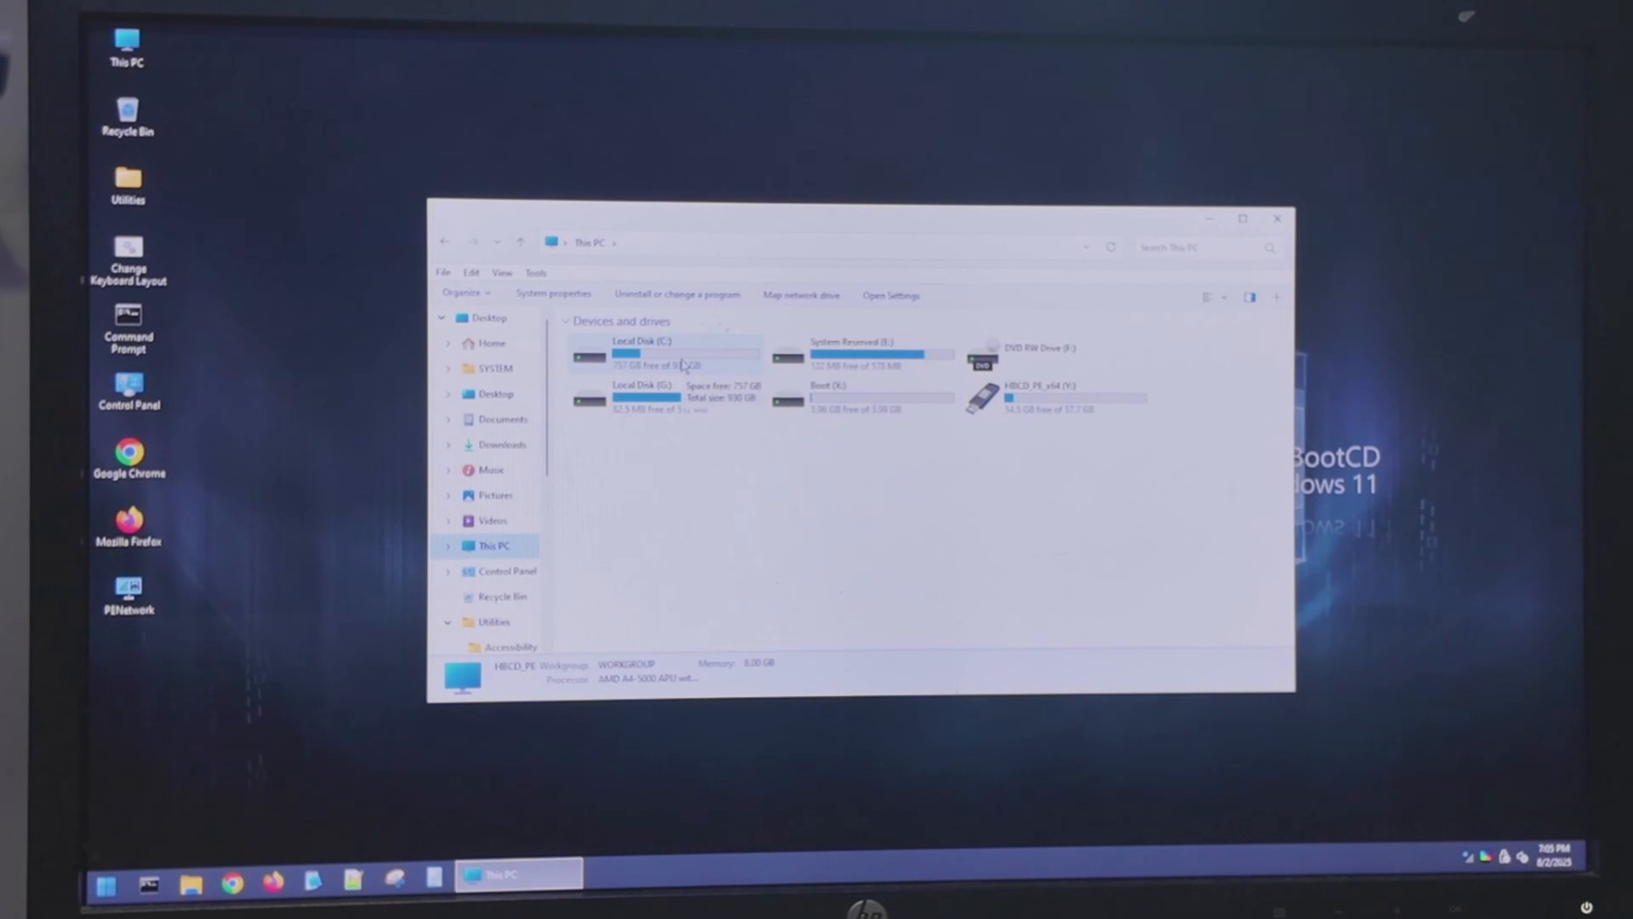
double_click(643, 352)
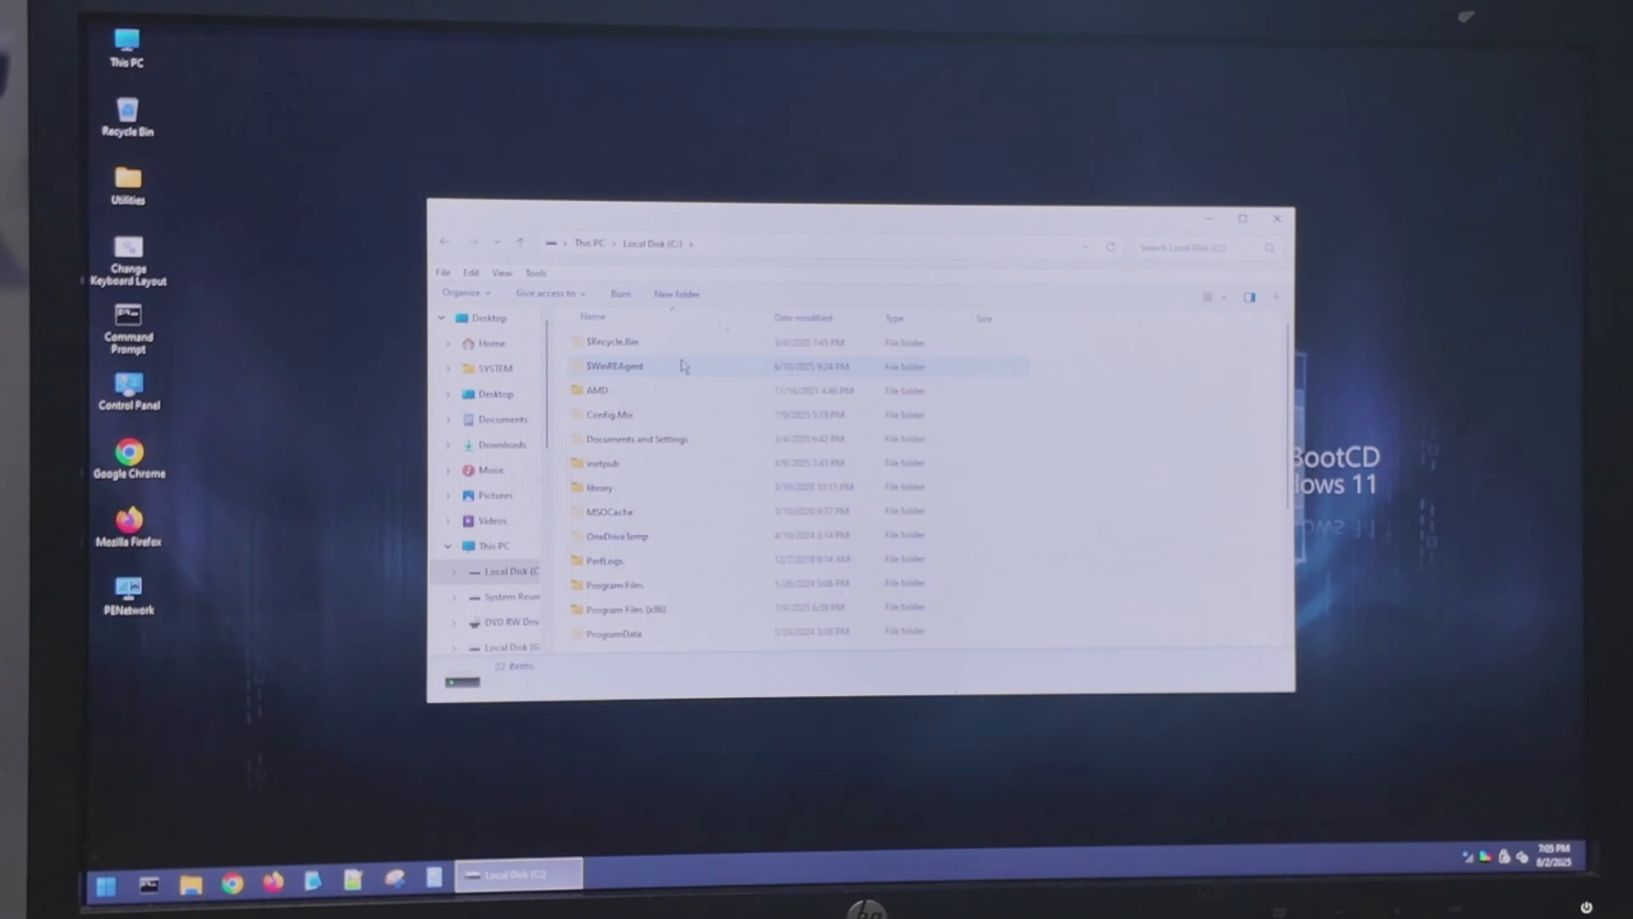
click(495, 545)
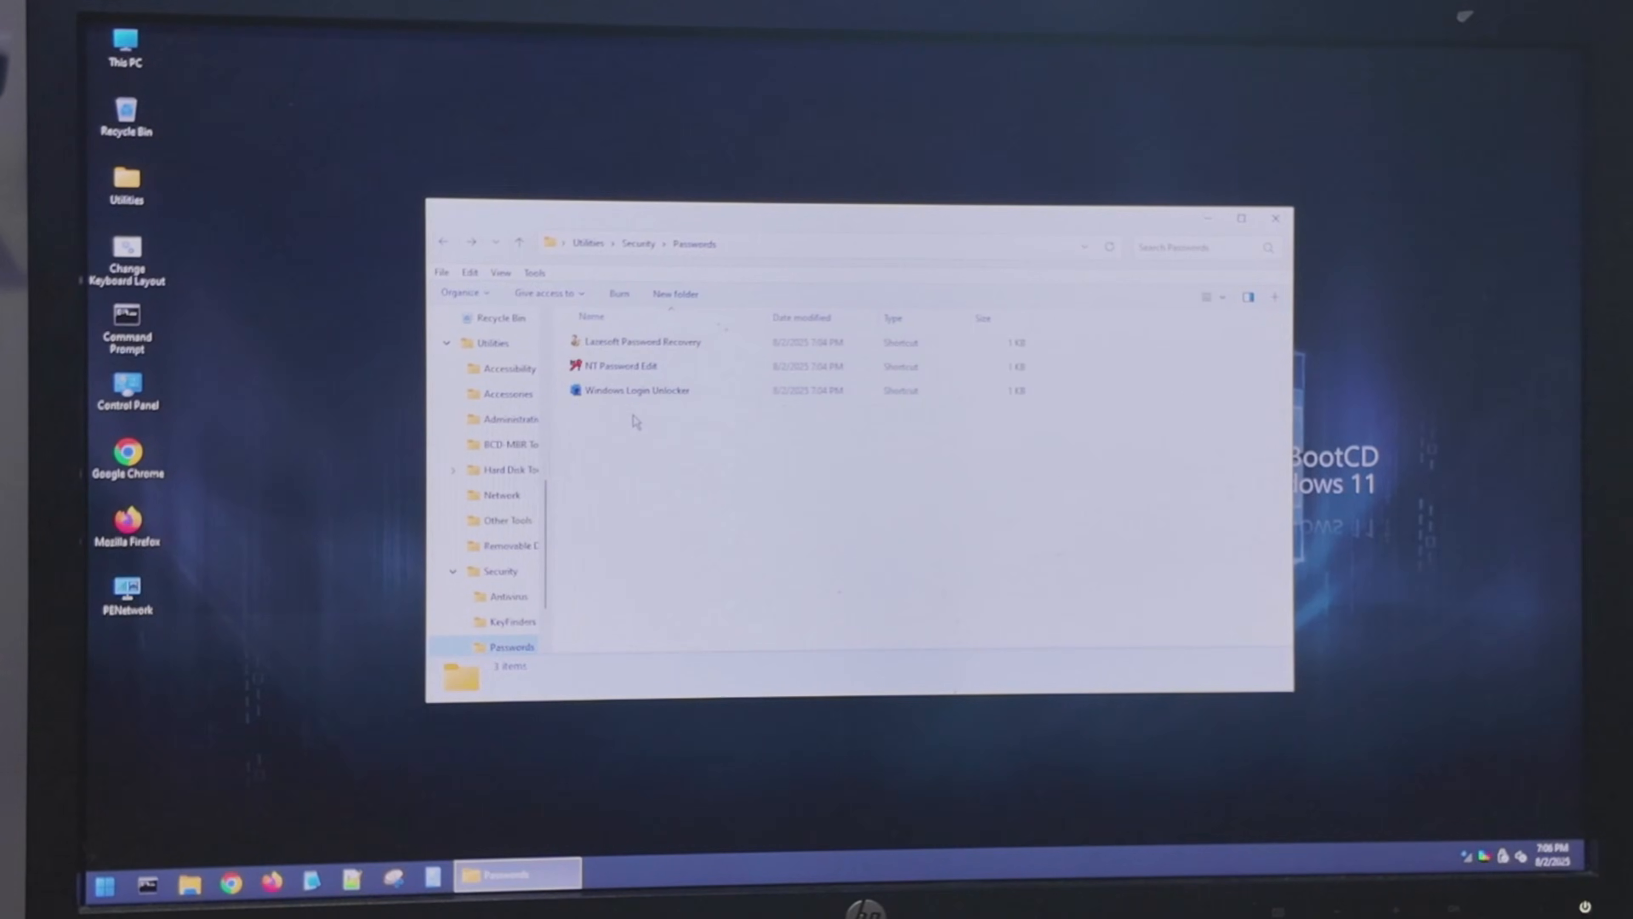
click(636, 390)
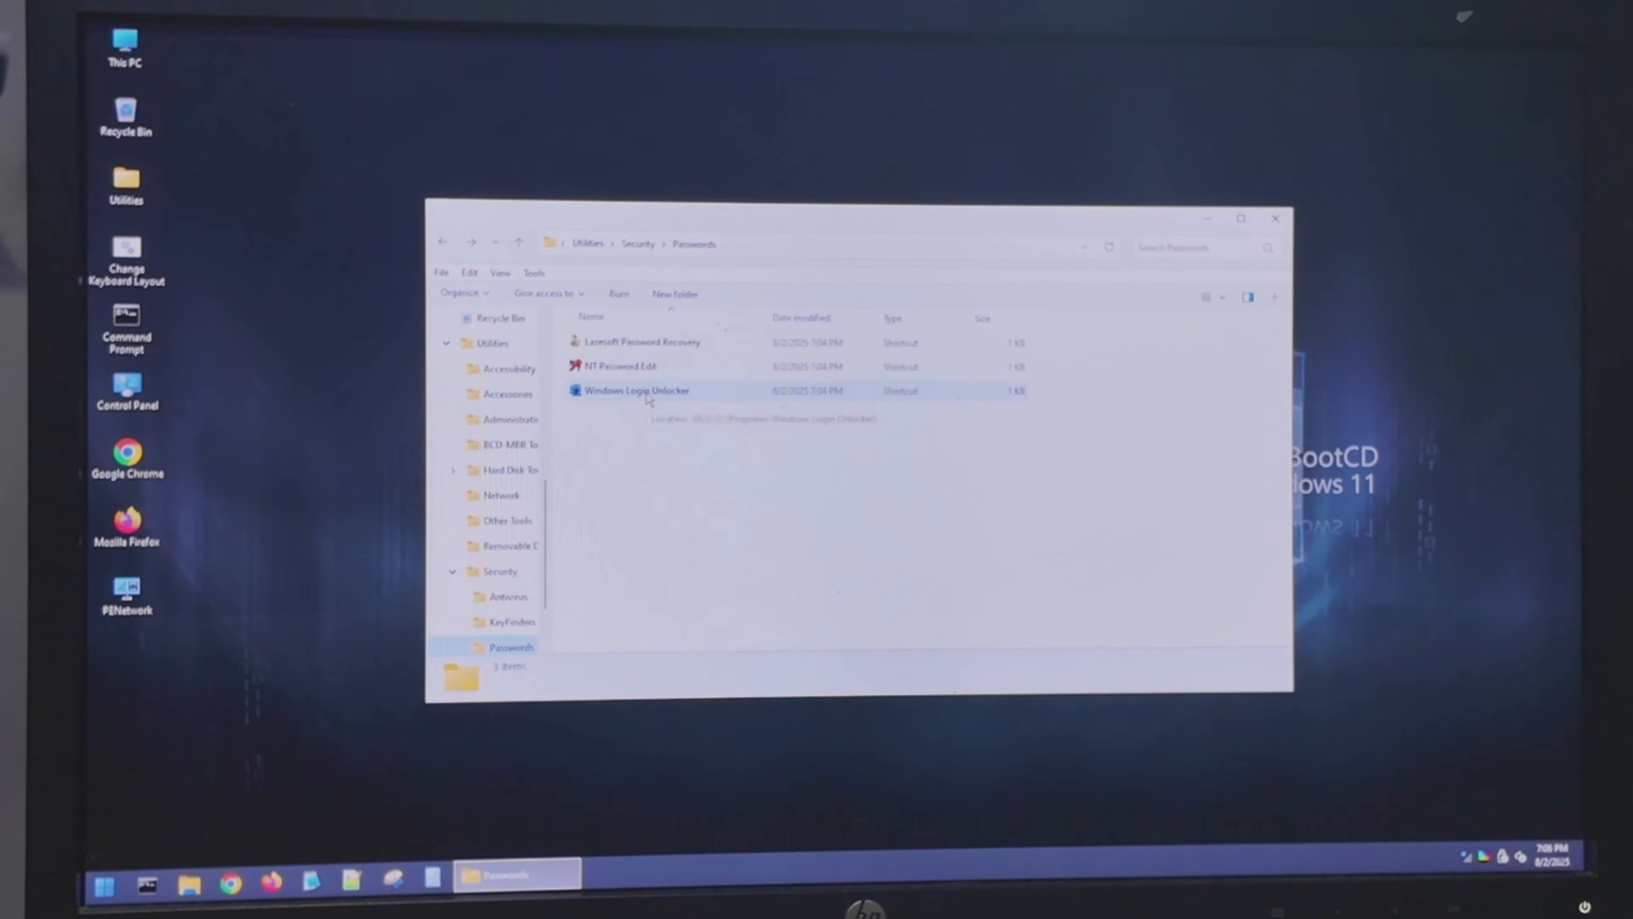
double_click(636, 389)
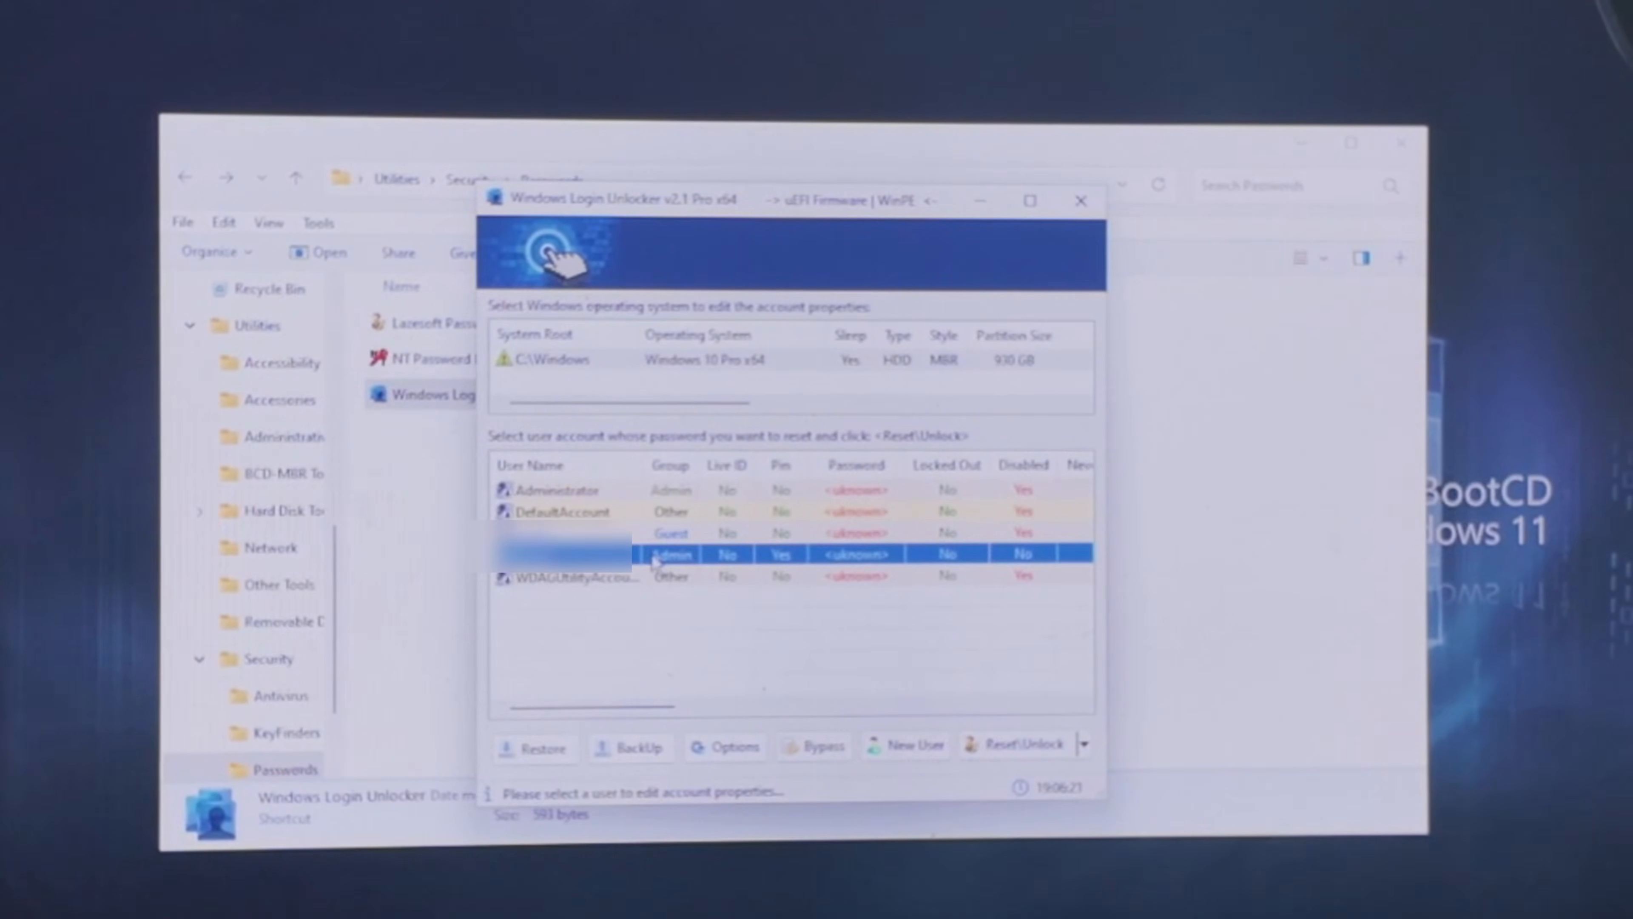
Step: Reset the admin account's password, agreeing to disable hibernation and confirming the successful reset
click(1083, 746)
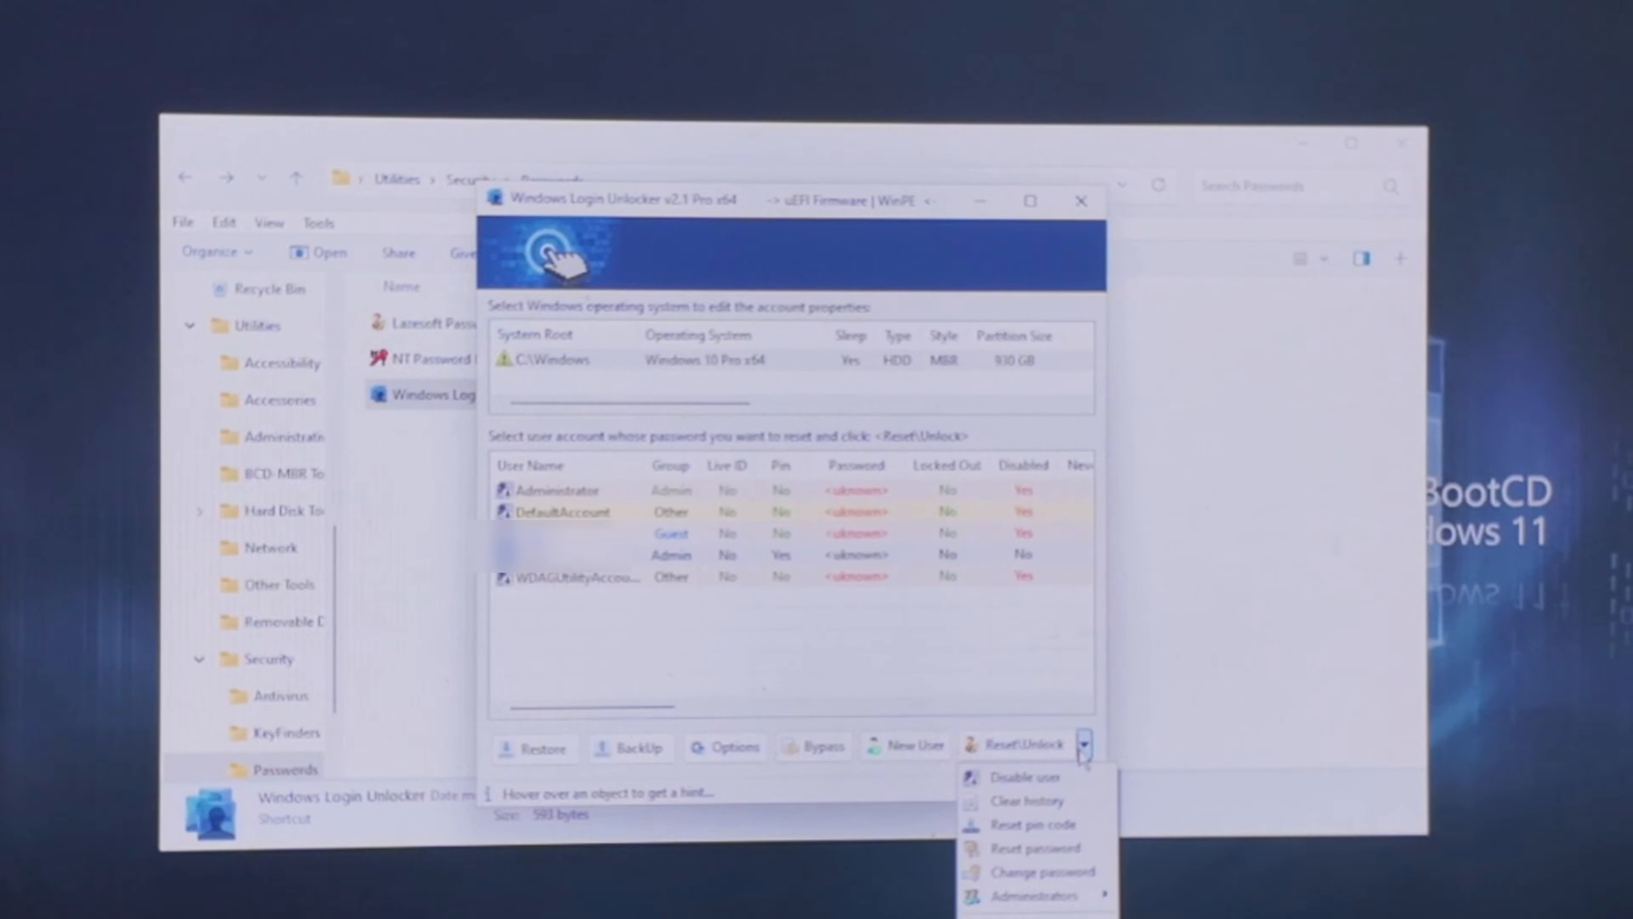
mouse_move(1029, 776)
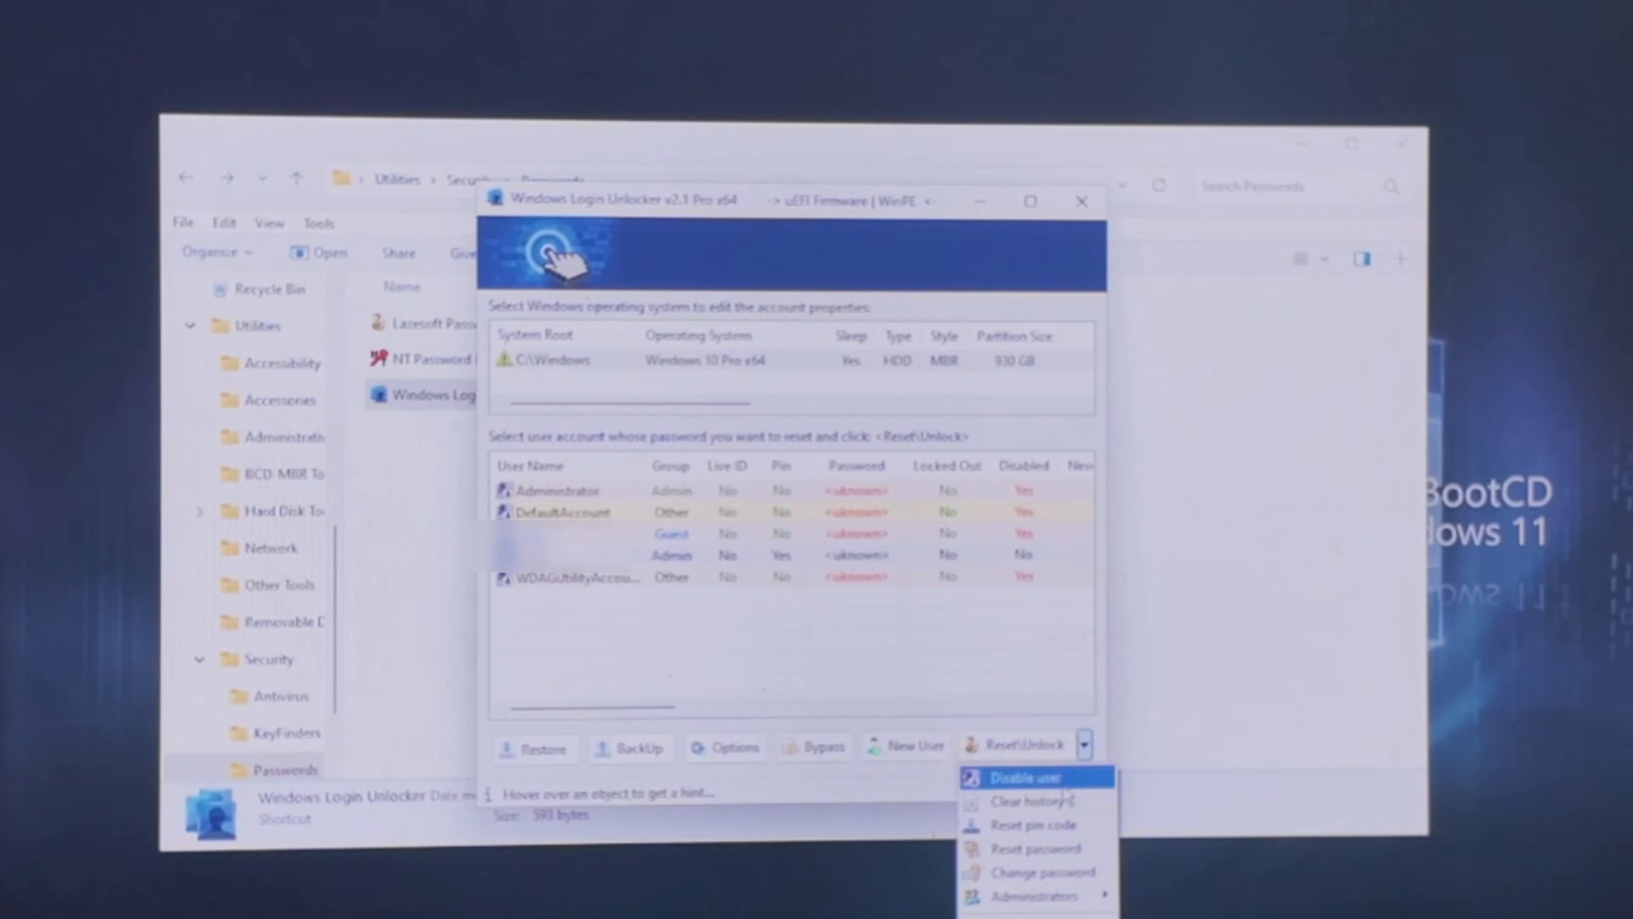
mouse_move(1031, 848)
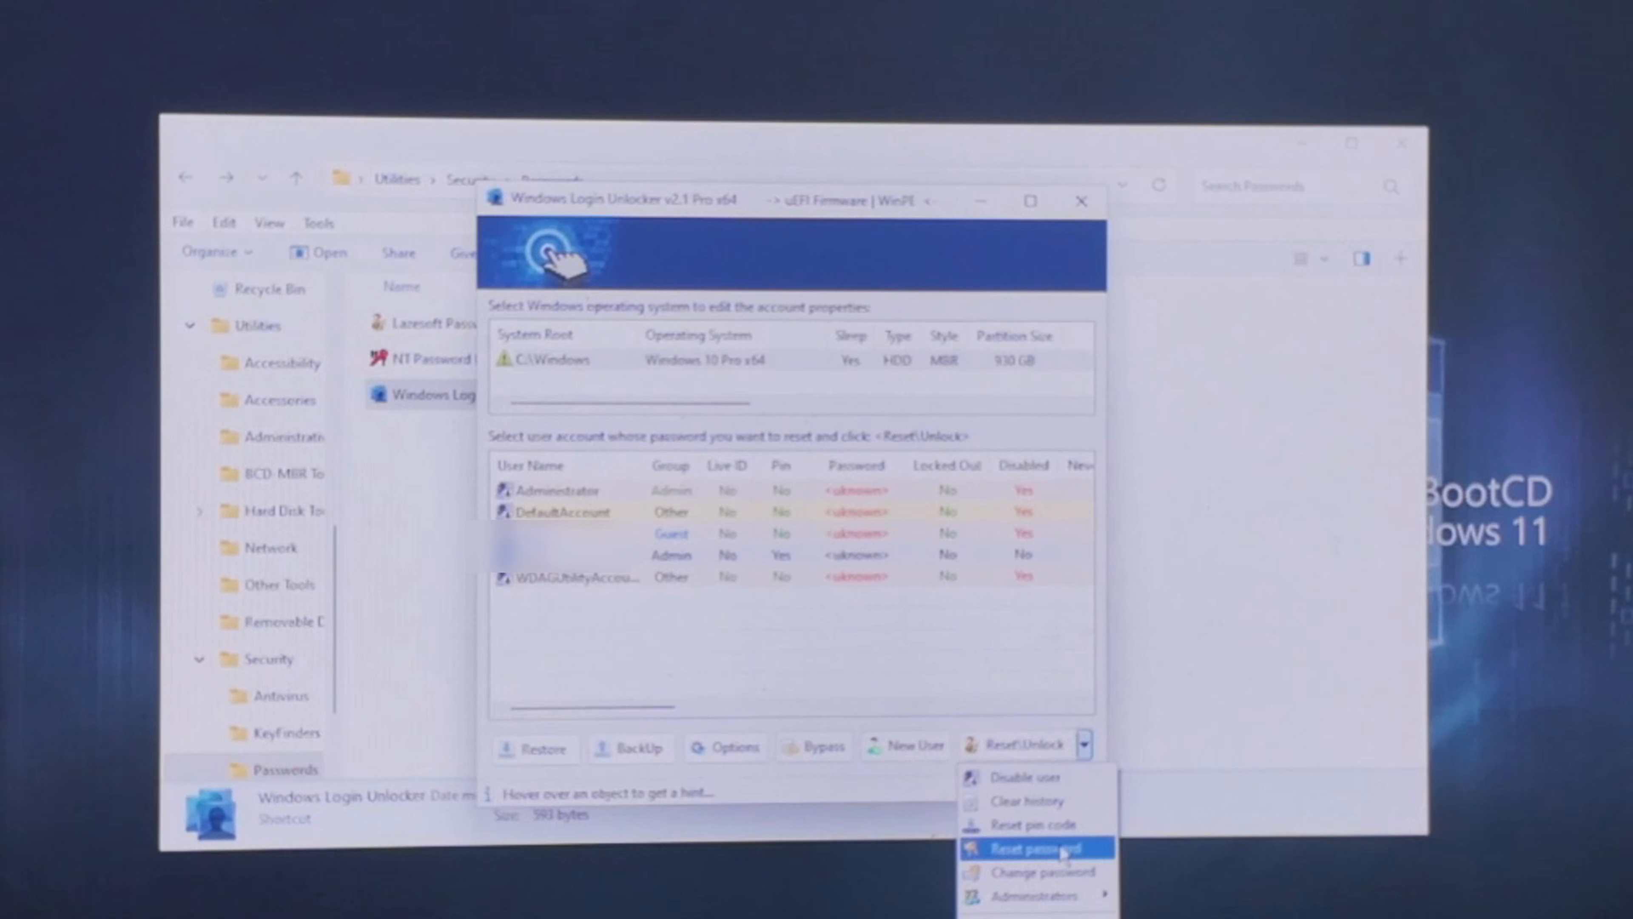
click(1028, 848)
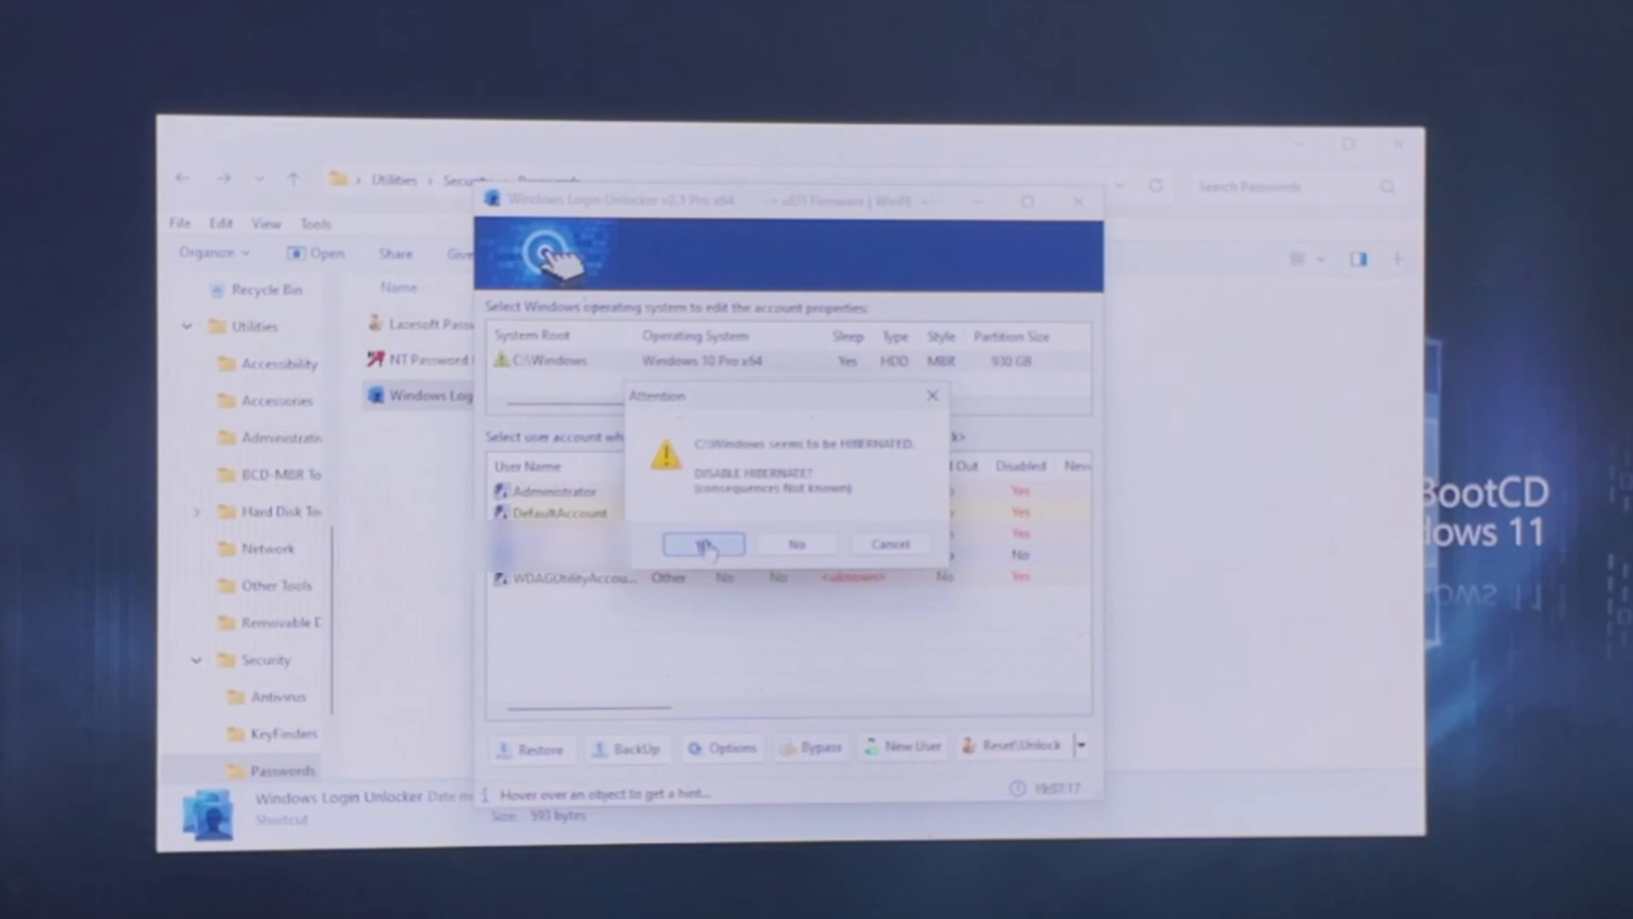
click(702, 544)
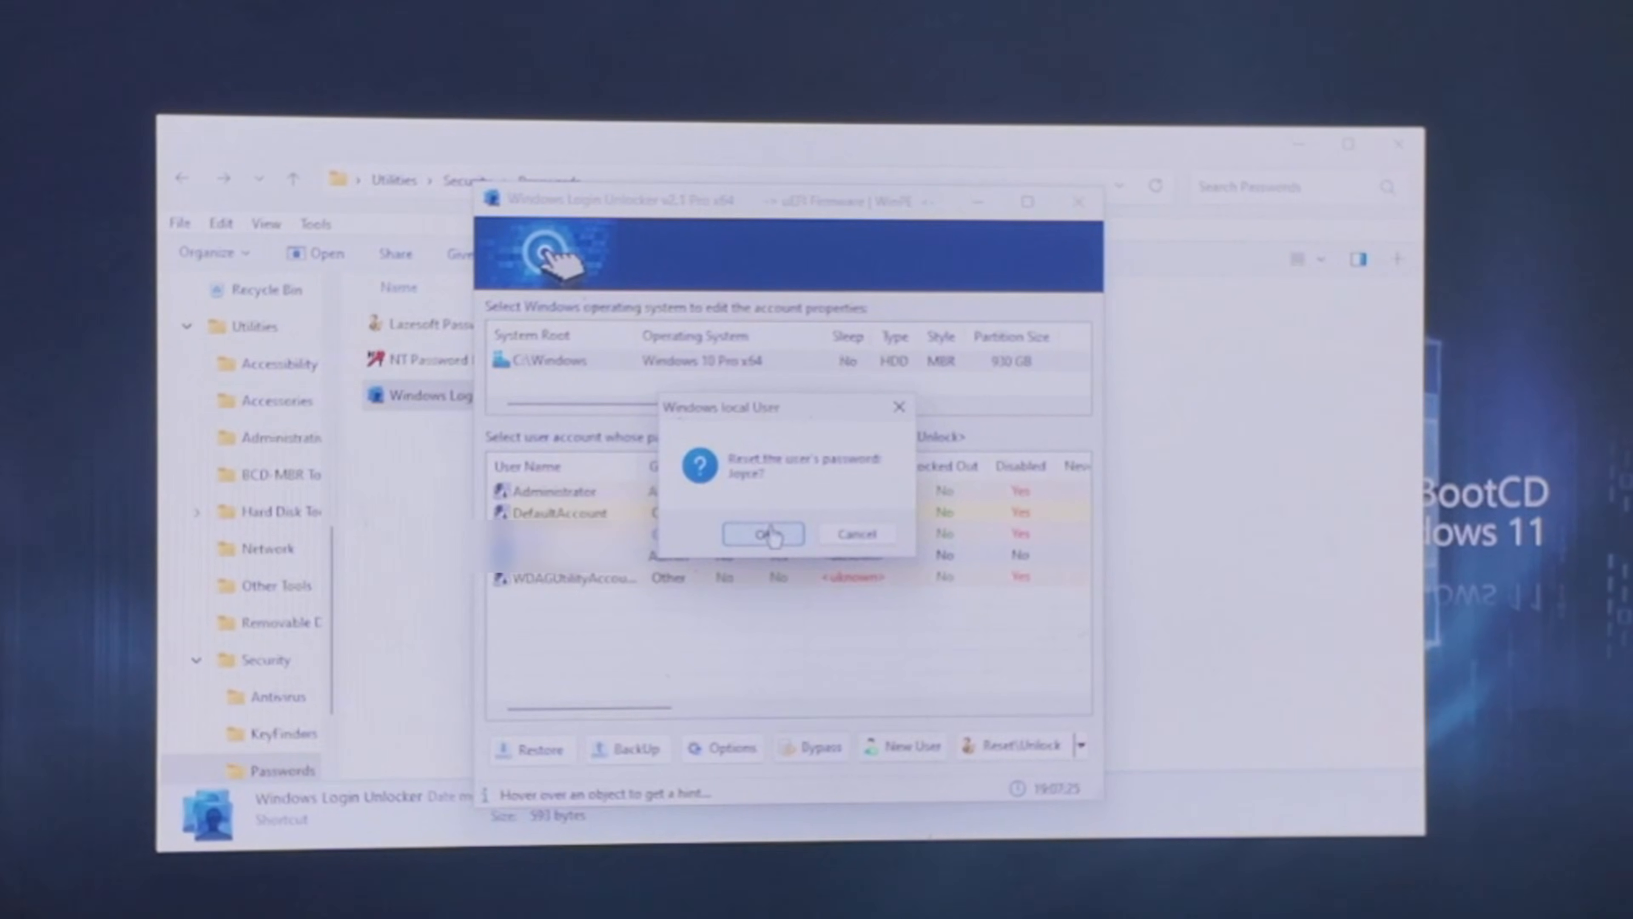
click(764, 534)
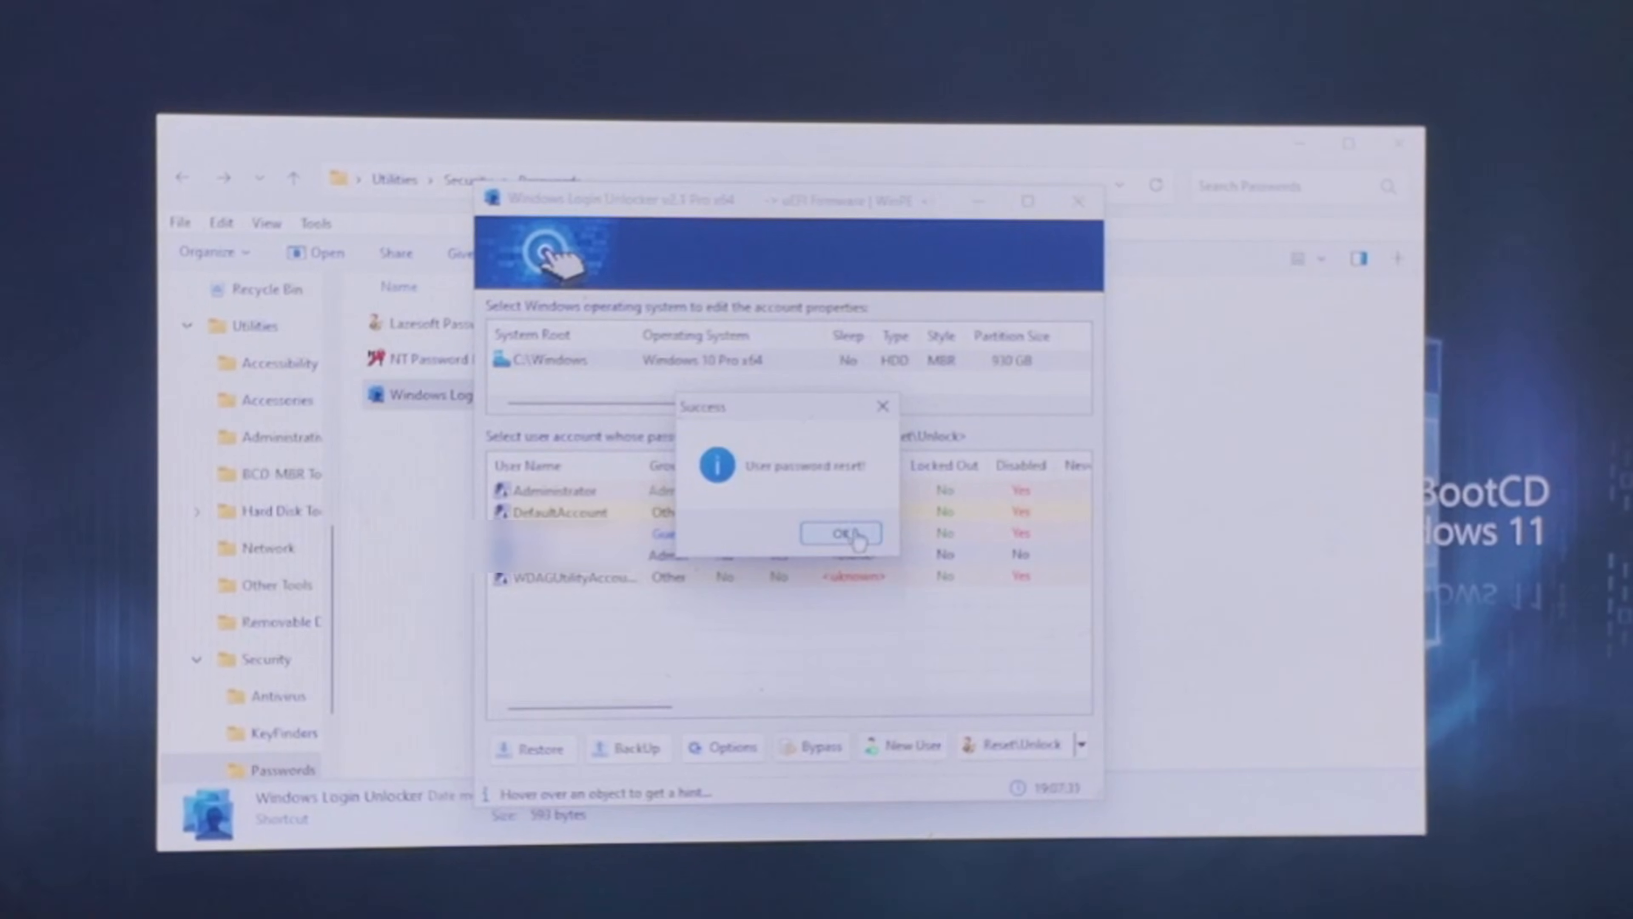
click(841, 533)
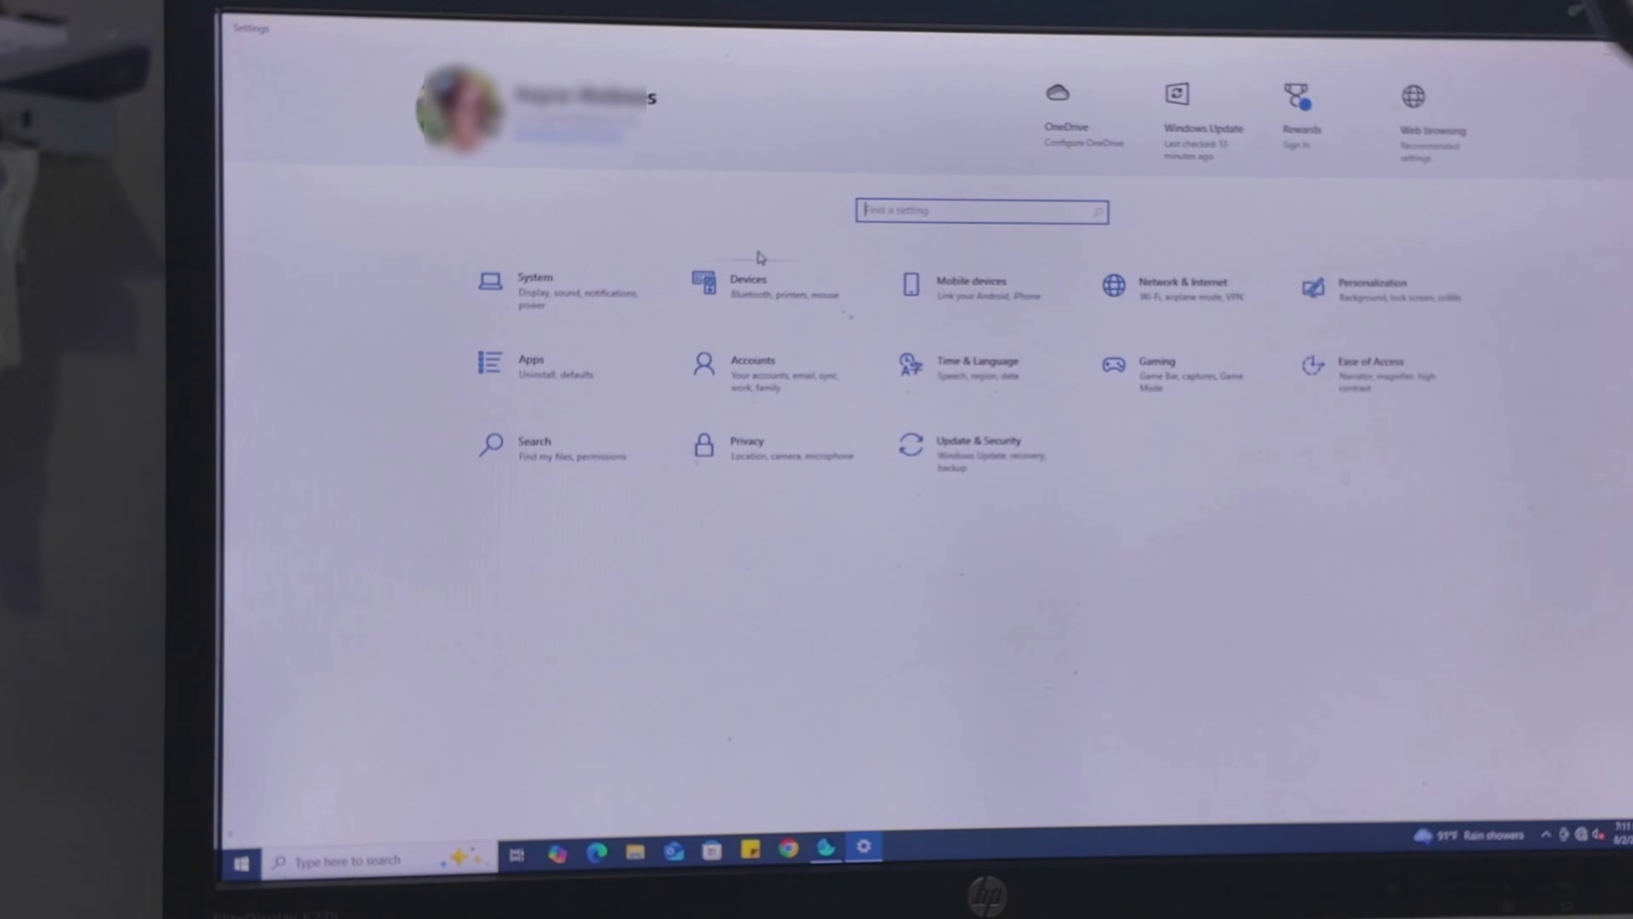
mouse_move(776, 380)
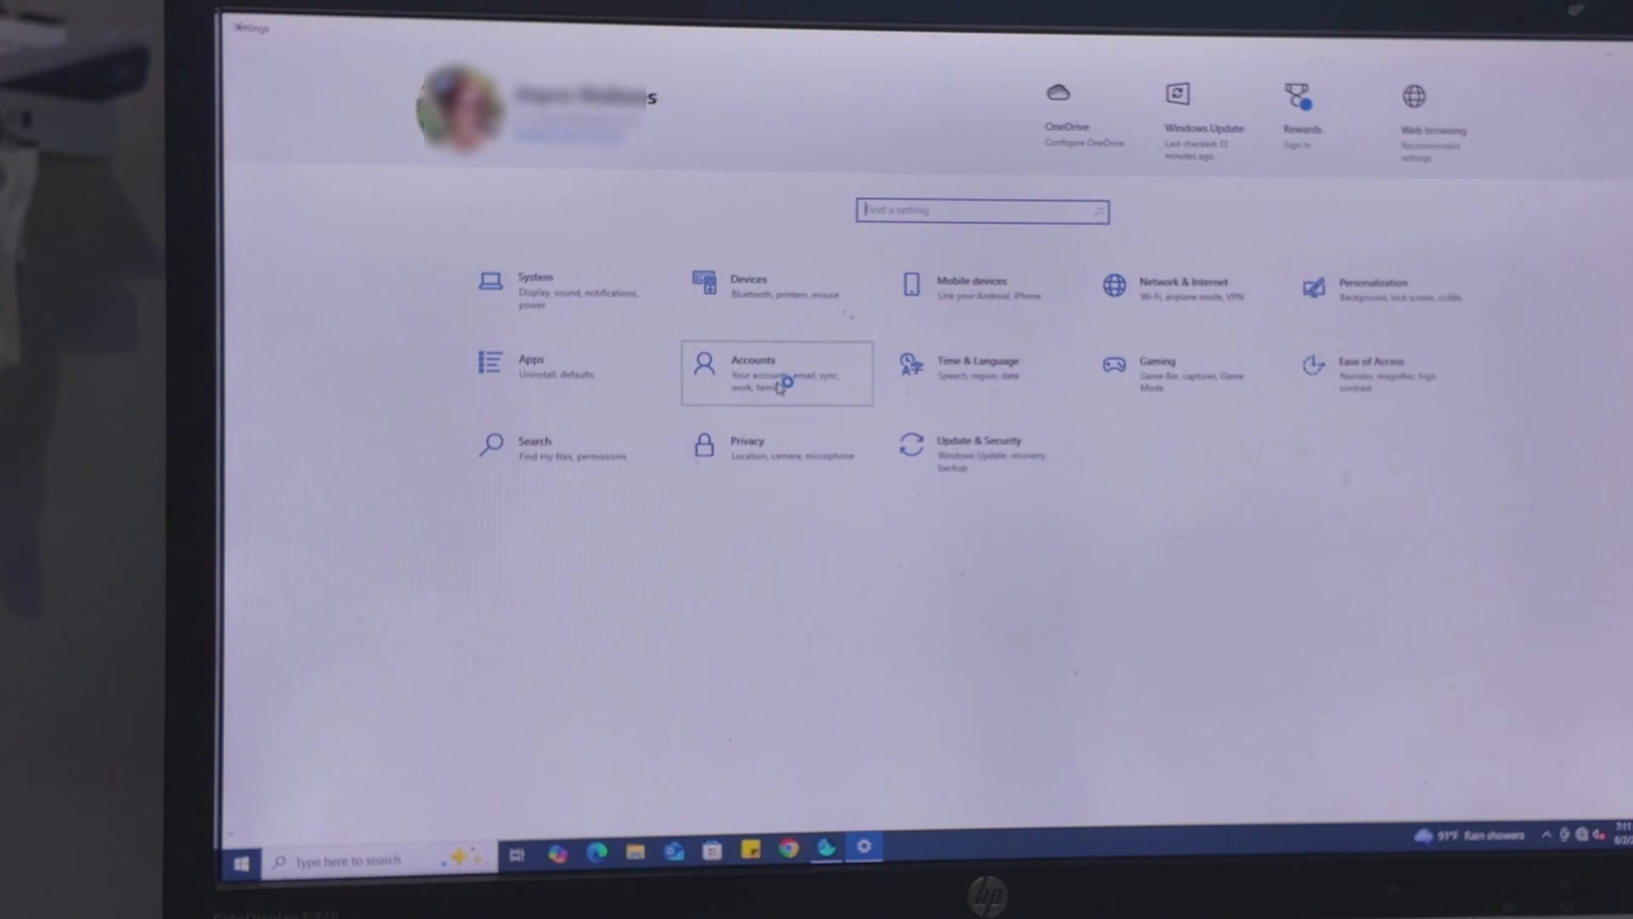
Step: Show the Accounts Your info page and dismiss the stamps.com Sign In popup
click(752, 372)
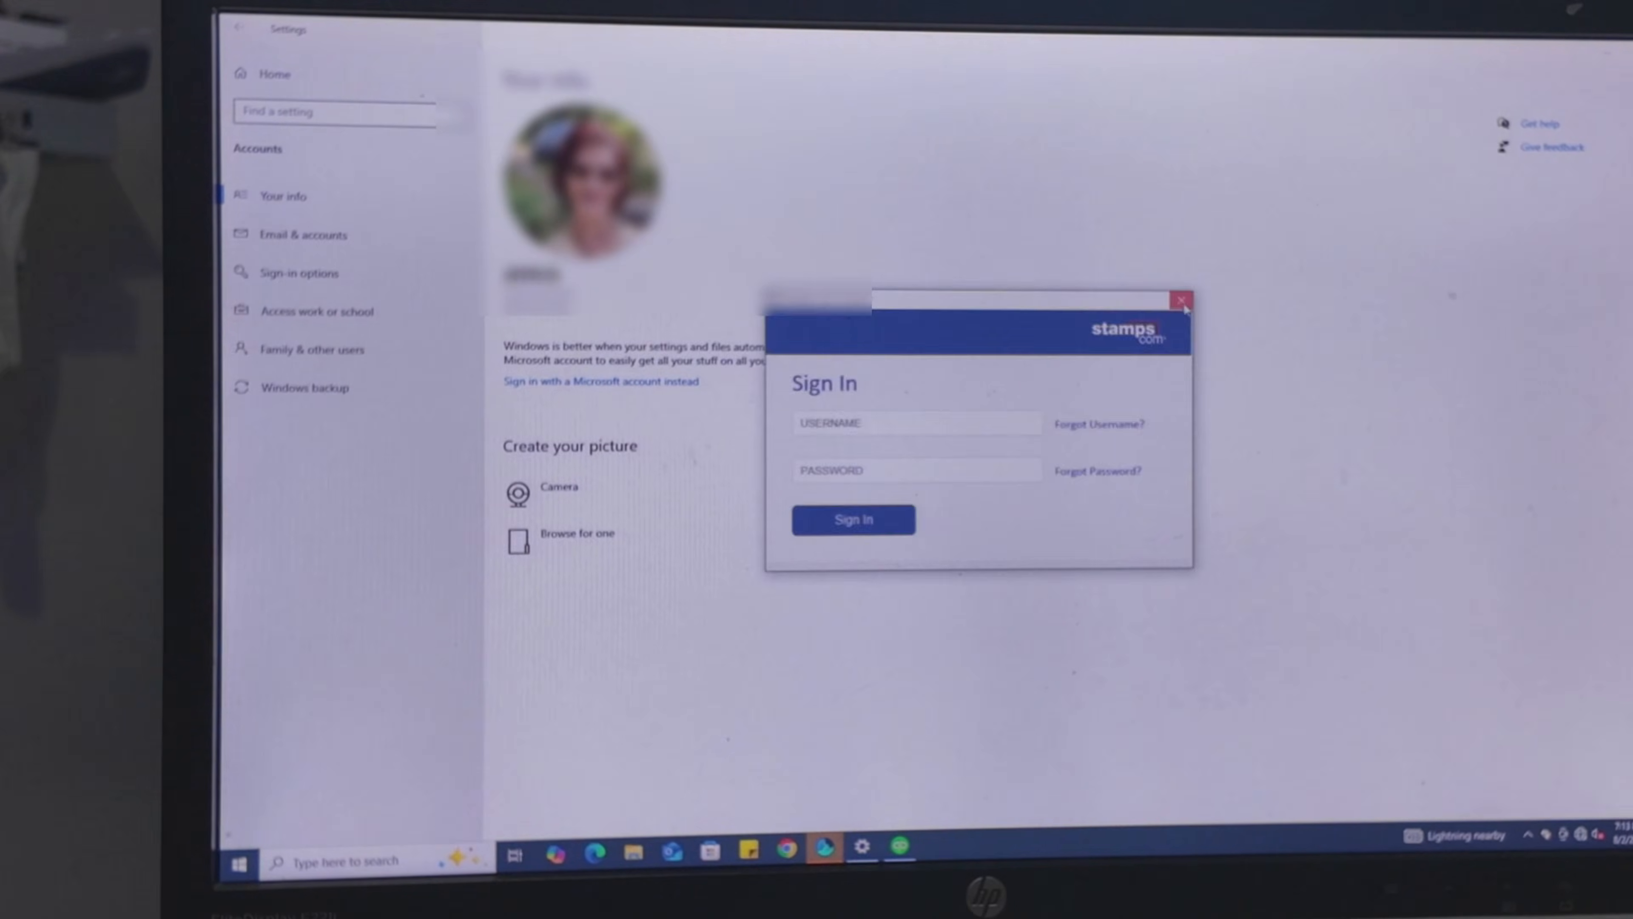
click(1181, 300)
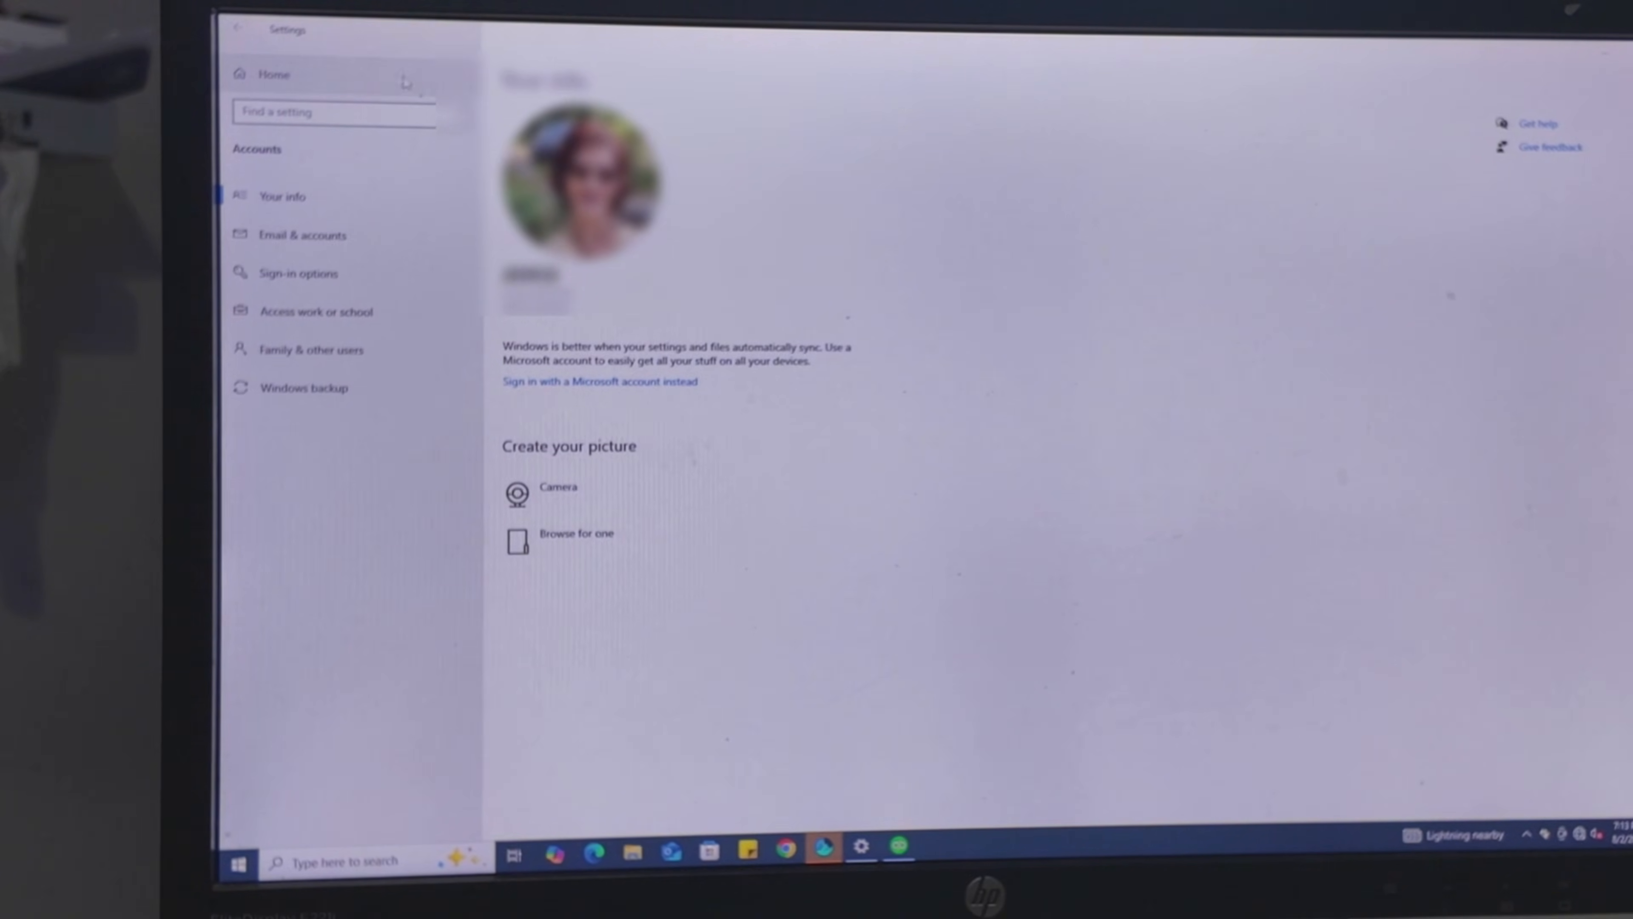